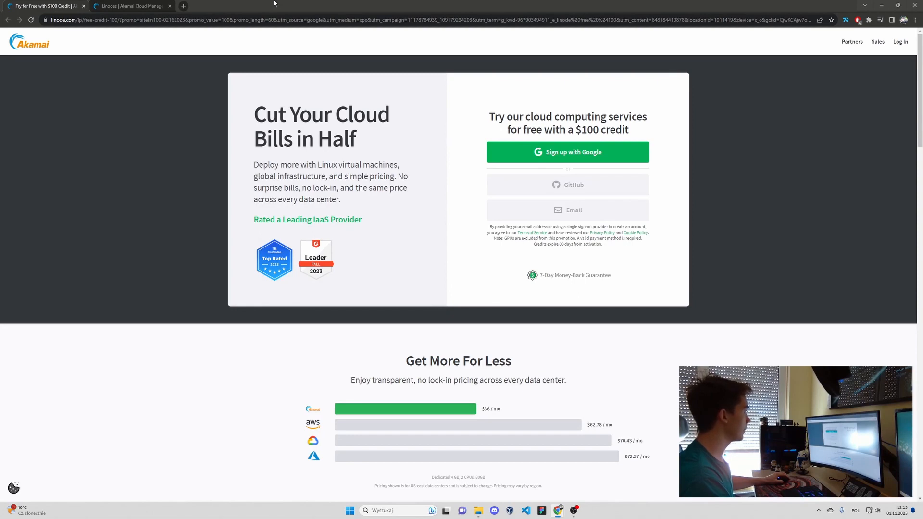
mouse_move(430, 109)
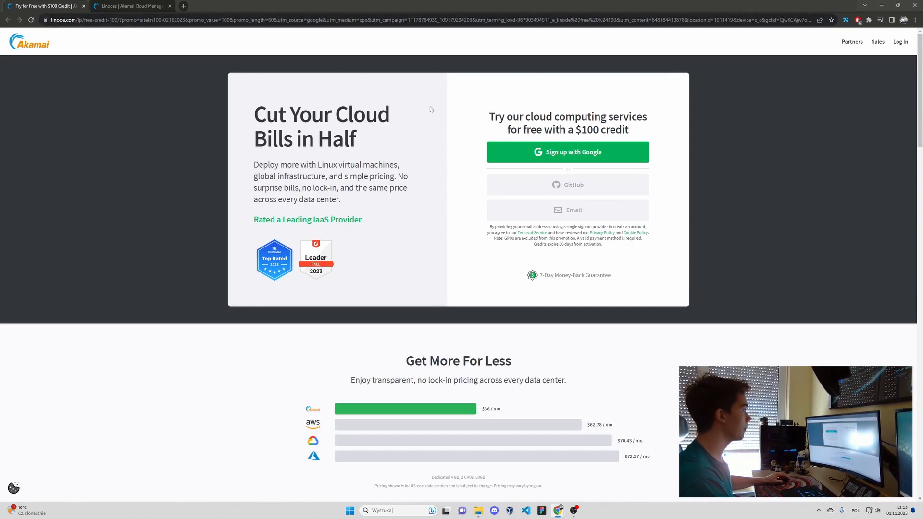
Switch to the Linodes tab showing the running 2 GB Los Angeles instance
double_click(602, 130)
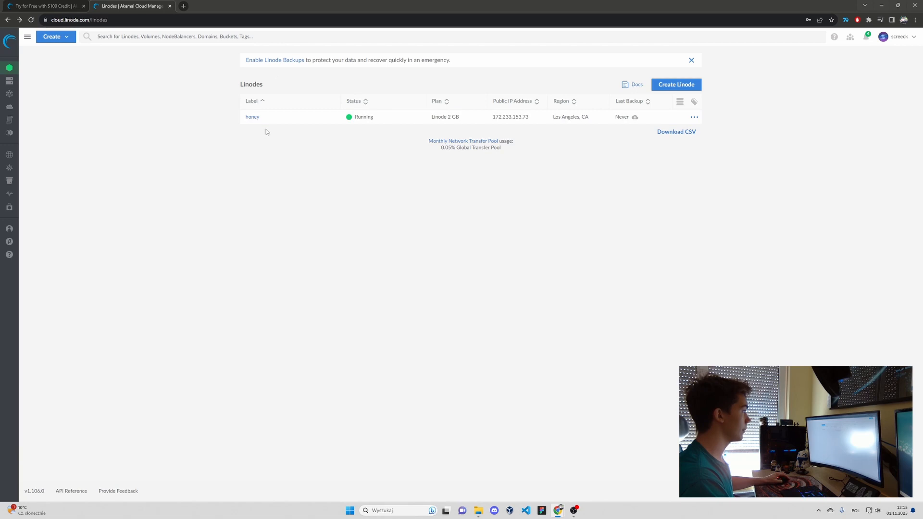
mouse_move(262, 121)
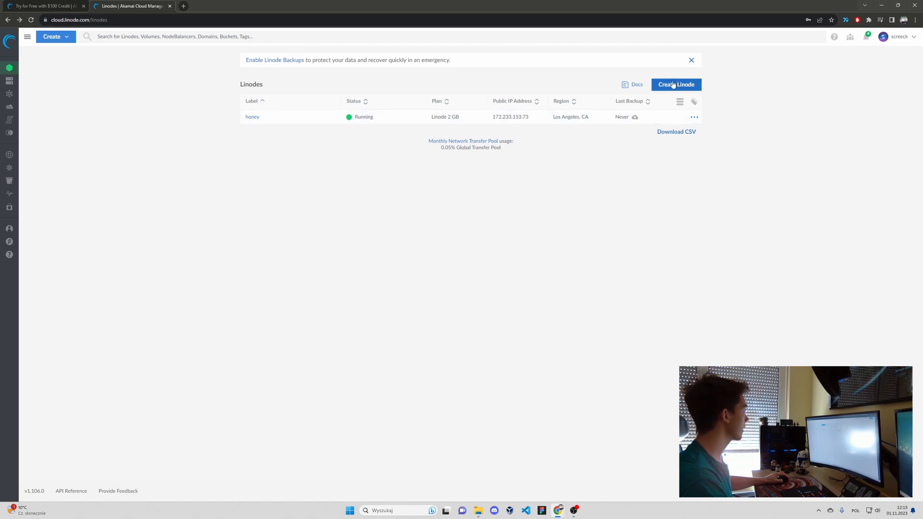
Configure a new Linode: Ubuntu 22.04 LTS, Miami, FL, Shared CPU Linode 2 GB
left_click(676, 84)
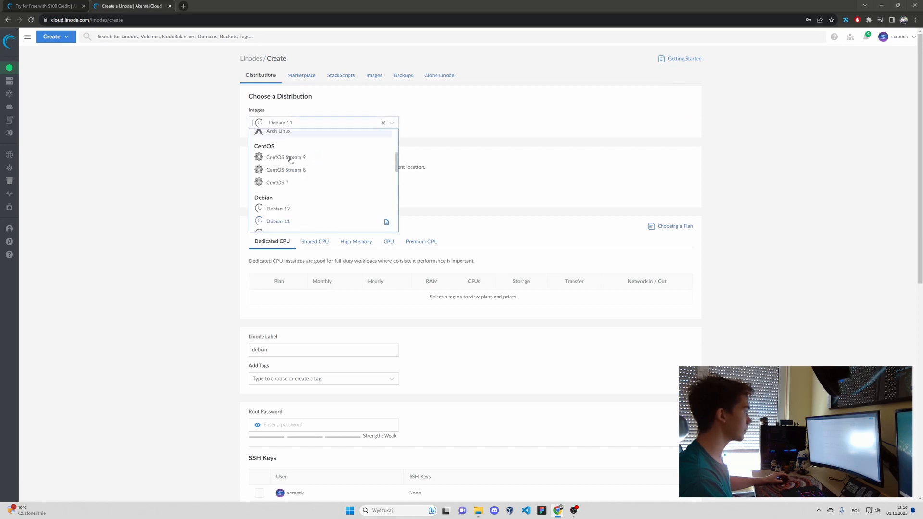
scroll("down", 3)
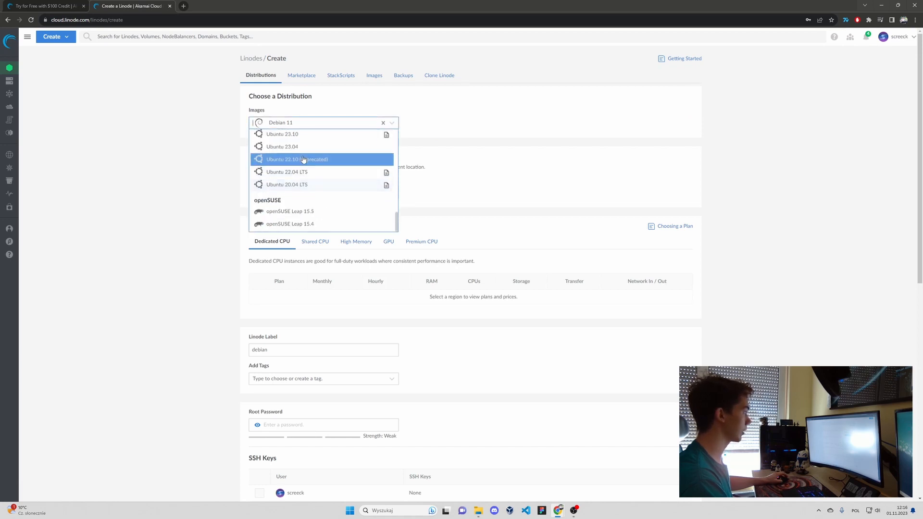
left_click(287, 171)
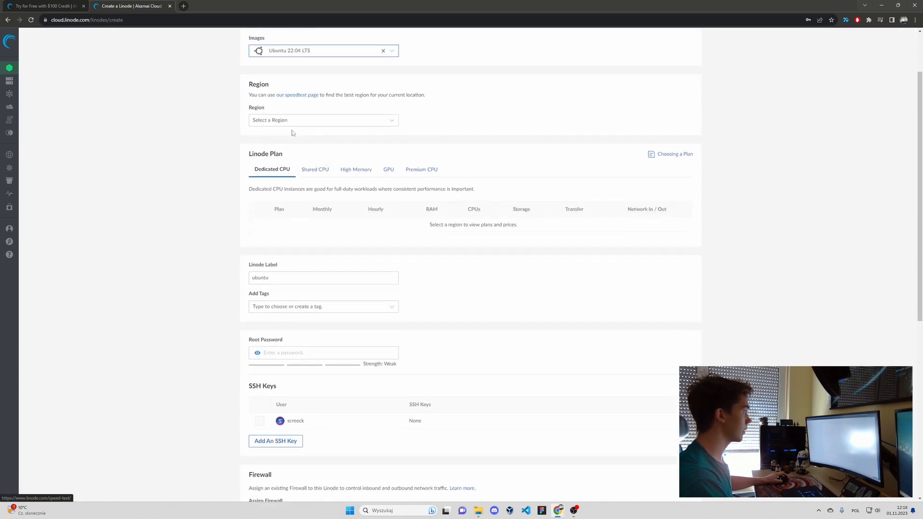
left_click(322, 120)
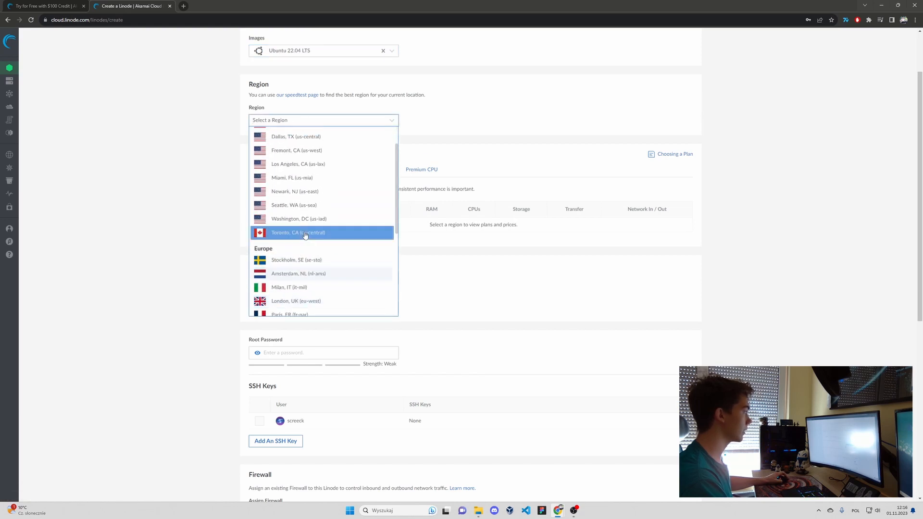
left_click(291, 177)
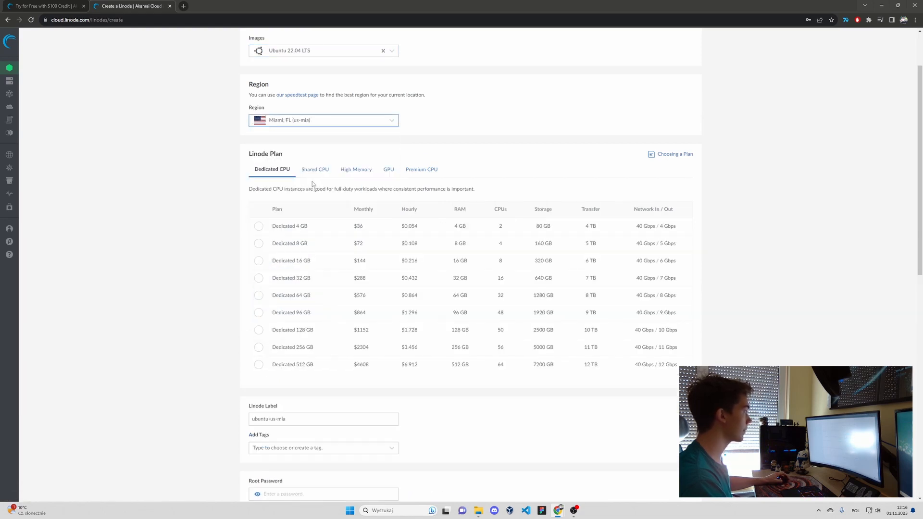
left_click(314, 169)
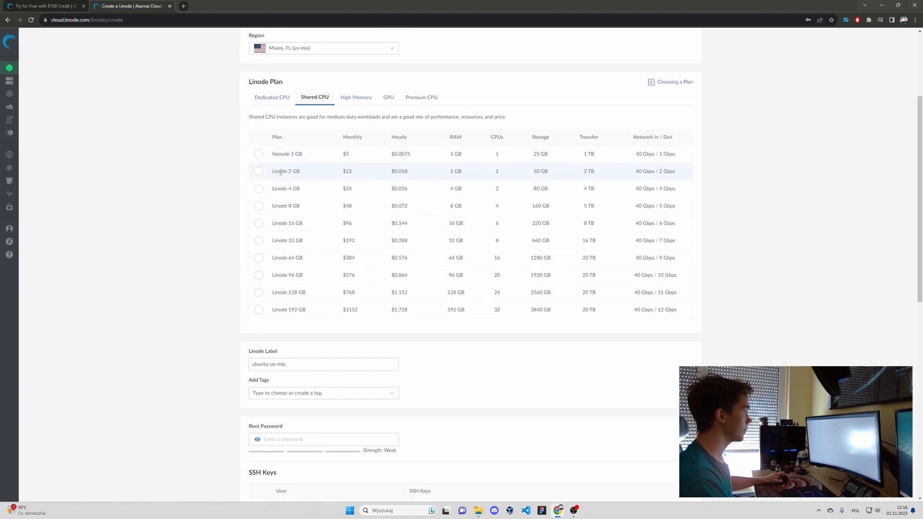
left_click(259, 170)
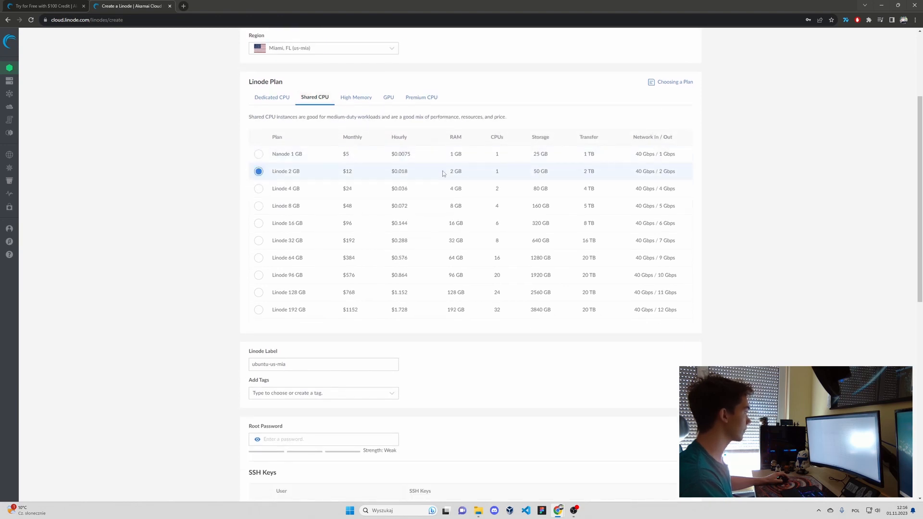
scroll("down", 3)
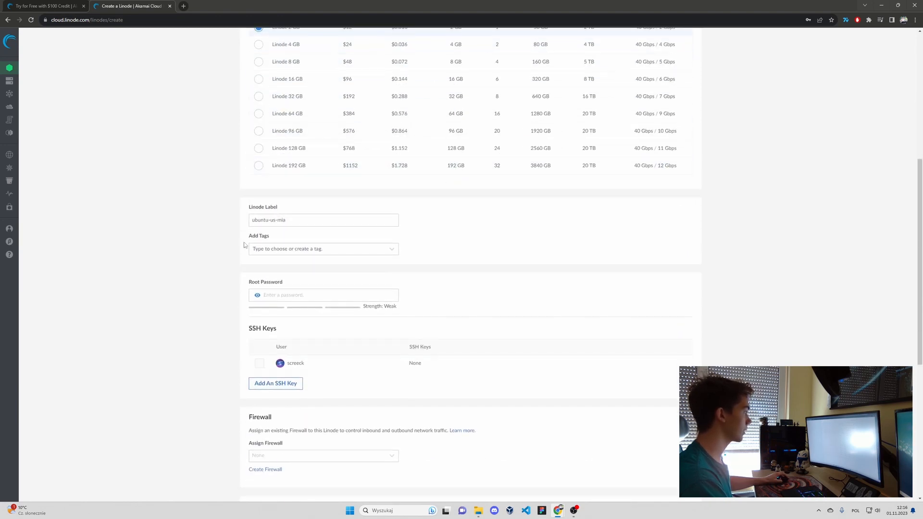
Label the Linode 'honeypot', set a root password, and add a Private IP
type("ho")
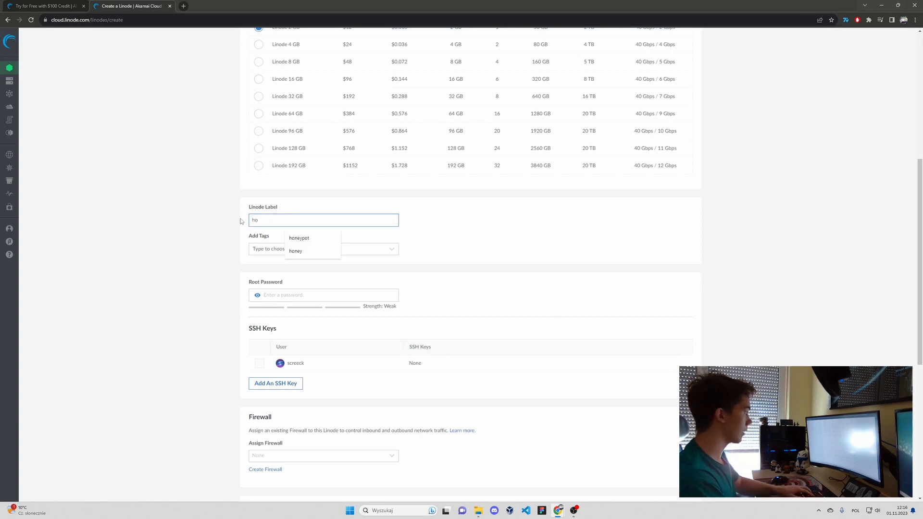
left_click(299, 237)
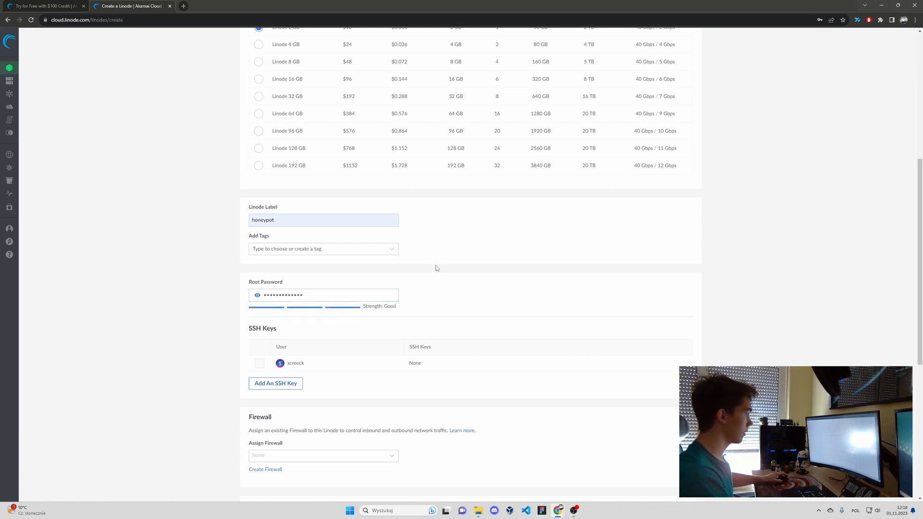
scroll("down", 3)
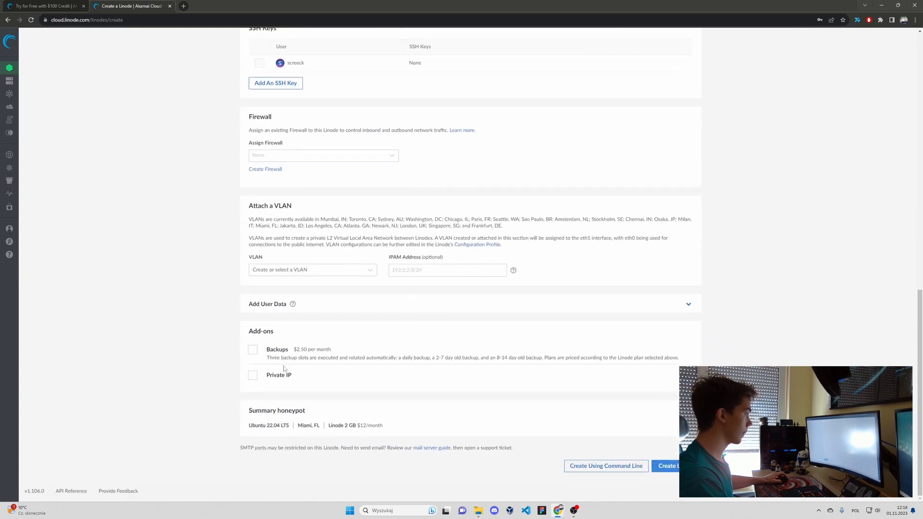
left_click(252, 375)
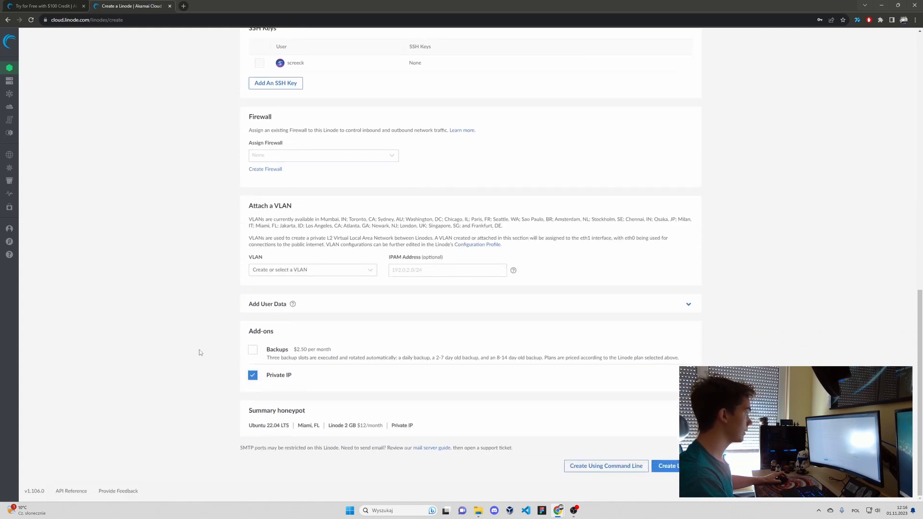
scroll("up", 3)
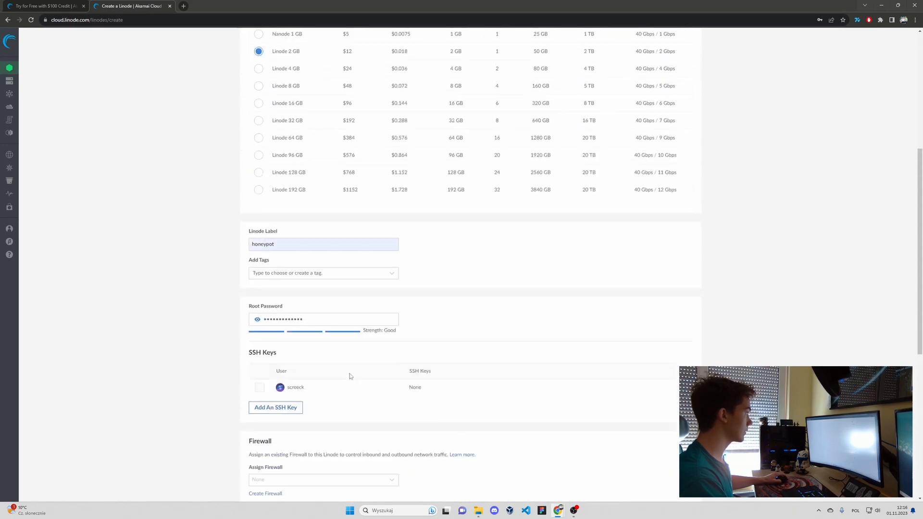
scroll("down", 3)
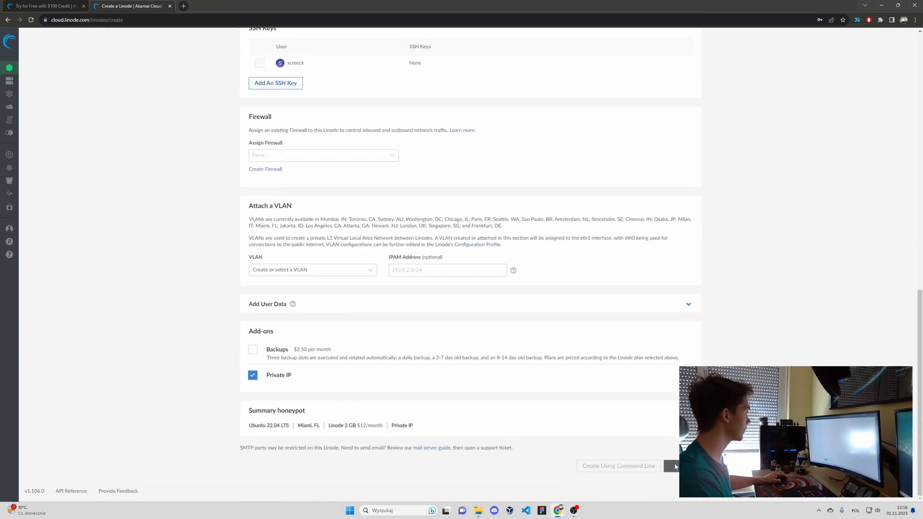
Create the honeypot Linode and wait for it to provision
left_click(672, 466)
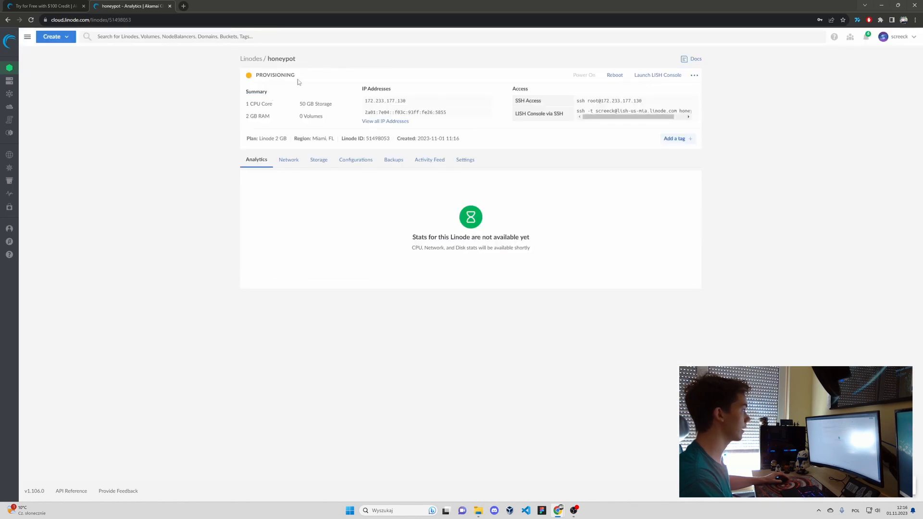
mouse_move(206, 75)
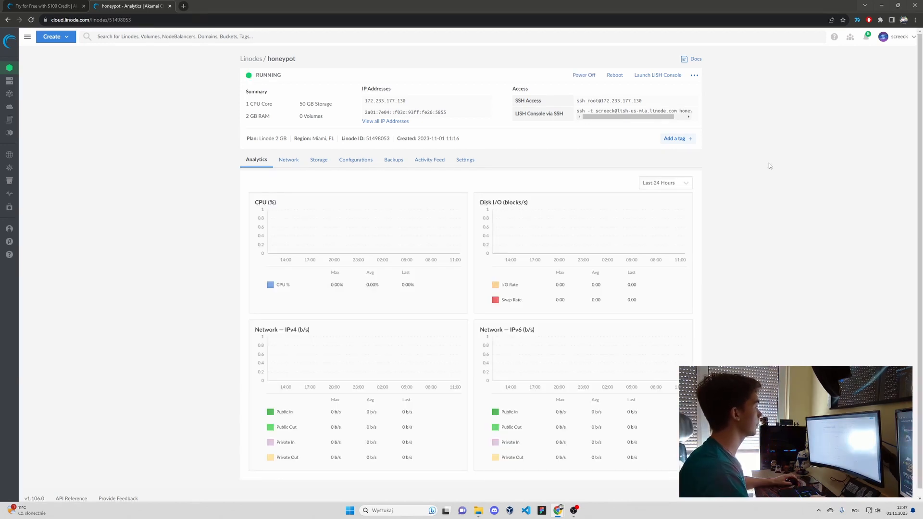
mouse_move(695, 101)
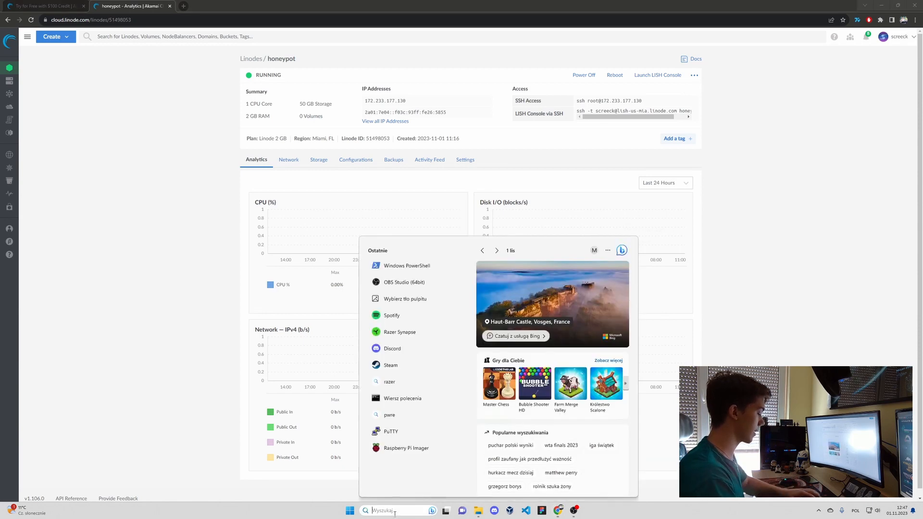
left_click(406, 265)
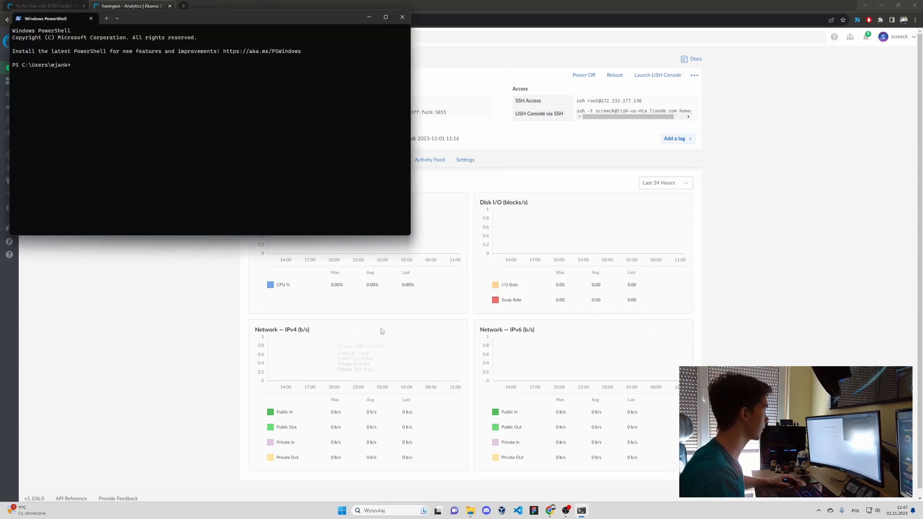
left_click(386, 16)
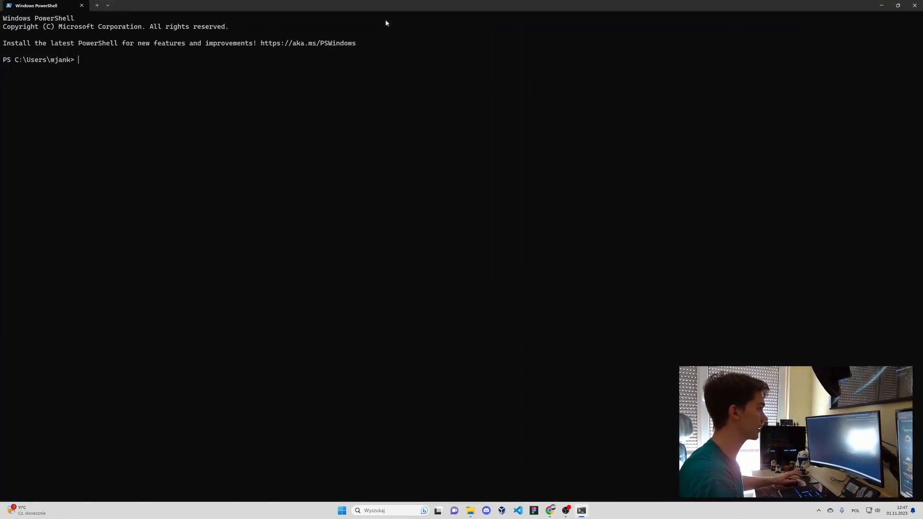
type("ssh root@172.233.177.130")
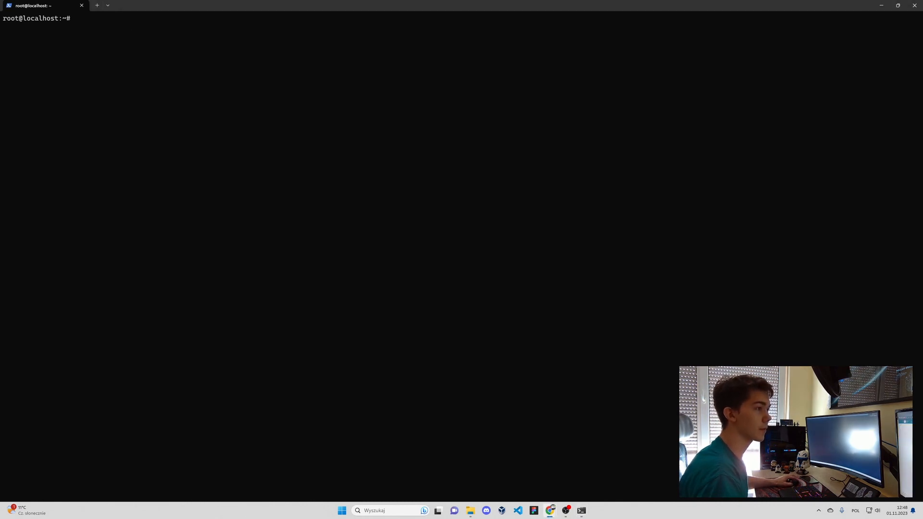
Edit /etc/ssh/sshd_config with nano to set Port 33333, then save and exit
type("sudo nano /etc/ssh/sshd_config")
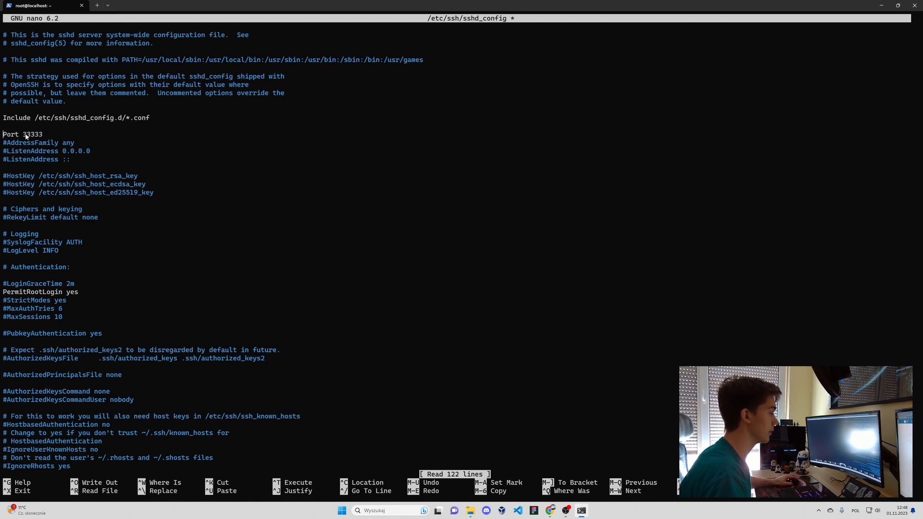
double_click(32, 134)
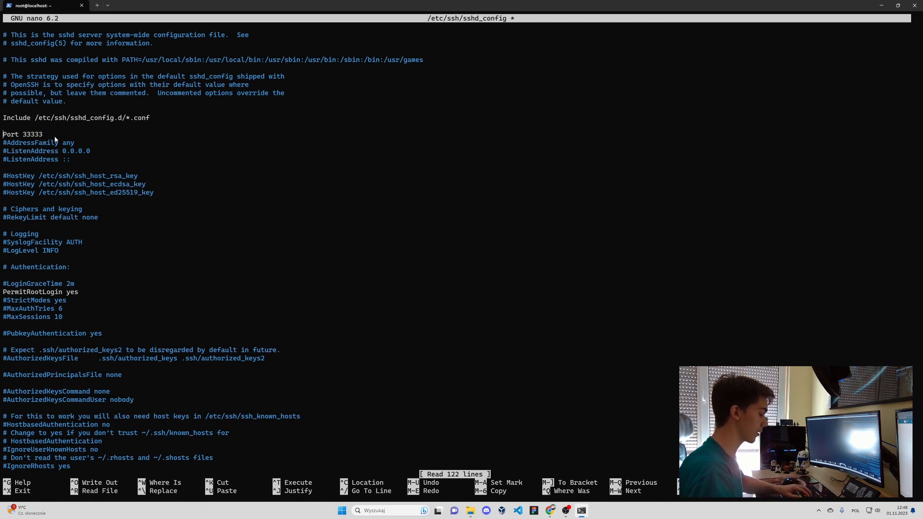
key("ctrl+o")
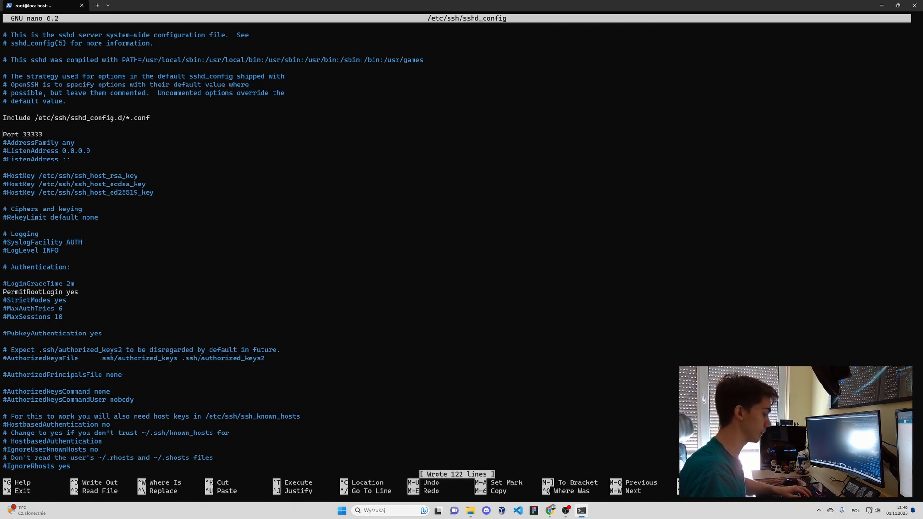
key("ctrl+x")
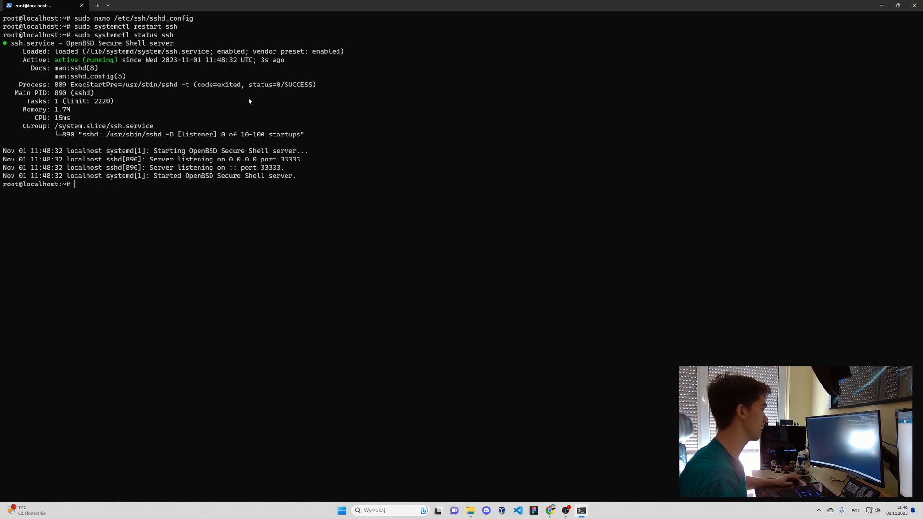
Reconnect as root to 172.233.177.130 over SSH on port 33333
double_click(290, 160)
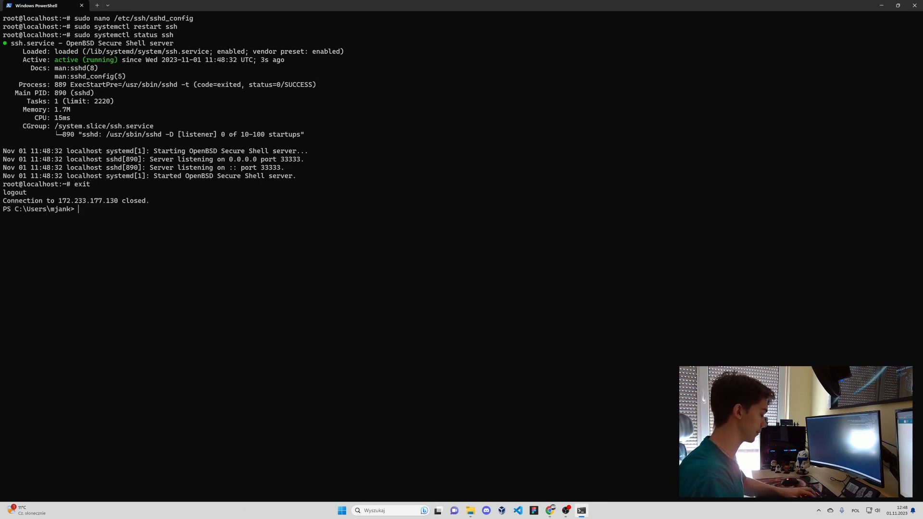
type("ssh root@172.233.177.130")
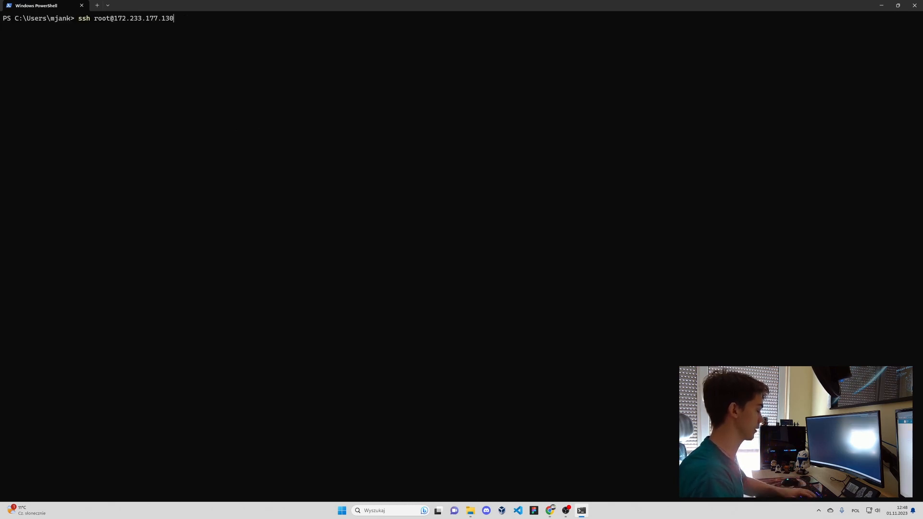
type("-p 33333")
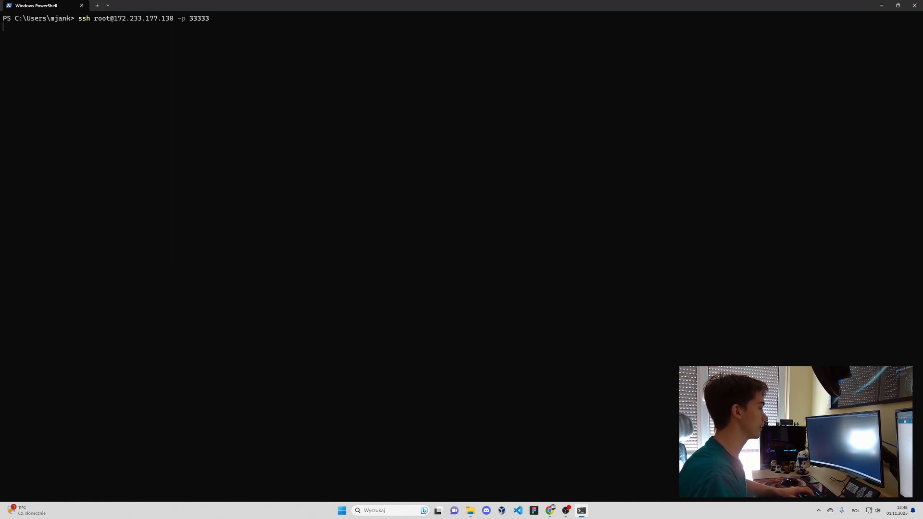
key("Return")
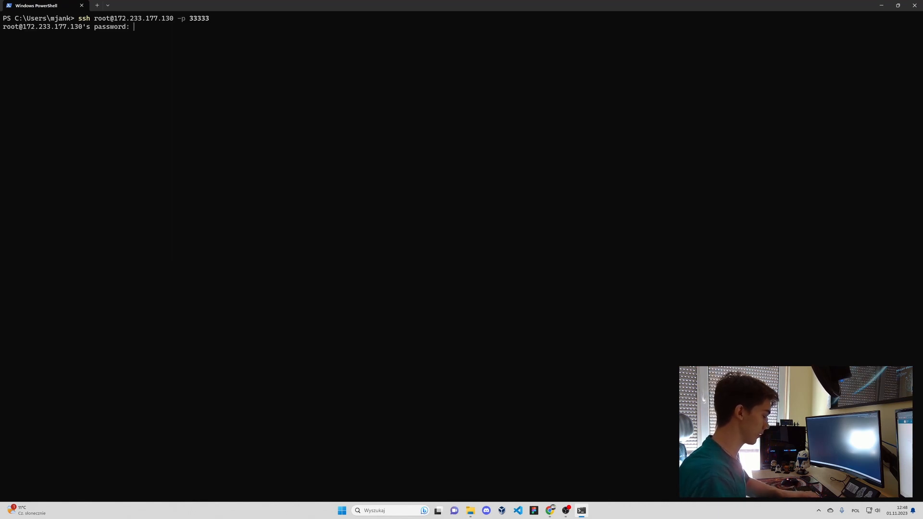
key("Return")
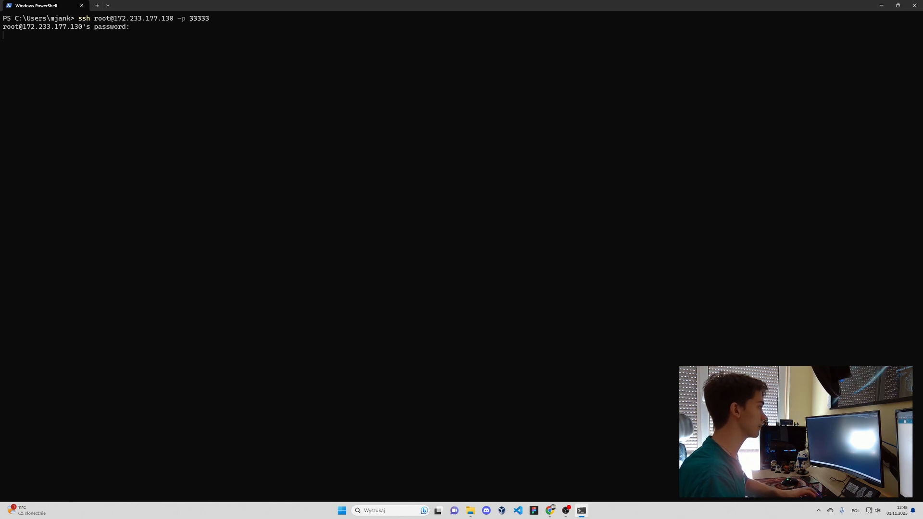
key("Return")
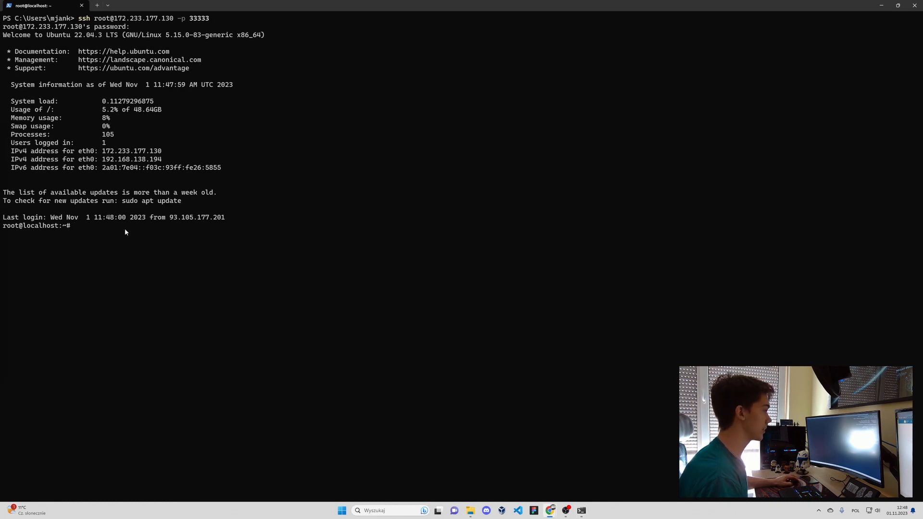
Run sudo apt update, then sudo apt upgrade, confirming with y
type("sudo apt update")
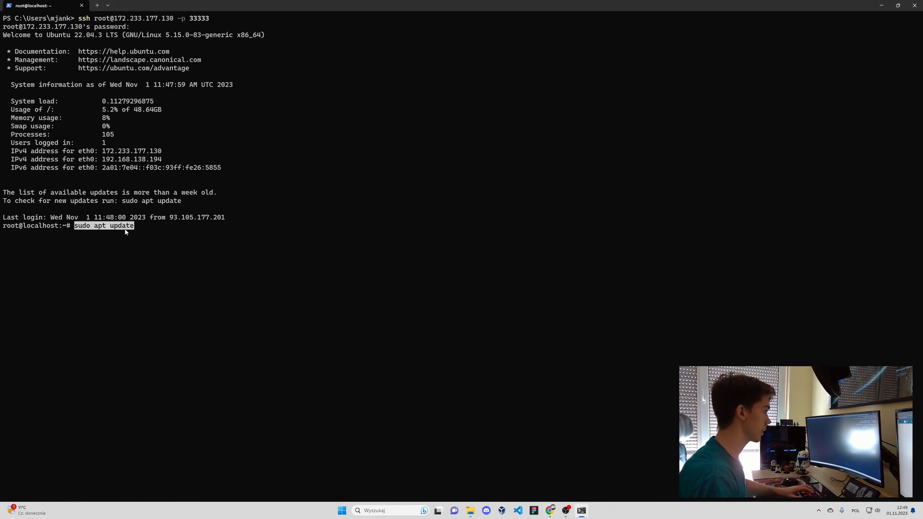
key("Return")
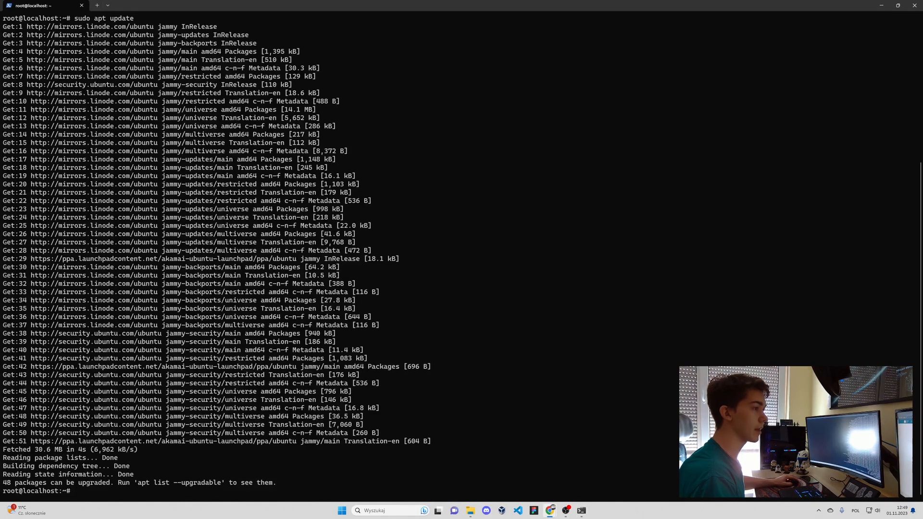
mouse_move(101, 497)
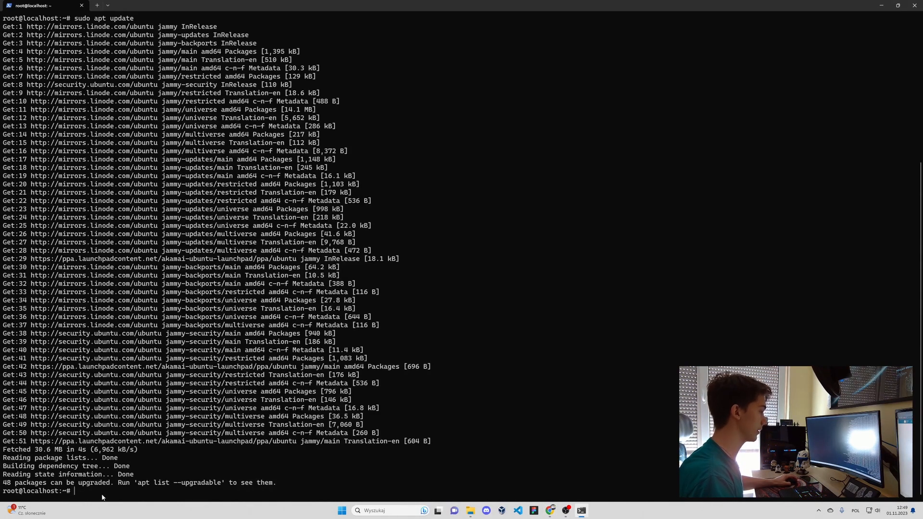
type("sudo apt upgrade")
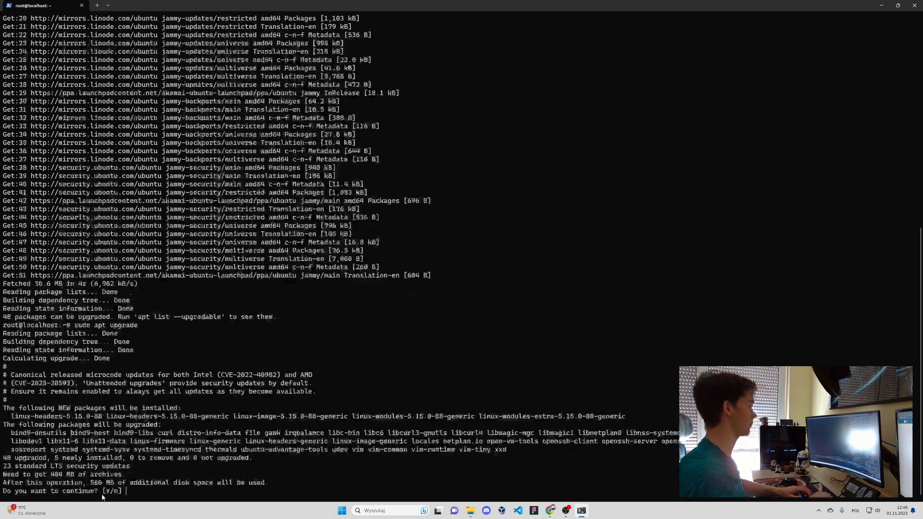
type("y")
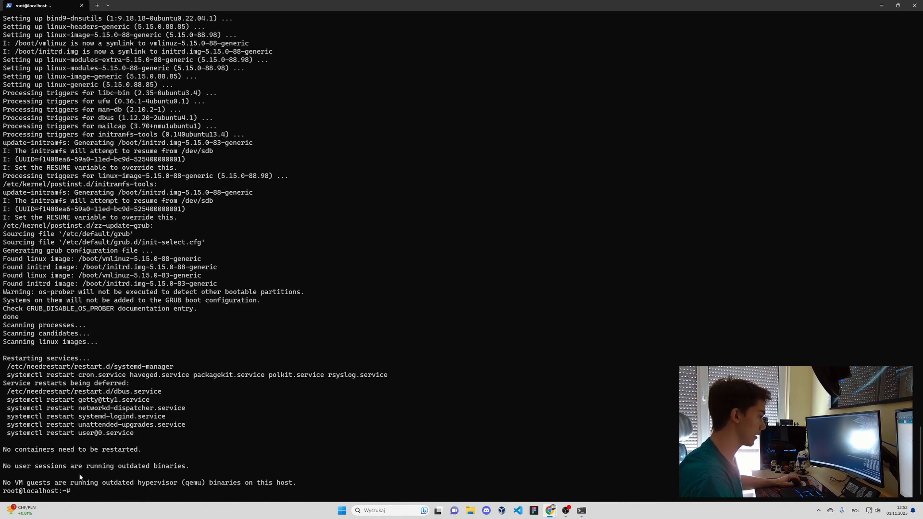
Install git, python3-virtualenv, libssl-dev, libffi-dev, build-essential, authbind and virtualenv
type("sudo apt-get install git python3-virtualenv libssl-dev libffi-dev build-essential libpython3-dev python3-minimal authbind virtualenv")
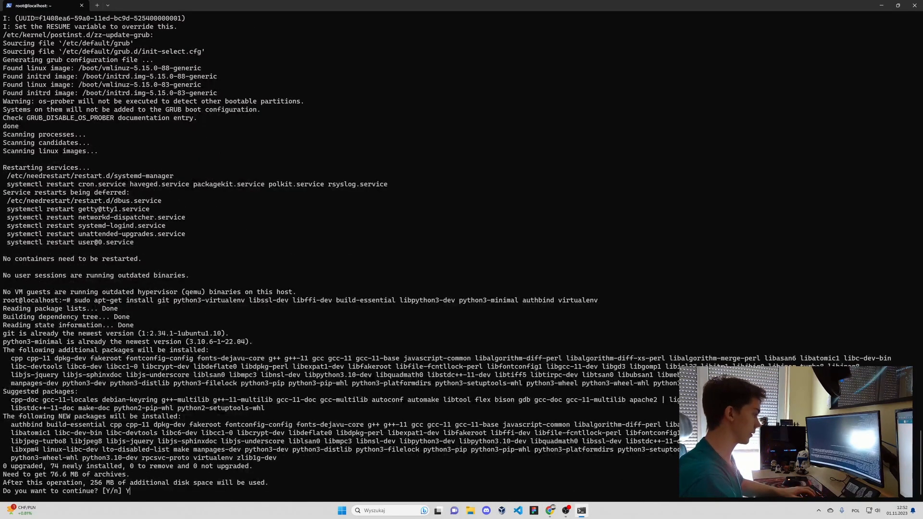
key("Return")
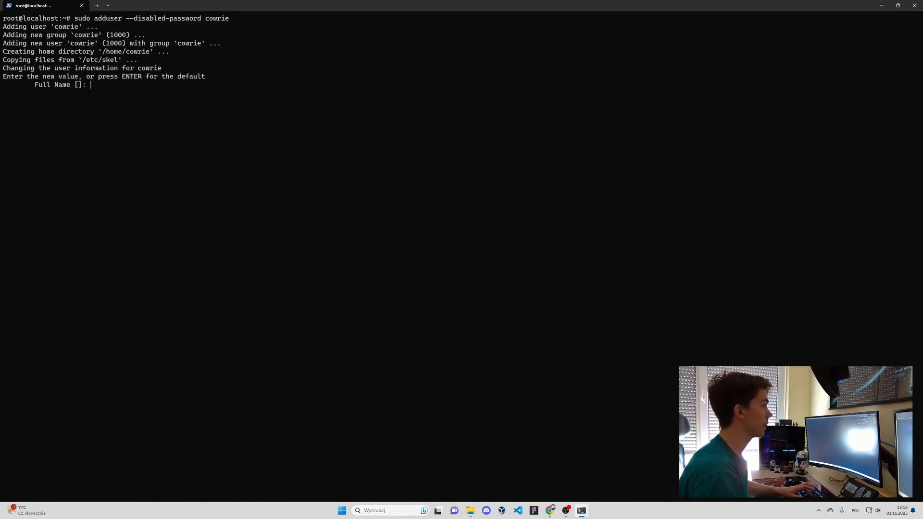
Accept default details for the cowrie user, then switch to it with su -
key("Return")
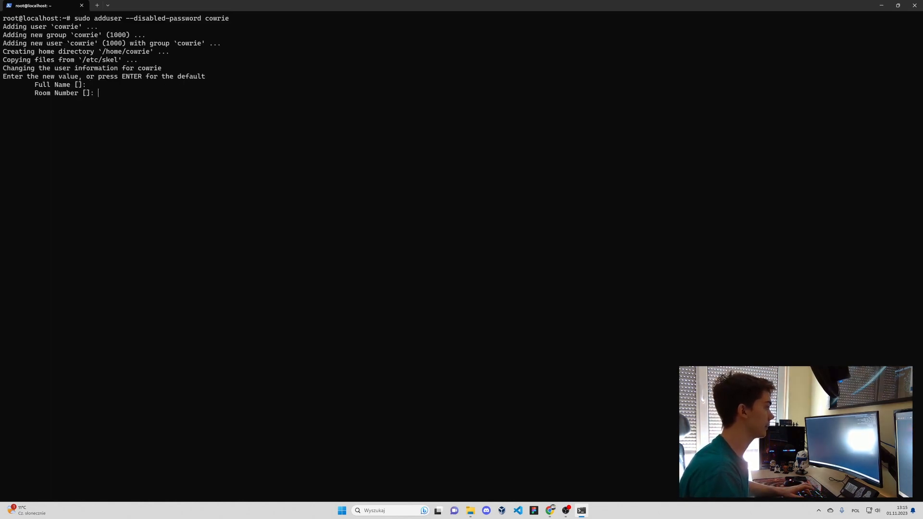
key("Return")
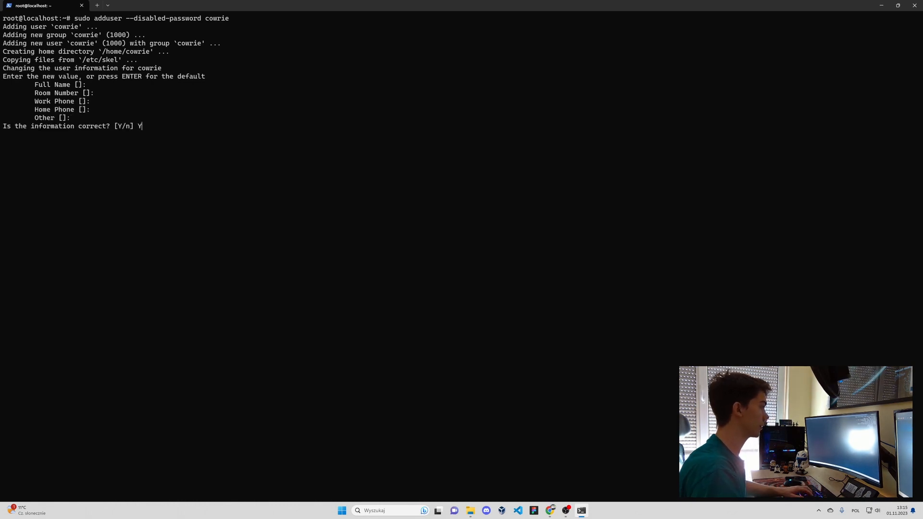
key("Return")
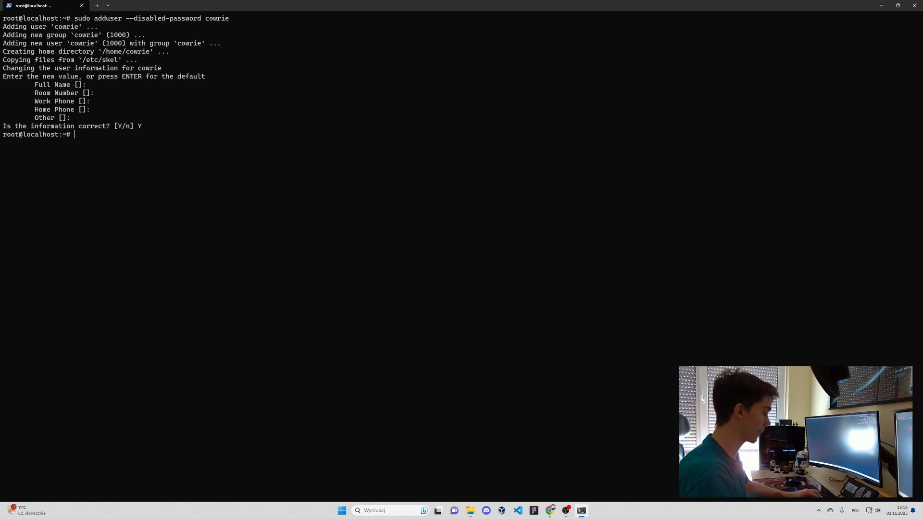
type("su -")
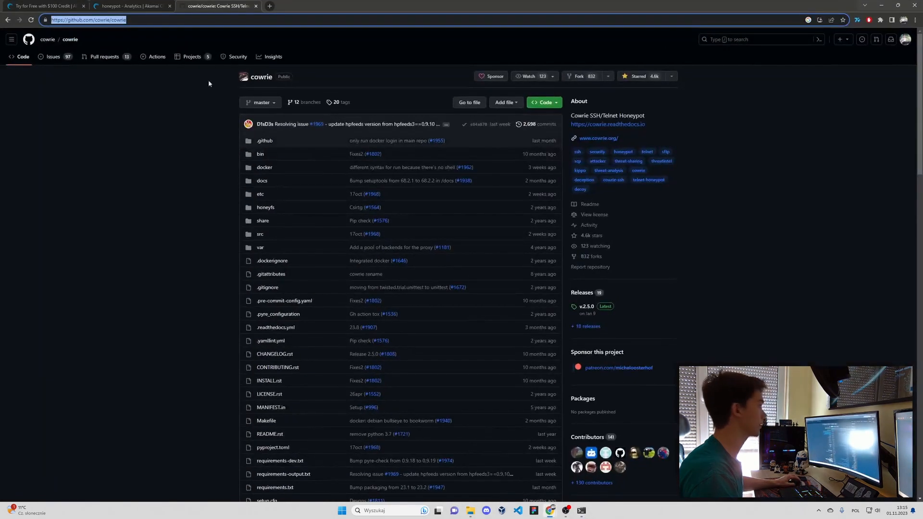
mouse_move(163, 93)
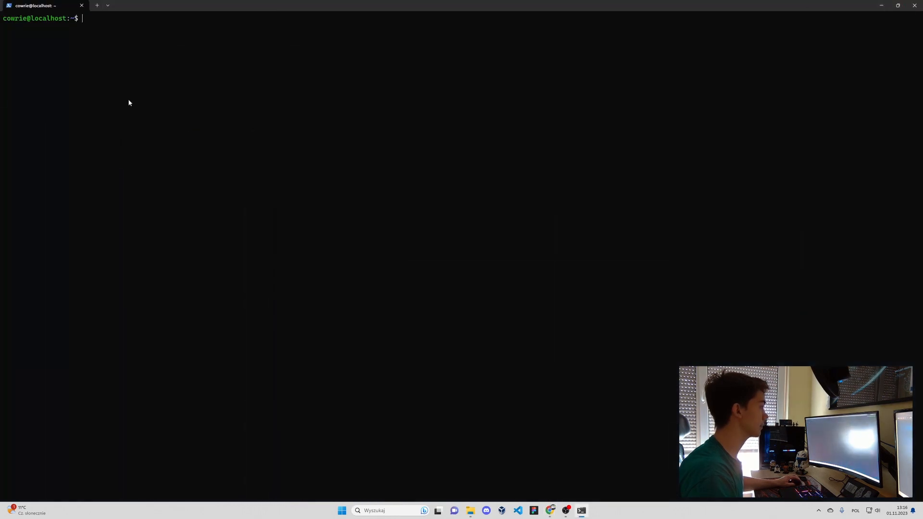
Clone github.com/cowrie/cowrie, then create and activate a cowrie-env virtualenv inside the repository
type("git clo")
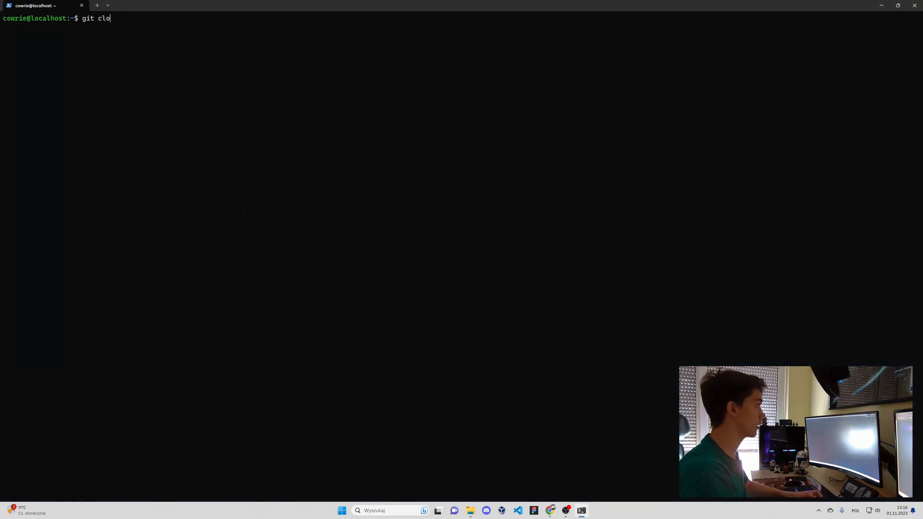
key("Return")
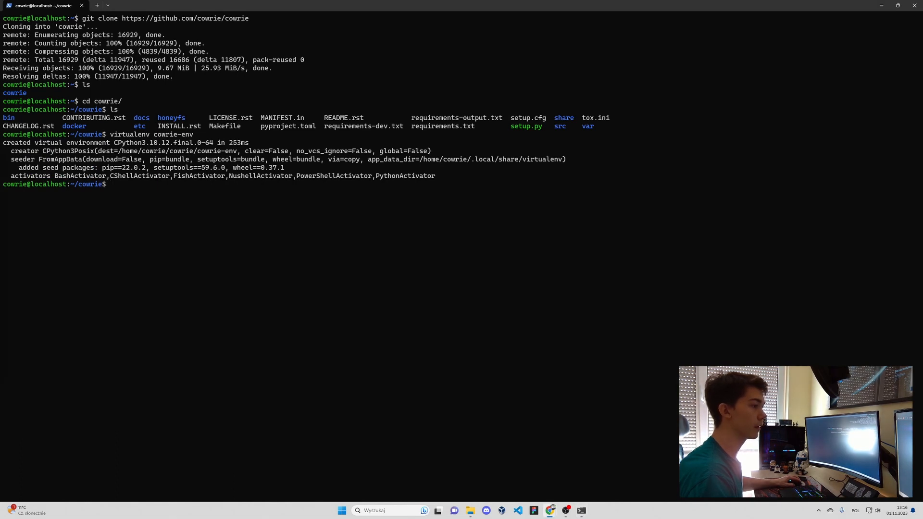
key("Return")
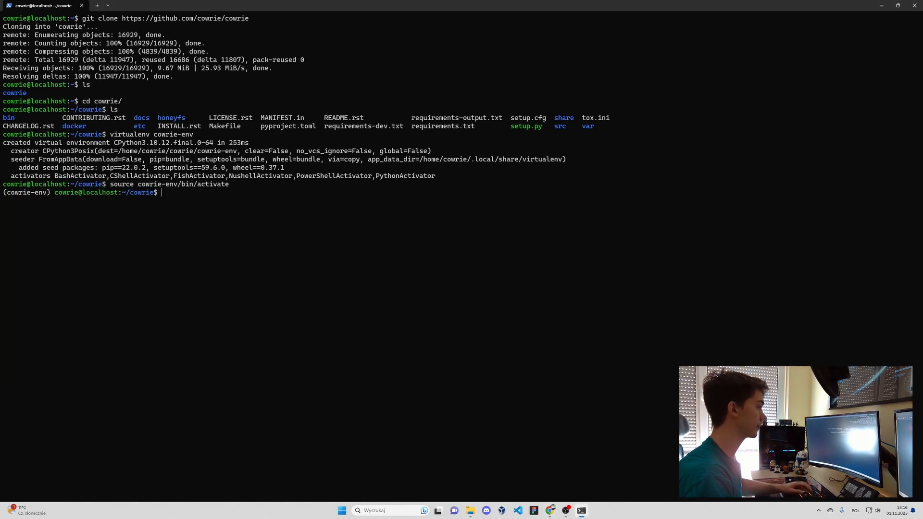
mouse_move(56, 196)
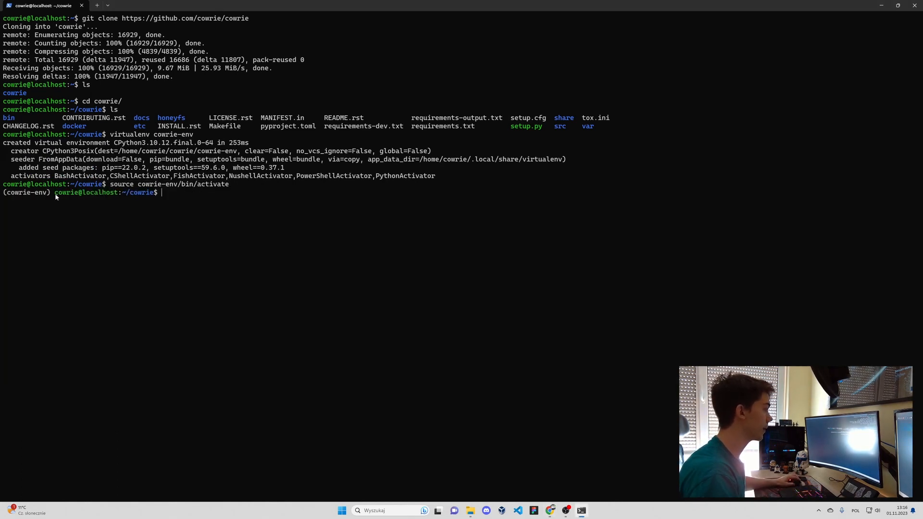
double_click(26, 192)
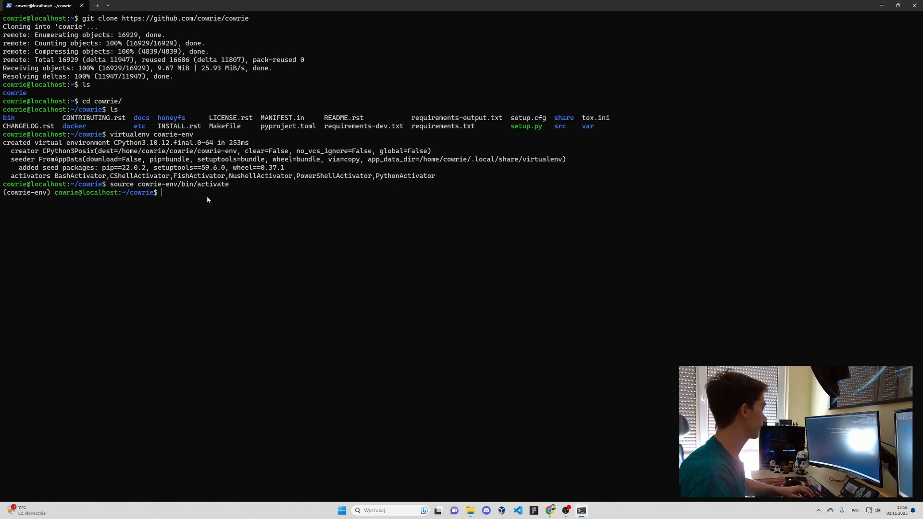
Upgrade pip to 23.3.1 and install Cowrie's requirements.txt into cowrie-env
type("pip install --upgrade pip")
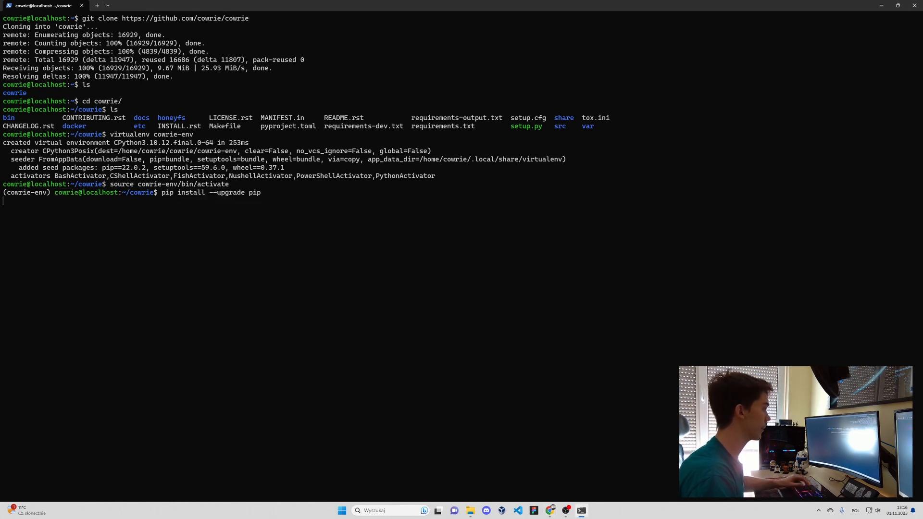
key("Return")
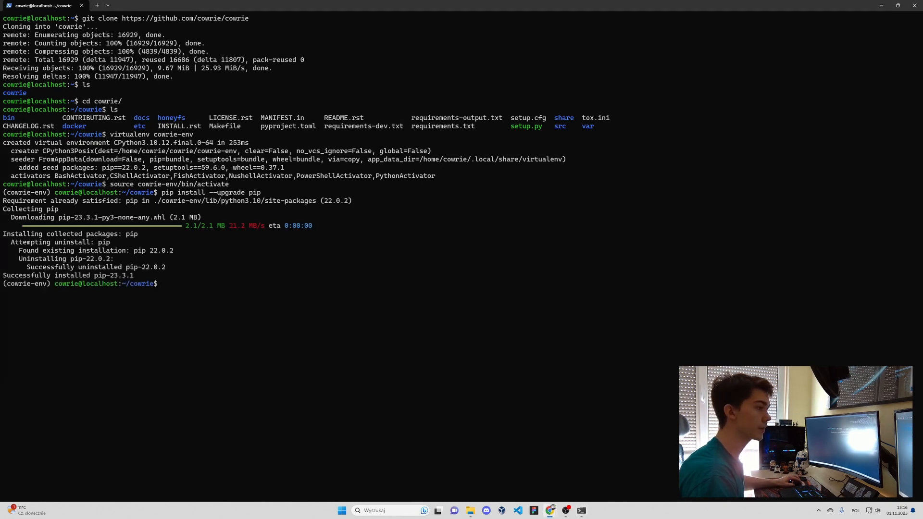
type("pip install --upgrade -r requirements.txt")
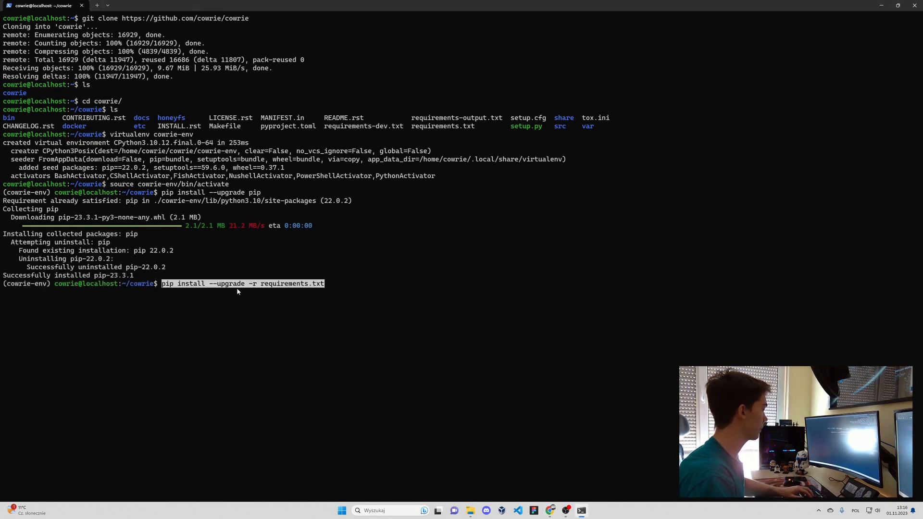
key("Return")
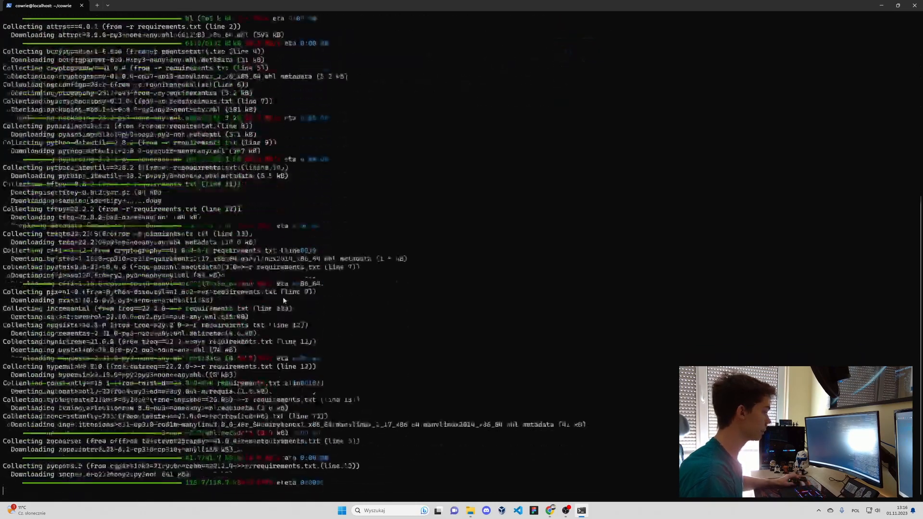
scroll("down", 3)
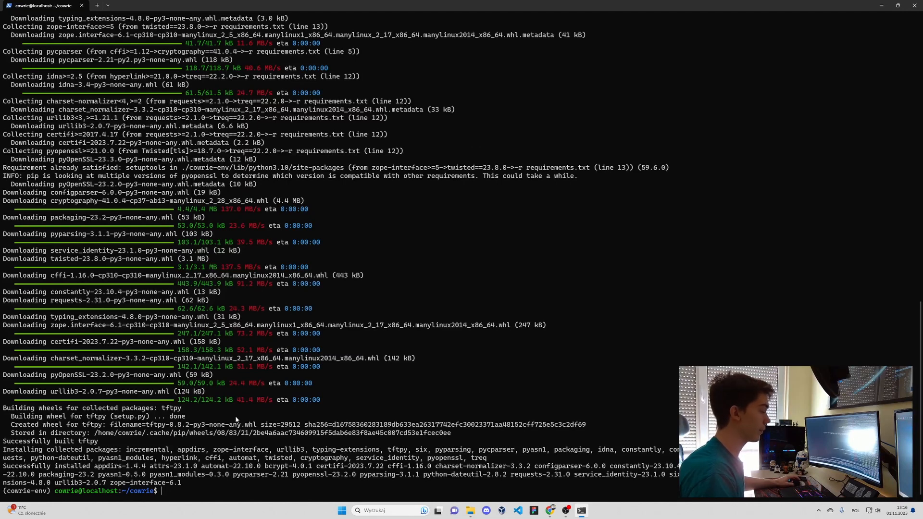
type("cd /ect")
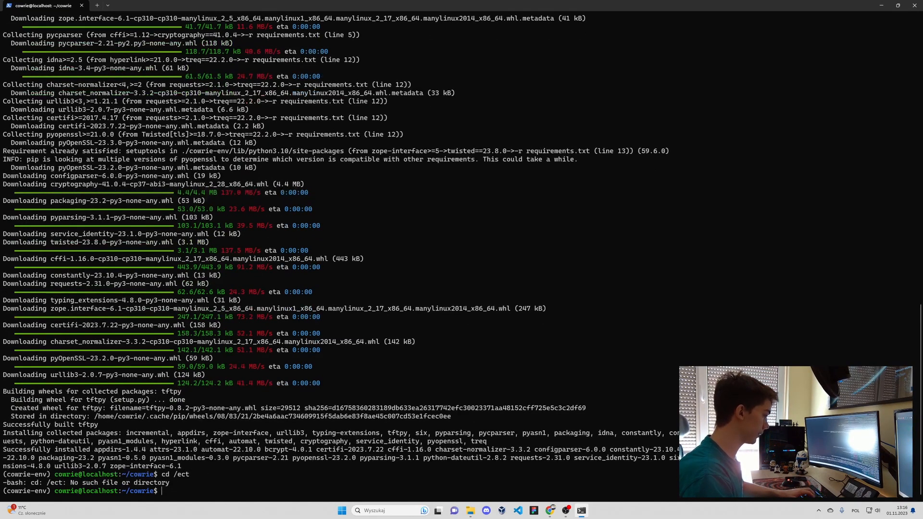
Copy etc/cowrie.cfg.dist to ~/cowrie/cowrie.cfg
type("cd et")
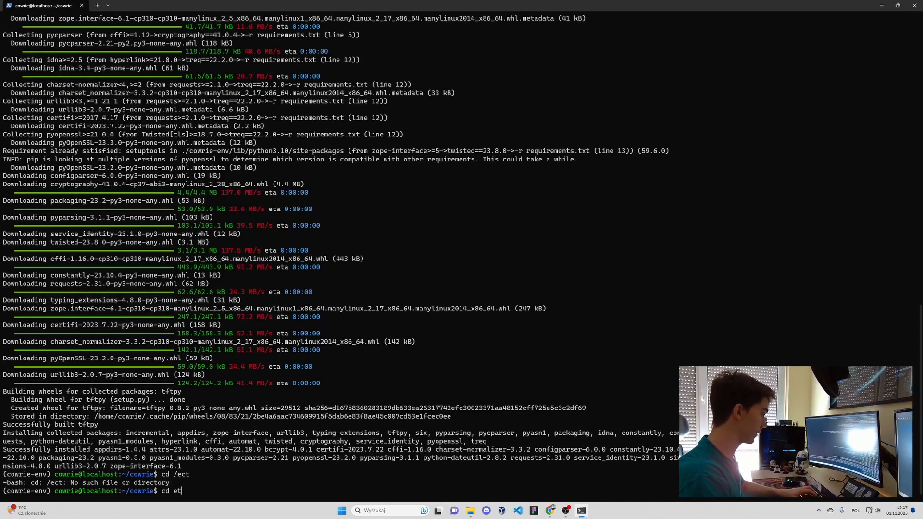
key("Return")
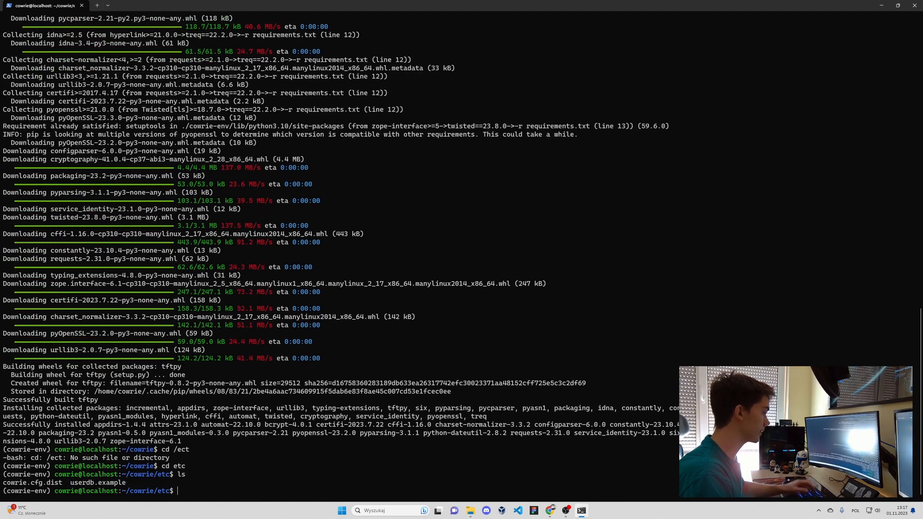
double_click(33, 482)
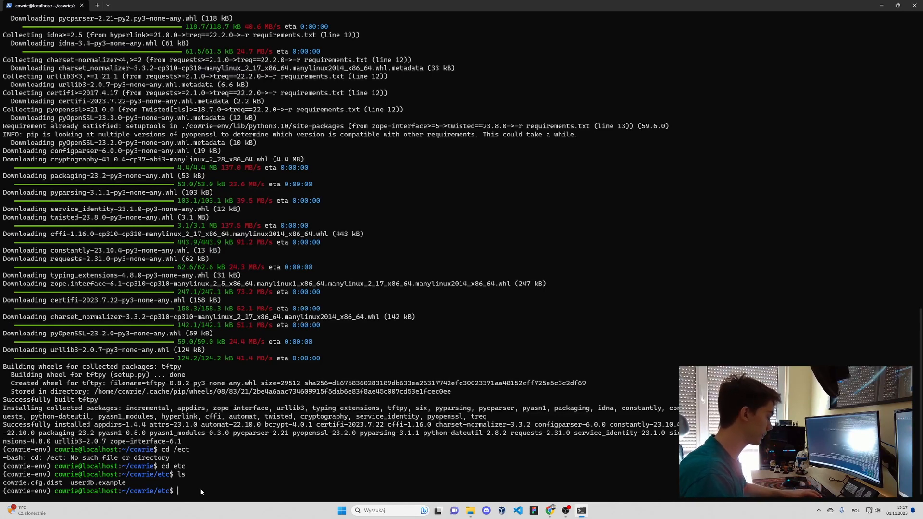
type("cp")
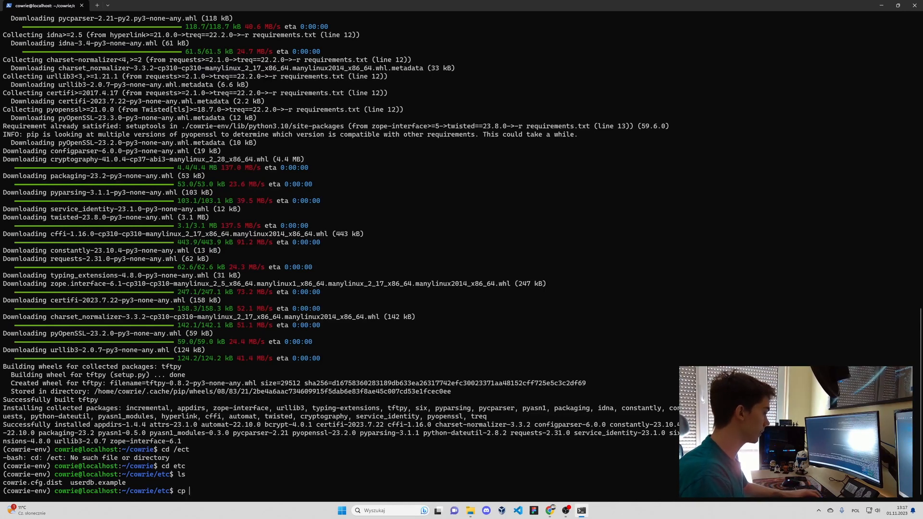
type("cowrie.cfg.dist")
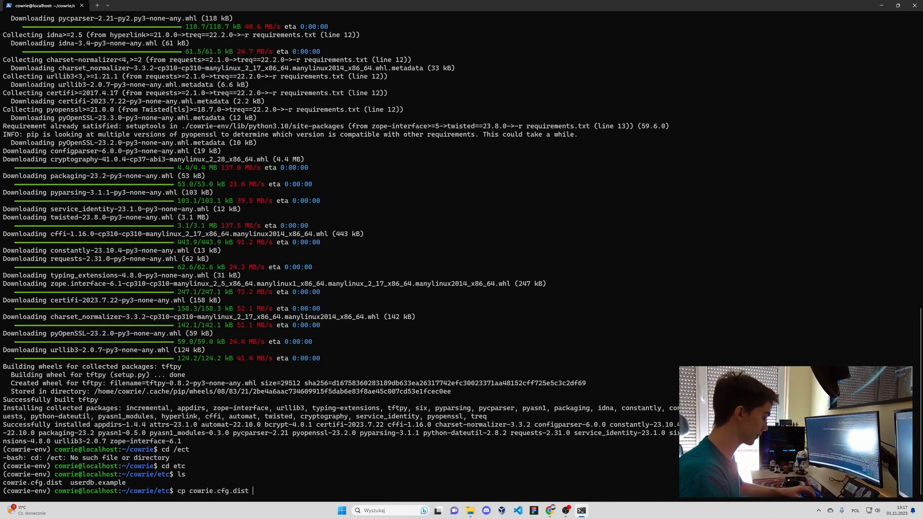
type("~/")
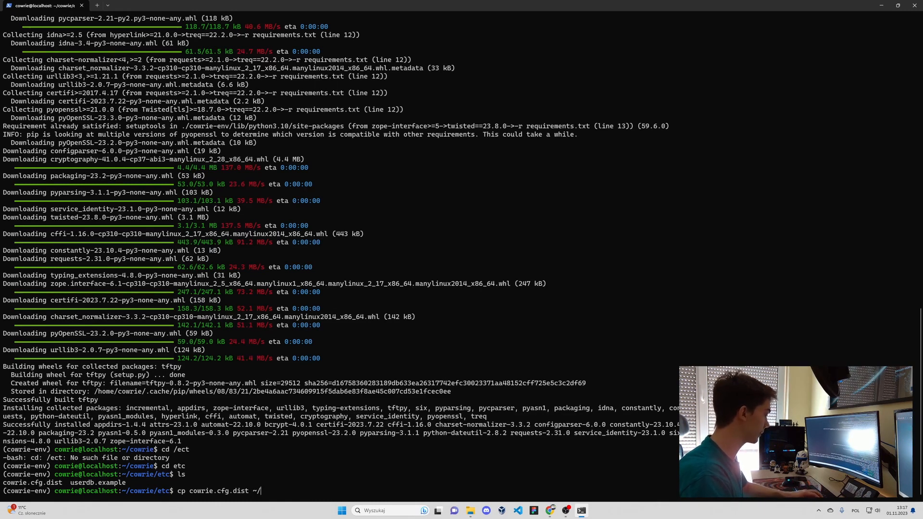
type("cowrie/cowrie-env/")
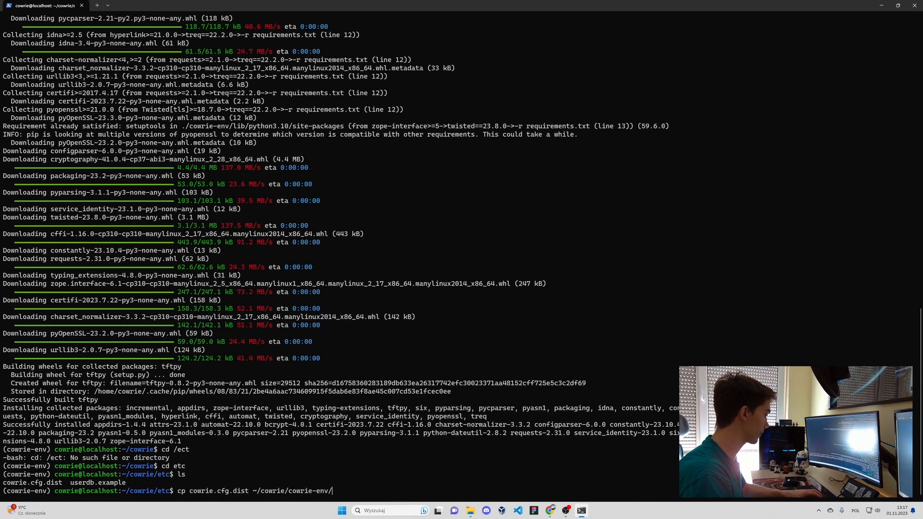
key("Backspace")
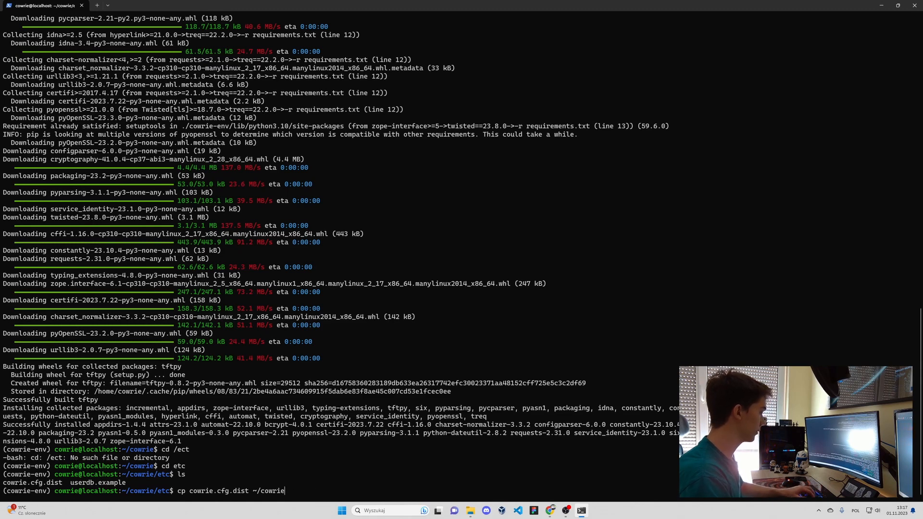
type("co")
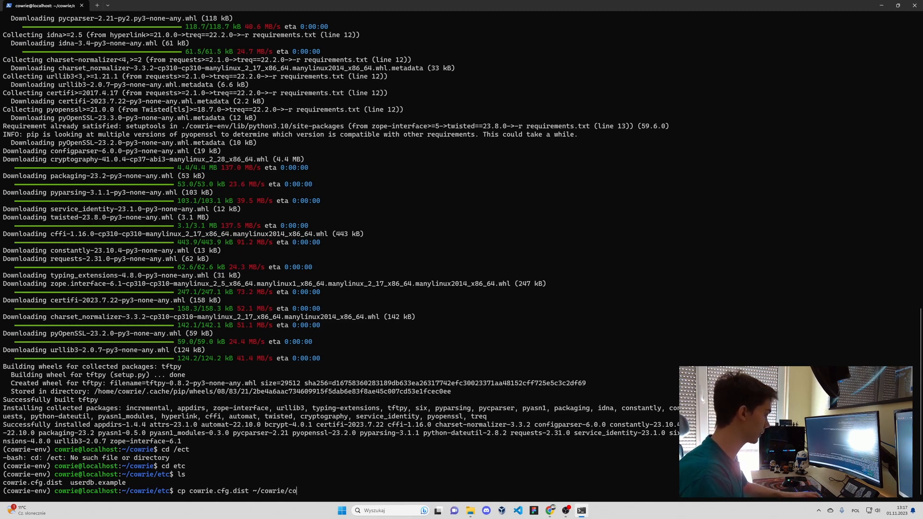
type("wrie.f")
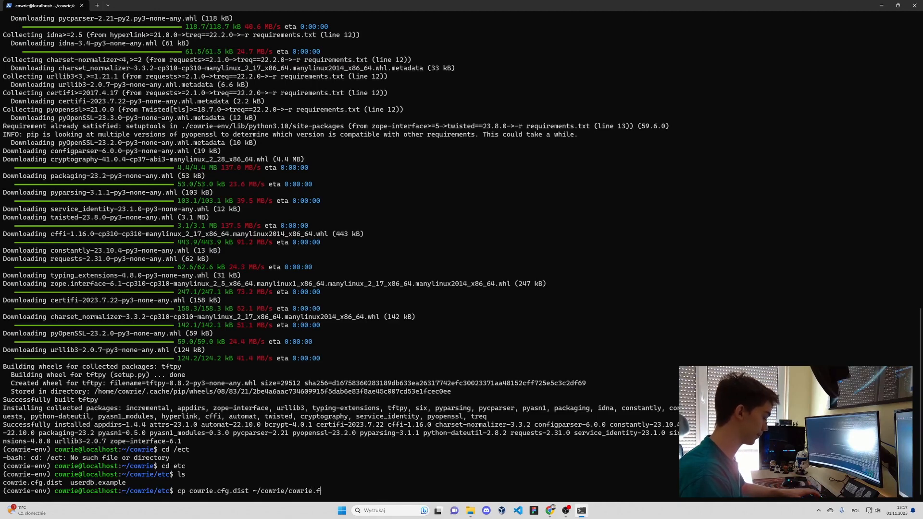
key("Return")
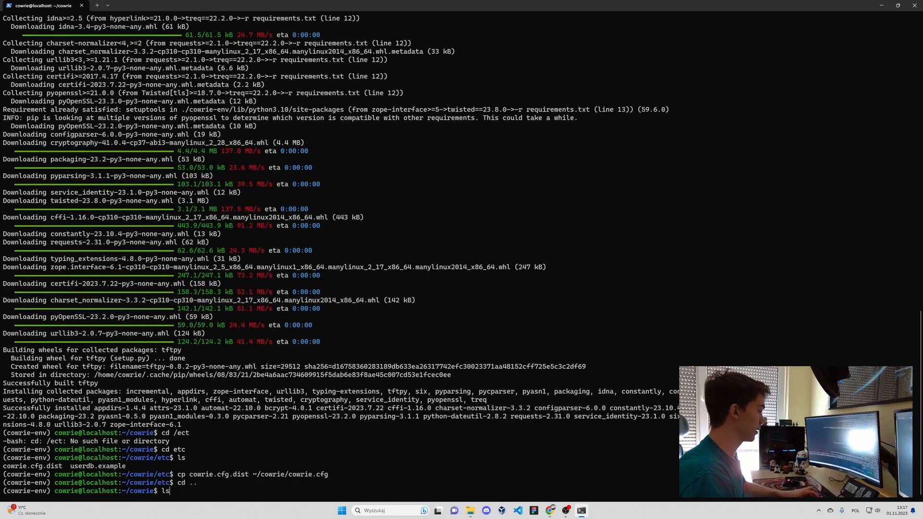
List the cowrie folder and enter the nano cowrie.cfg command
key("Return")
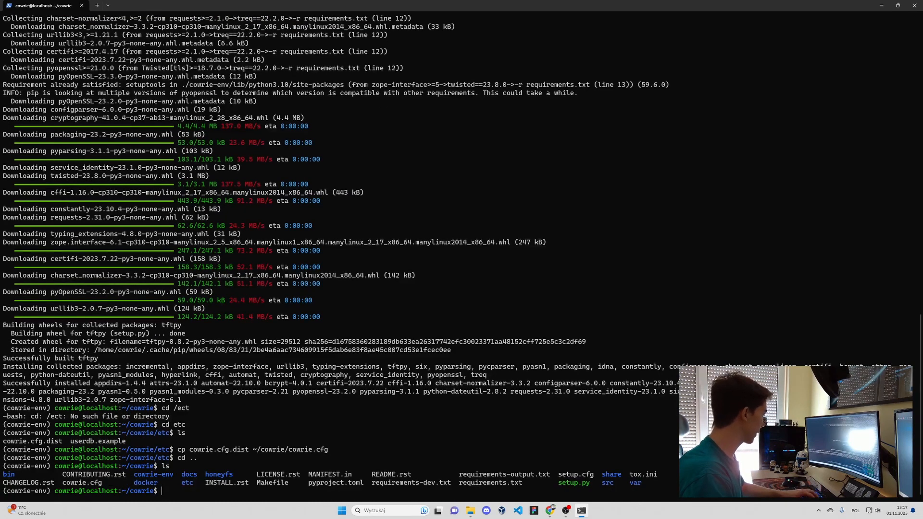
type("nano co")
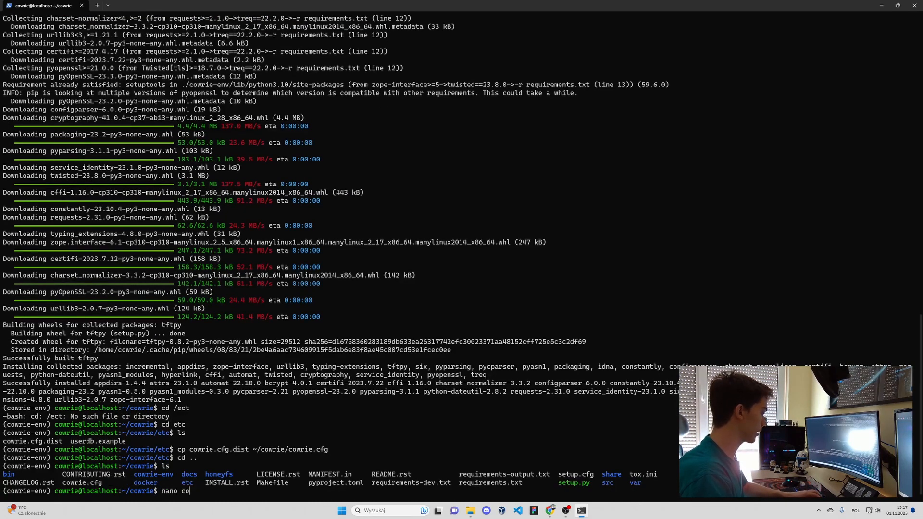
type("wrie.cfg")
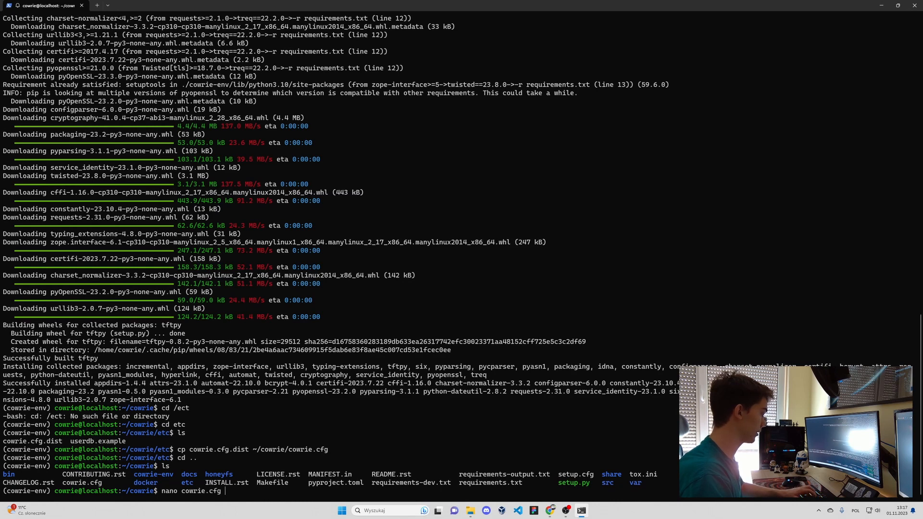
In nano, set enabled = true under [telnet] in cowrie.cfg, save, and exit
key("Return")
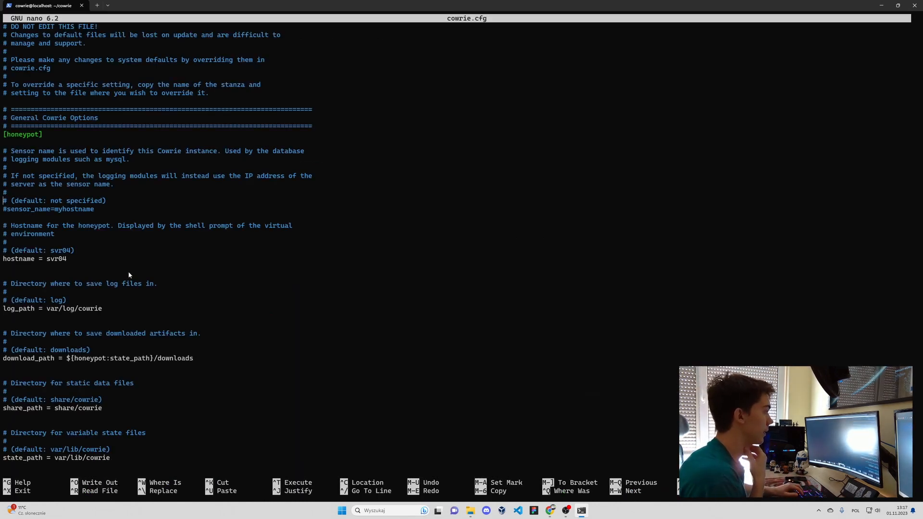
scroll("down", 3)
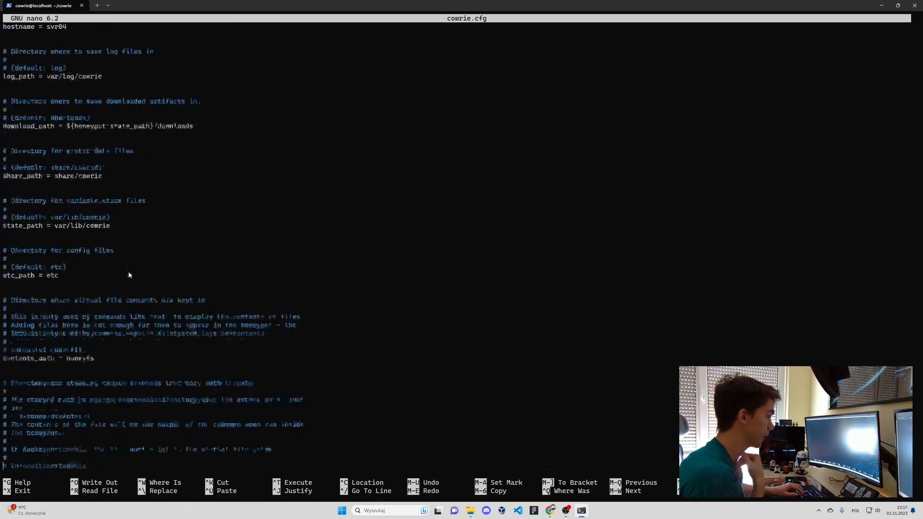
scroll("down", 3)
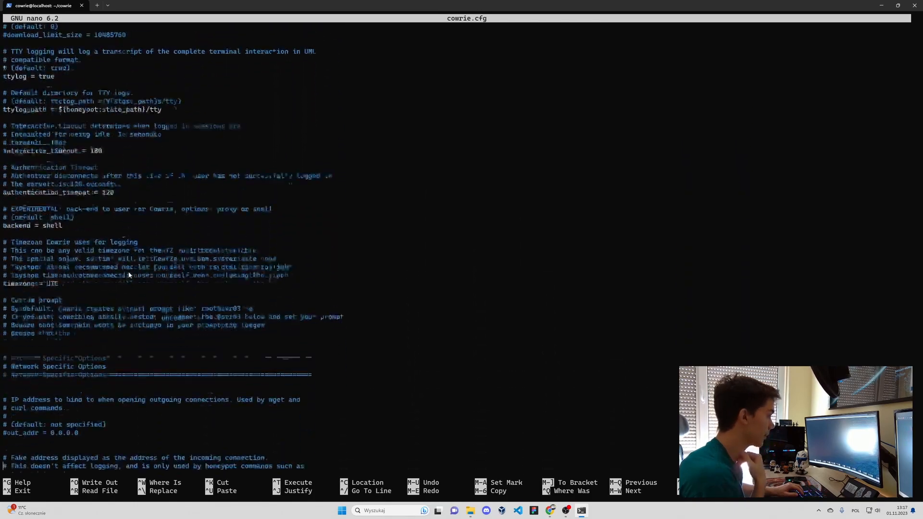
scroll("down", 3)
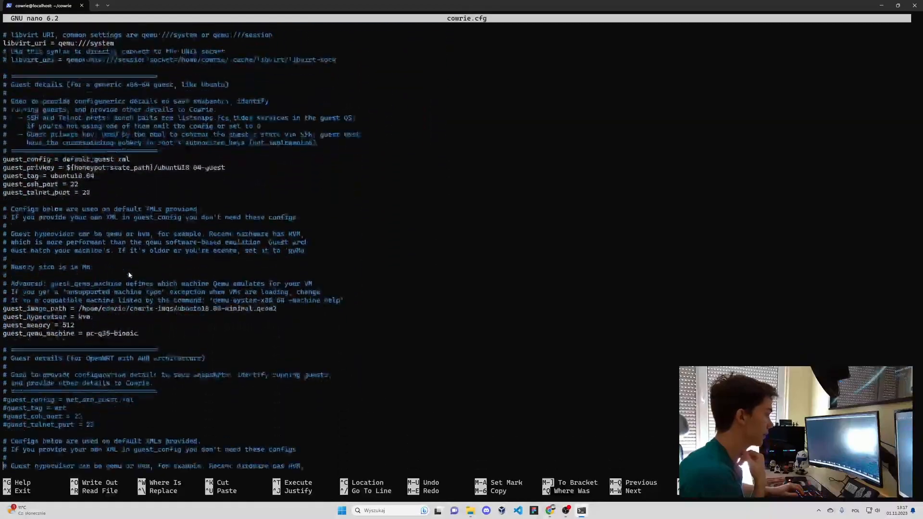
scroll("down", 3)
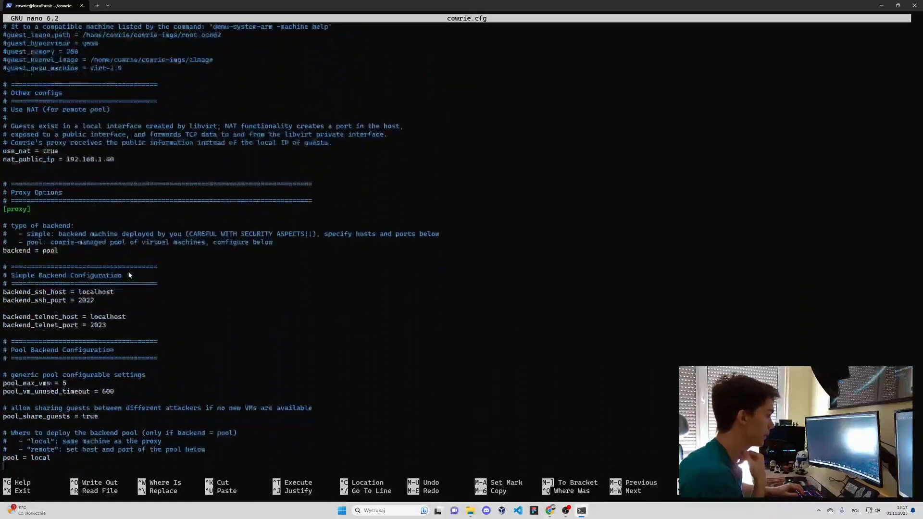
scroll("down", 3)
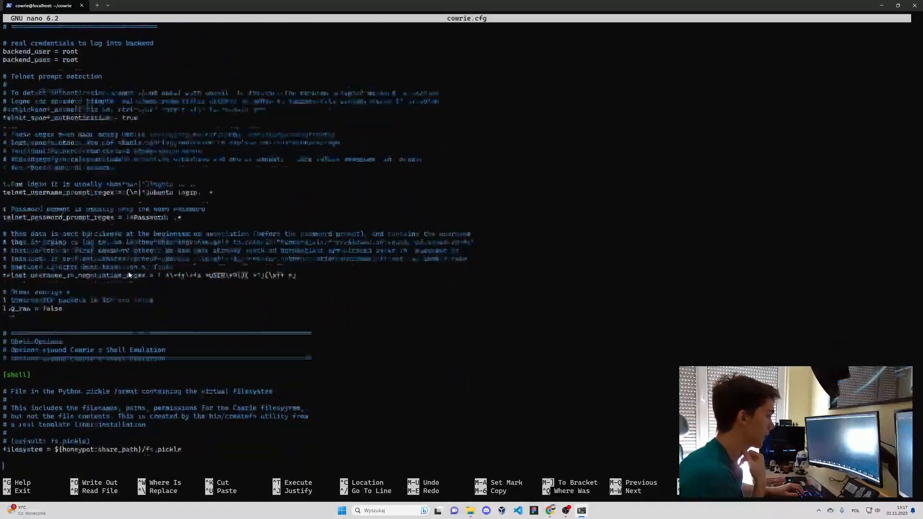
scroll("down", 3)
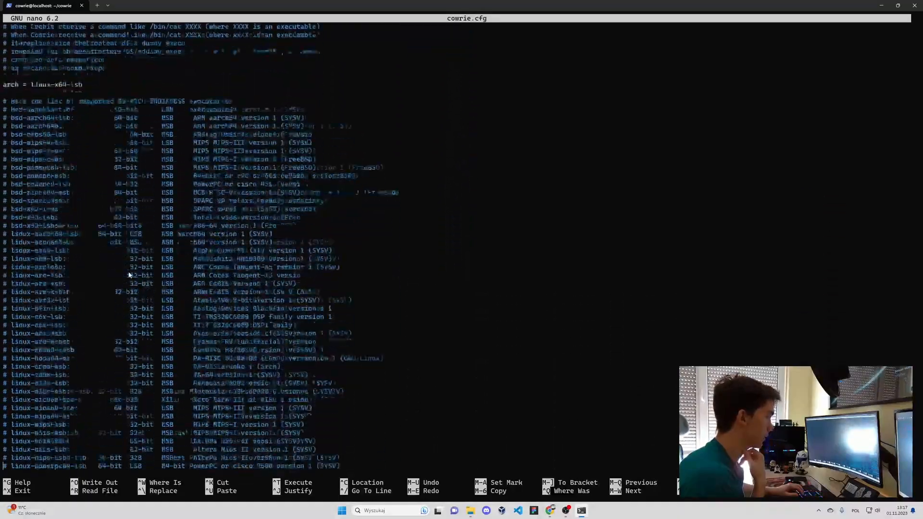
scroll("down", 3)
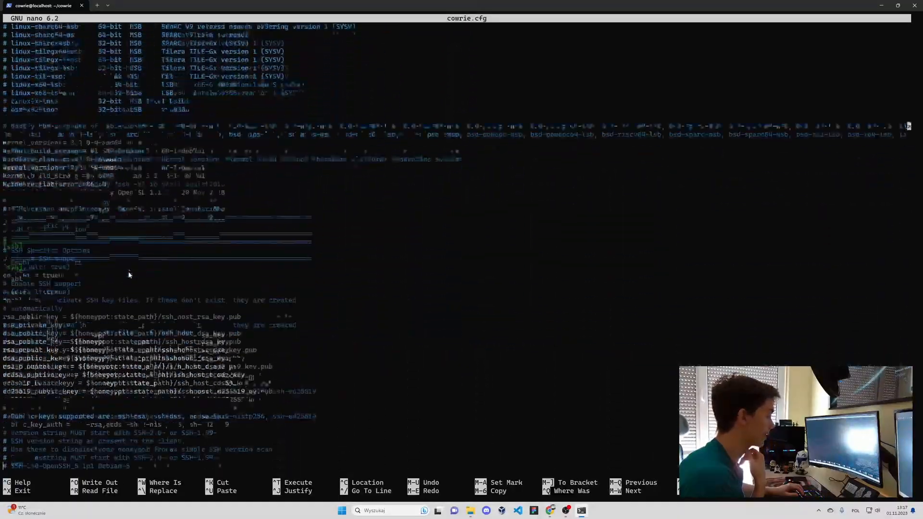
scroll("down", 3)
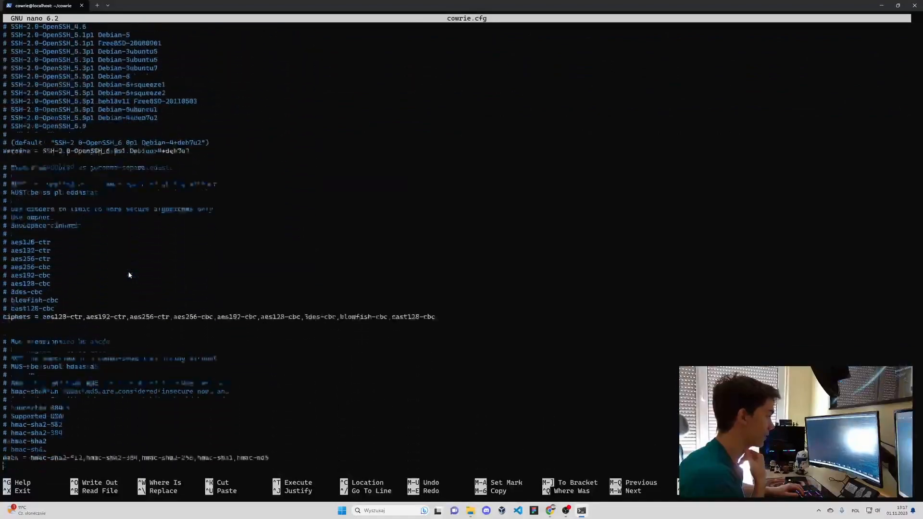
scroll("down", 3)
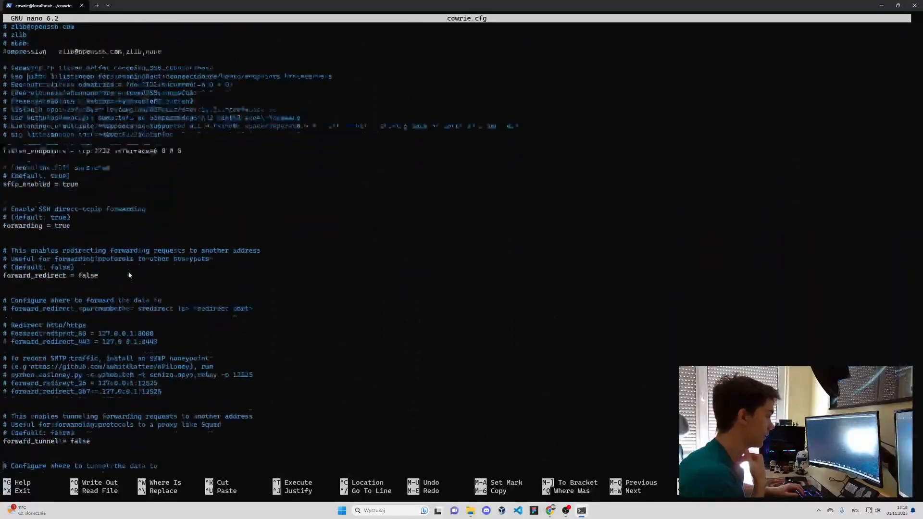
scroll("down", 3)
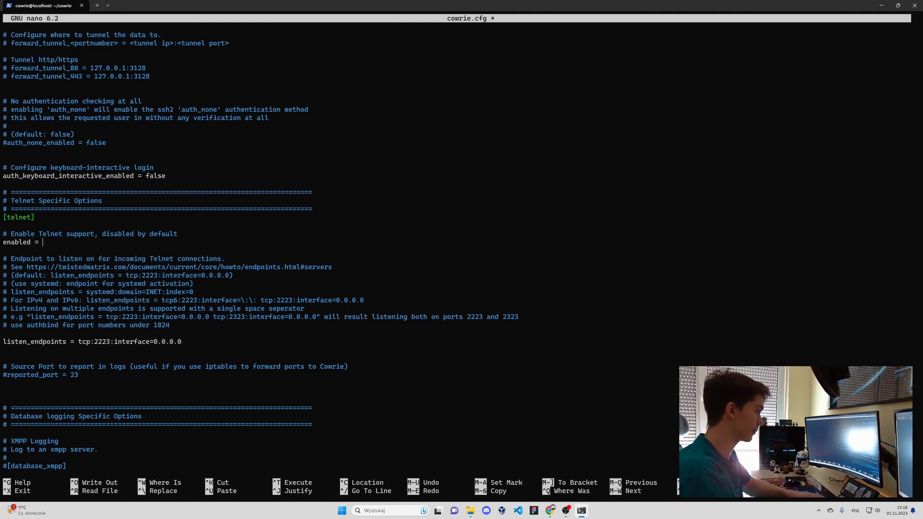
type("true")
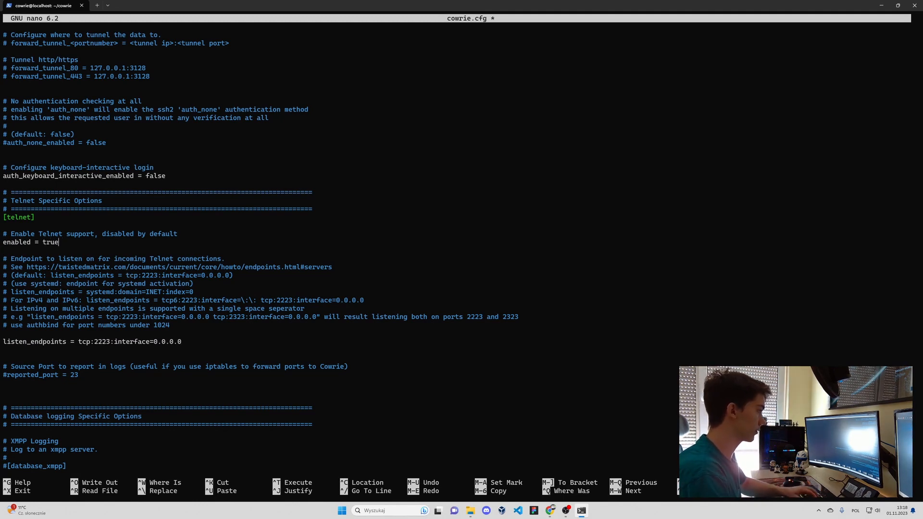
key("ctrl+o")
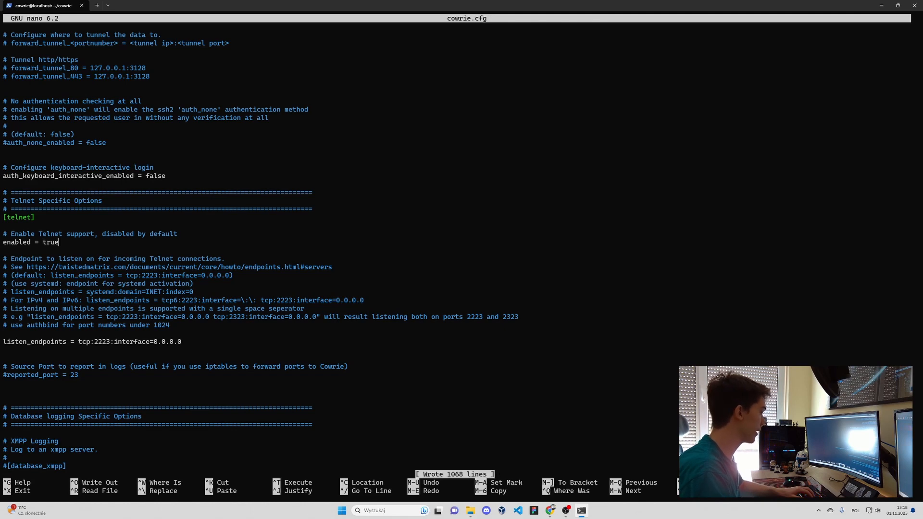
key("ctrl+x")
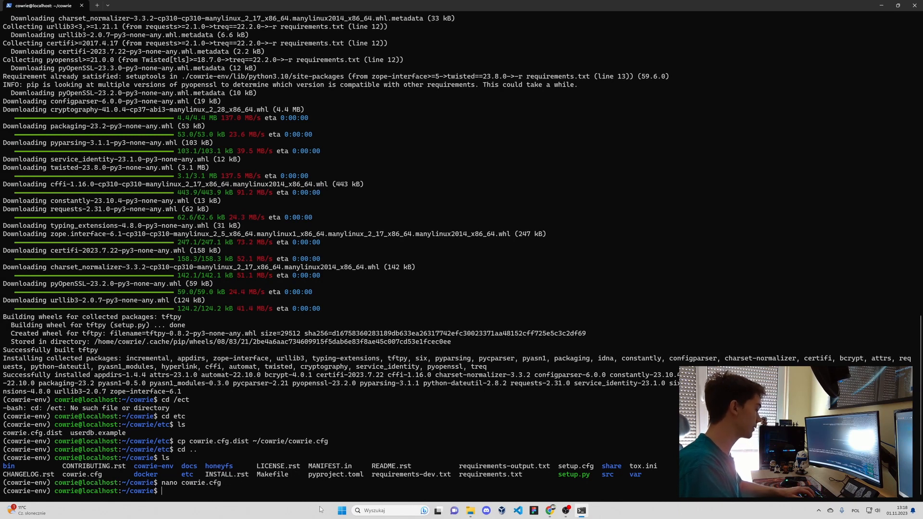
Add iptables NAT PREROUTING rules redirecting port 22 to 2222 and 23 to 2223
type("iptables -t nat -A PREROUTING -p tcp --dport 22 -j REDIRECT --to-port 2222")
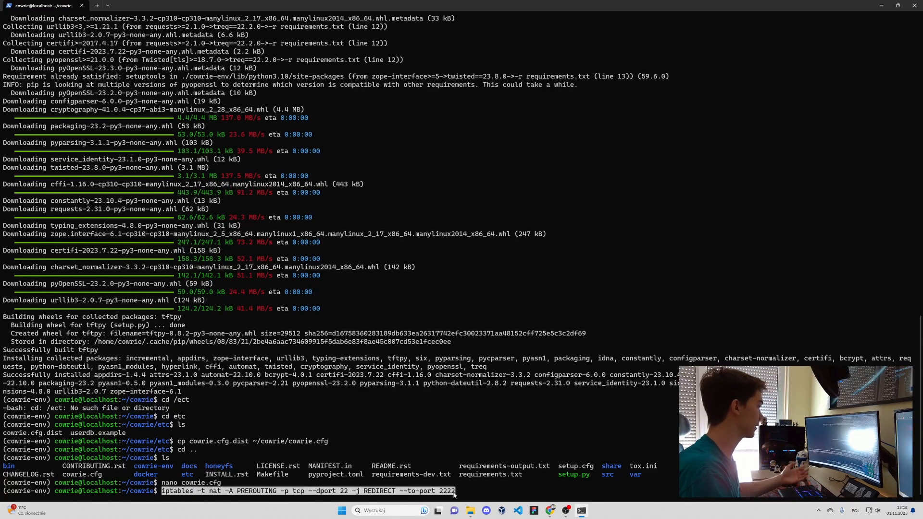
key("Return")
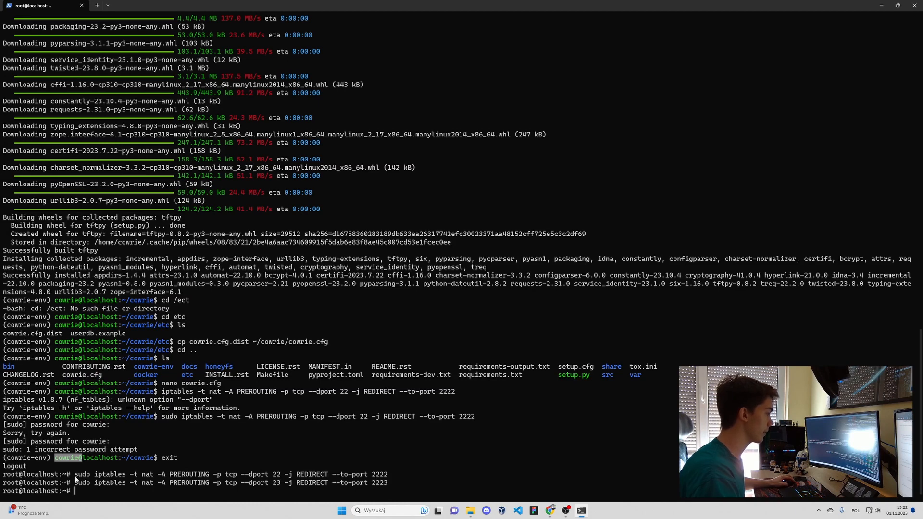
double_click(82, 474)
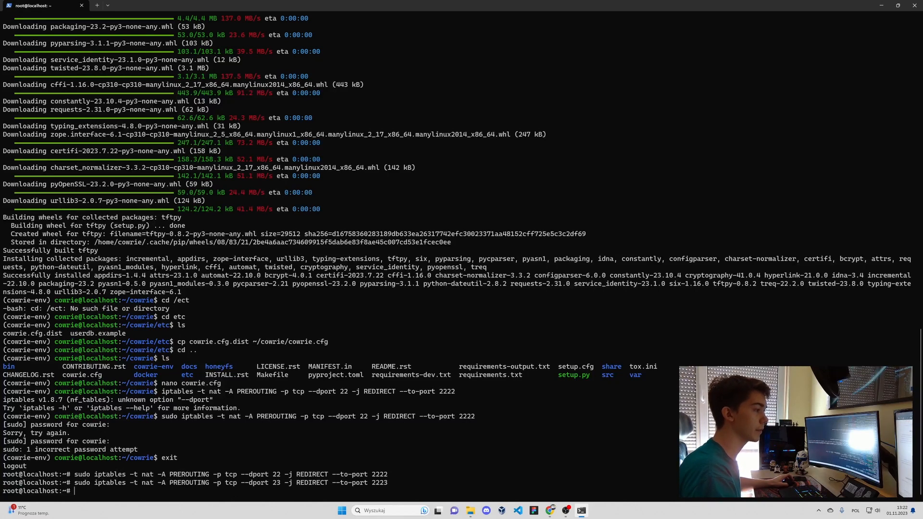
type("s")
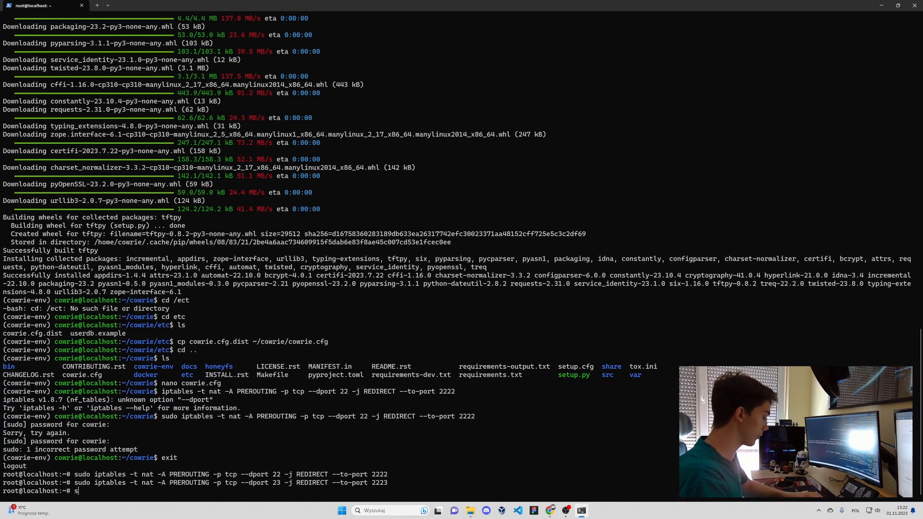
type("u - cowrie")
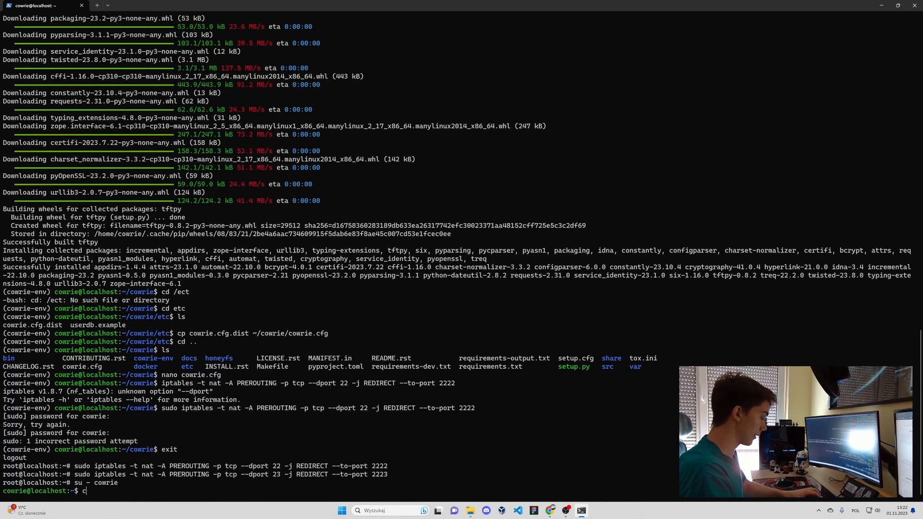
As the cowrie user, launch bin/cowrie start and review the Blowfish deprecation warning
key("Return")
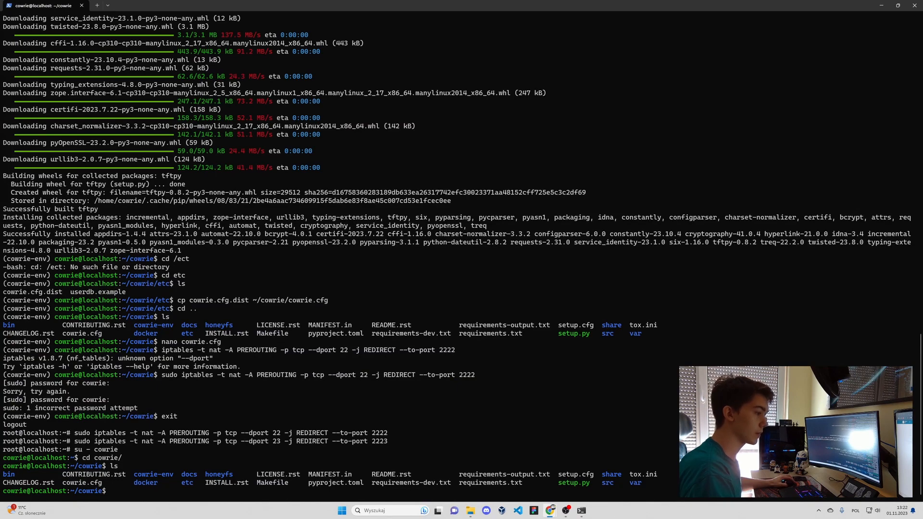
type("bin/cowrie start")
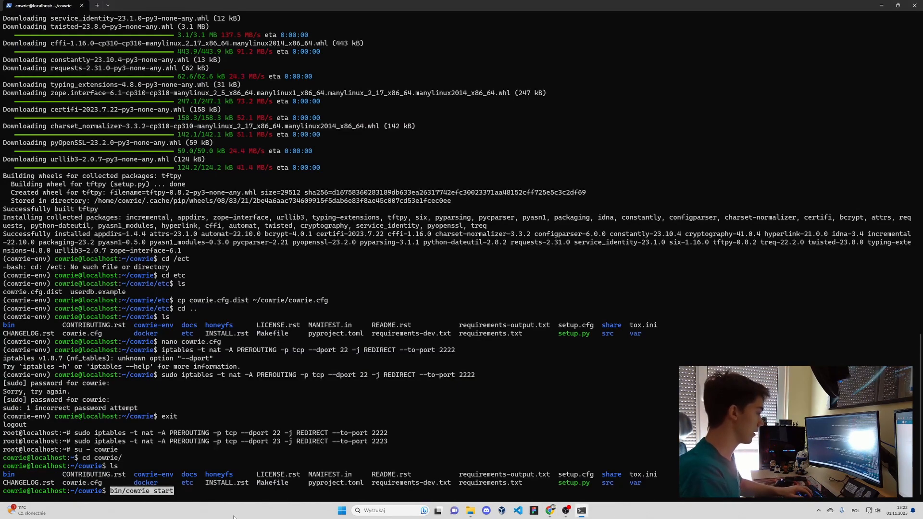
key("Return")
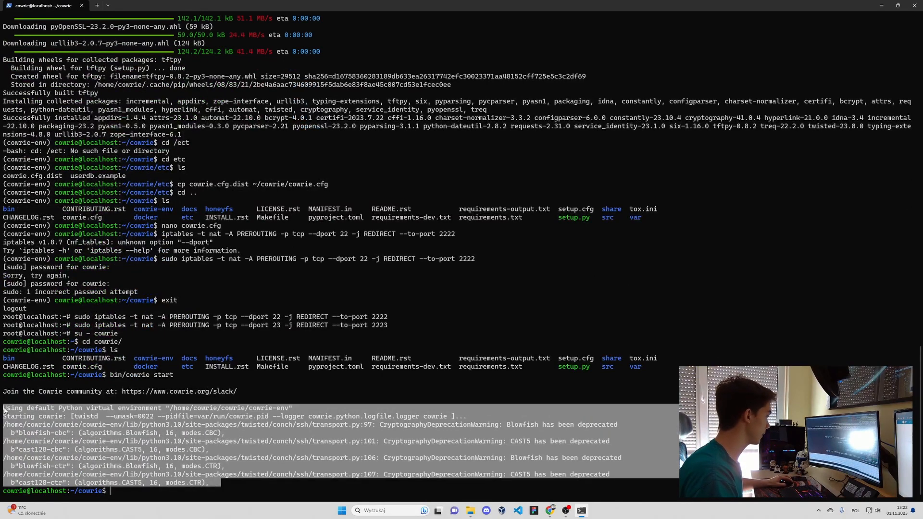
left_click(503, 428)
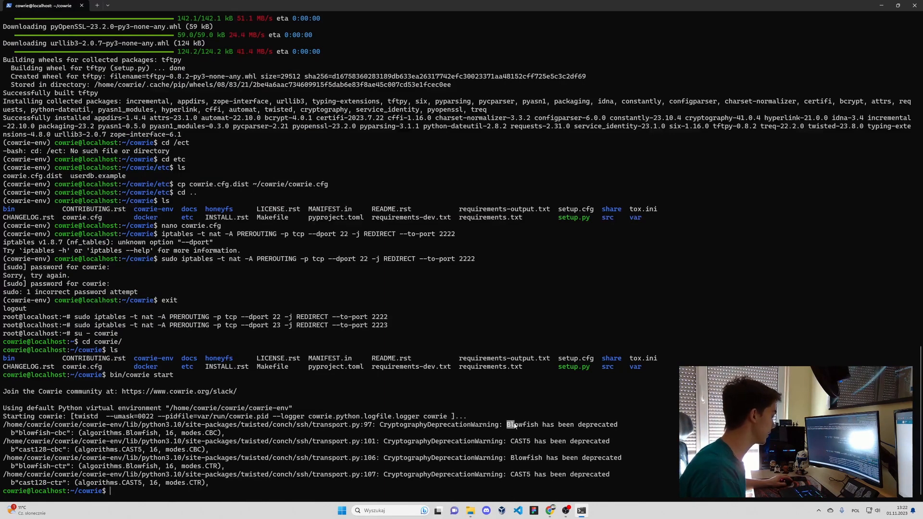
double_click(520, 424)
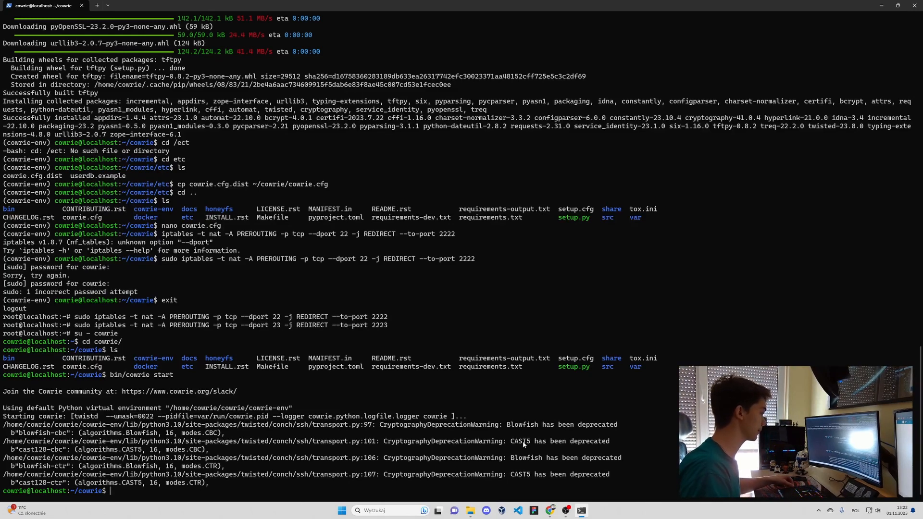
mouse_move(150, 489)
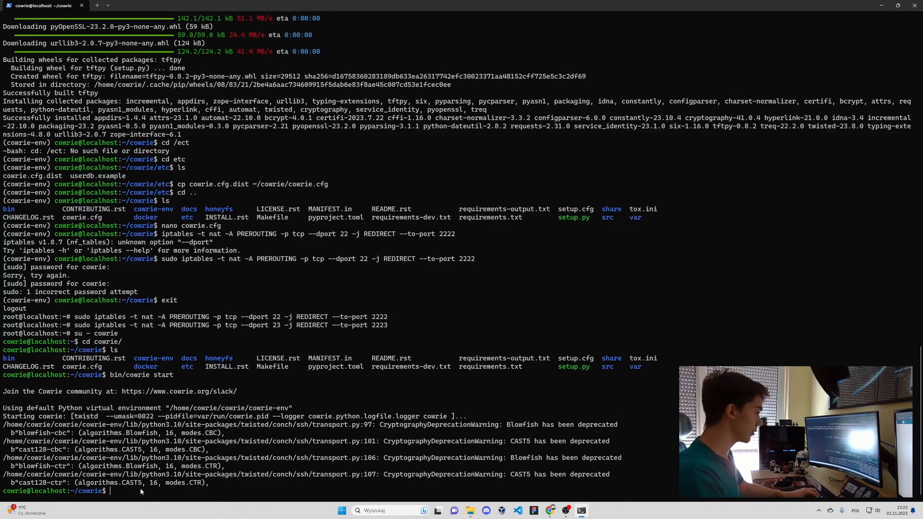
Move to var/log/cowrie and follow cowrie.log with tail -f
type("cd var")
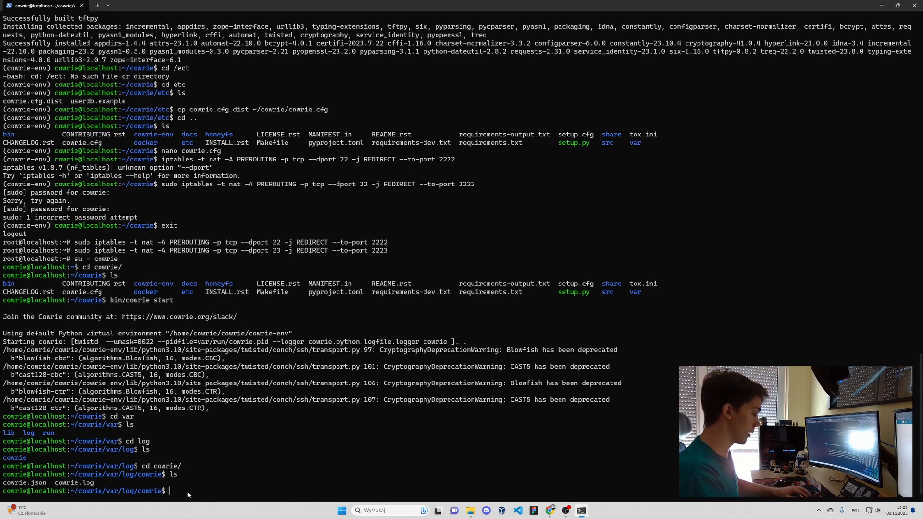
type("tail -f")
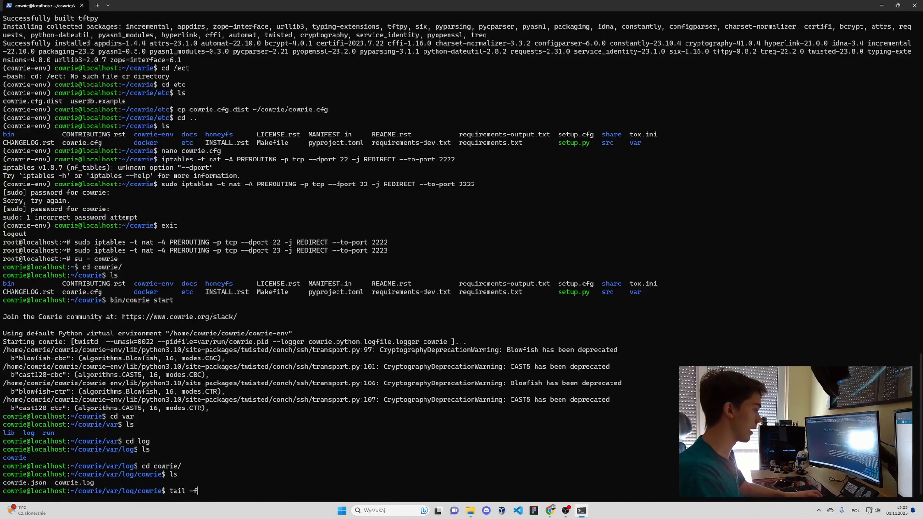
type("cowrie.log")
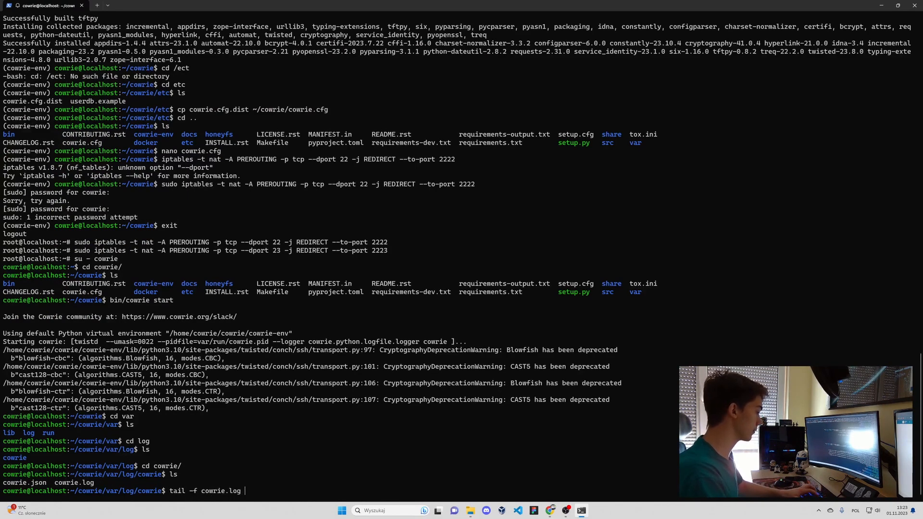
key("Return")
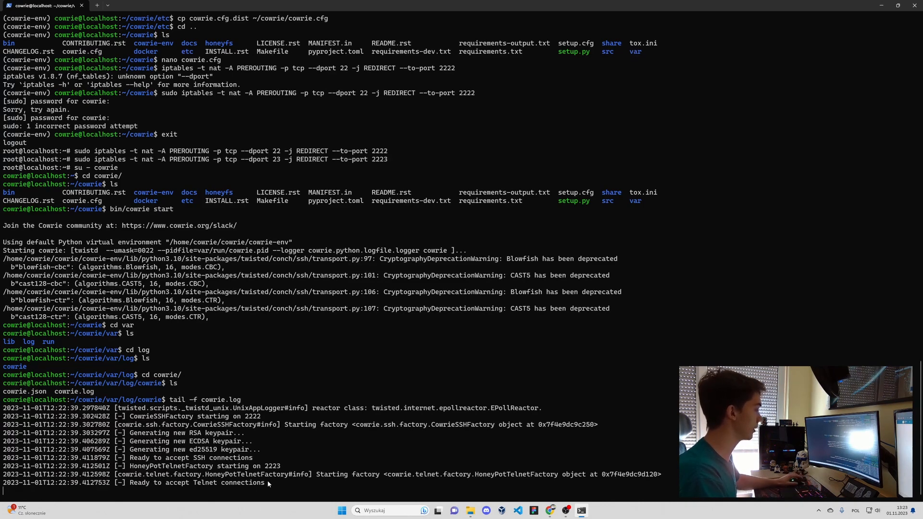
mouse_move(213, 445)
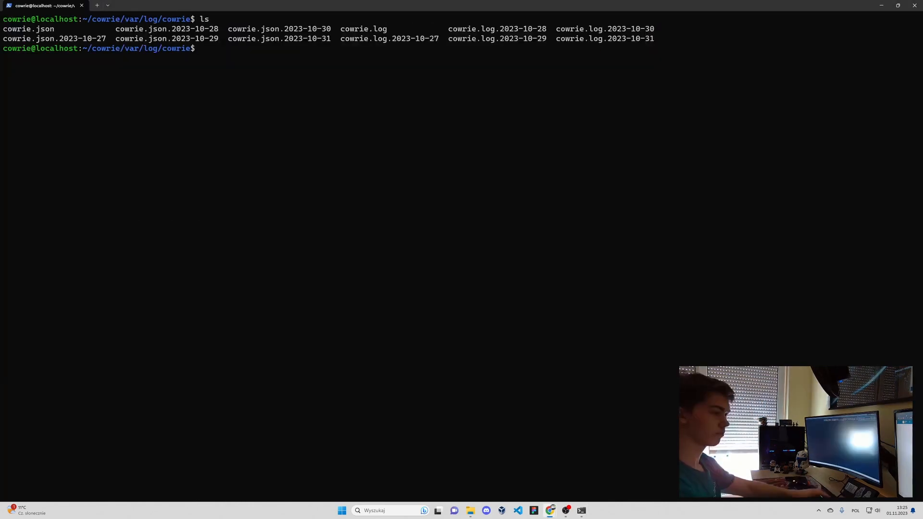
mouse_move(271, 59)
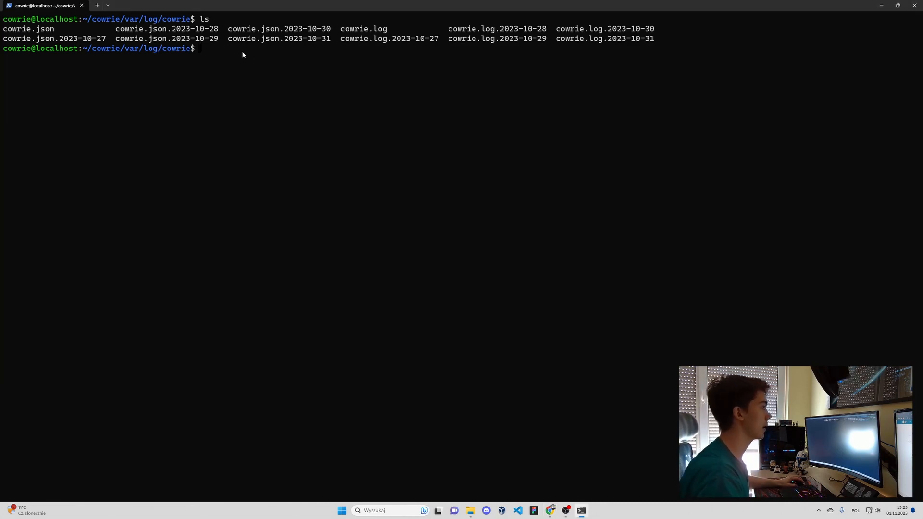
mouse_move(172, 34)
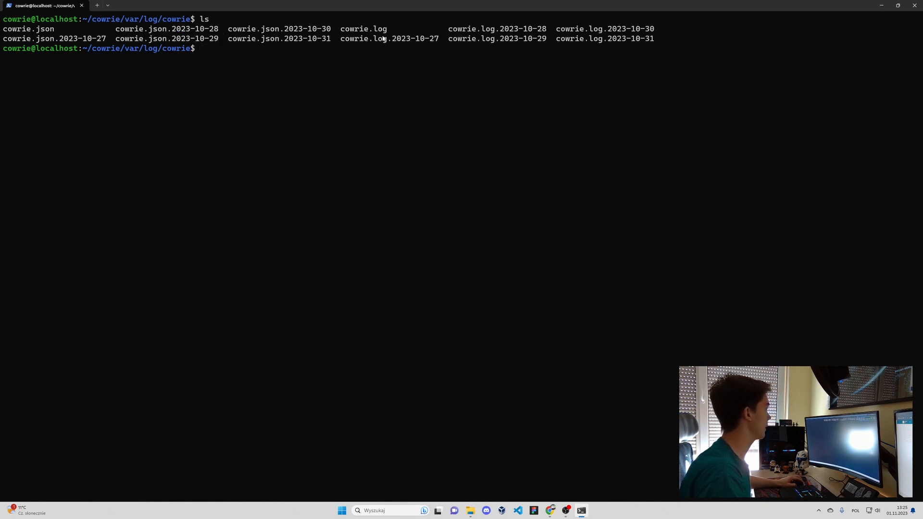
mouse_move(385, 29)
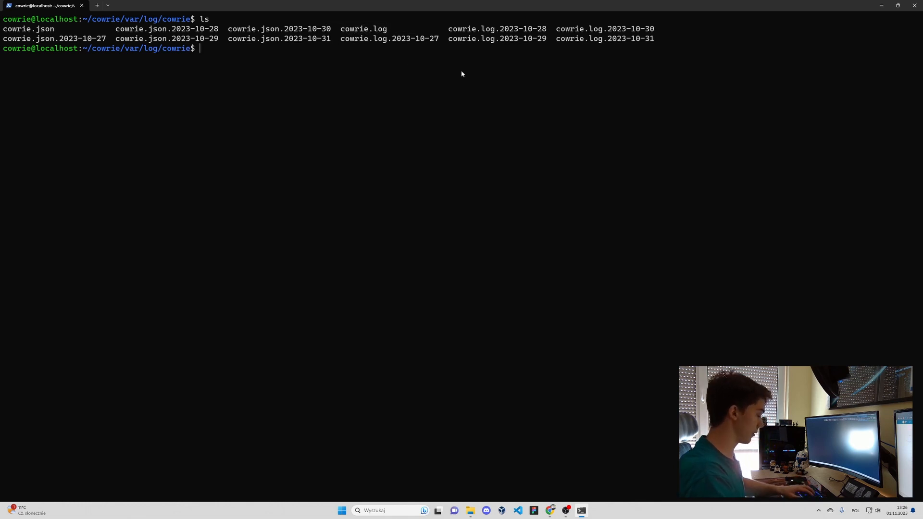
type("tail")
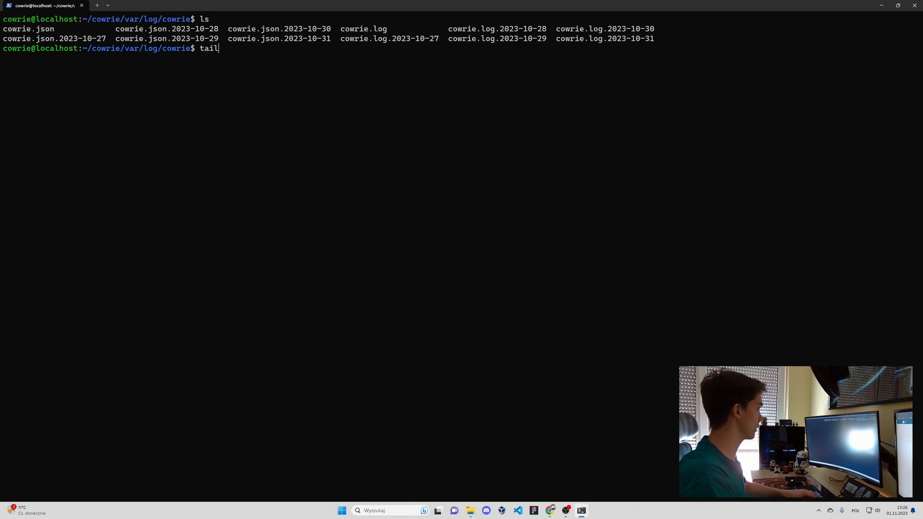
type("-f cow")
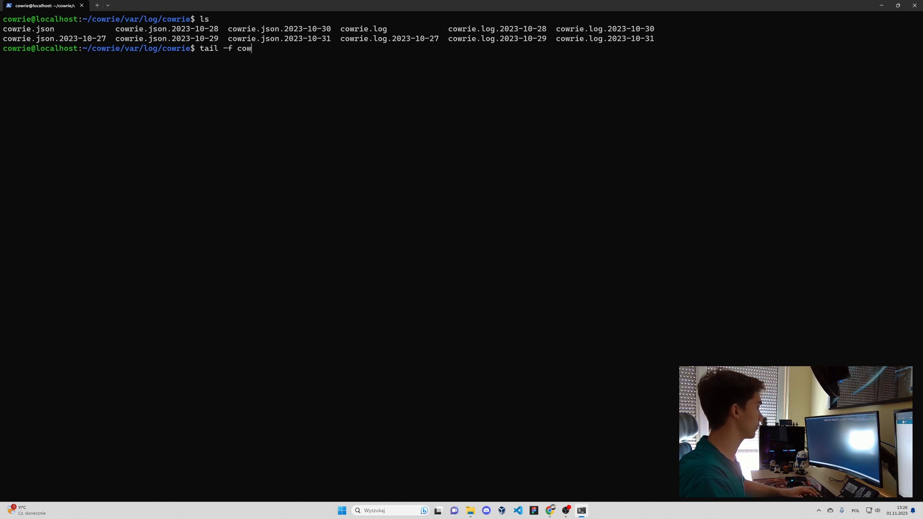
type("rie.log")
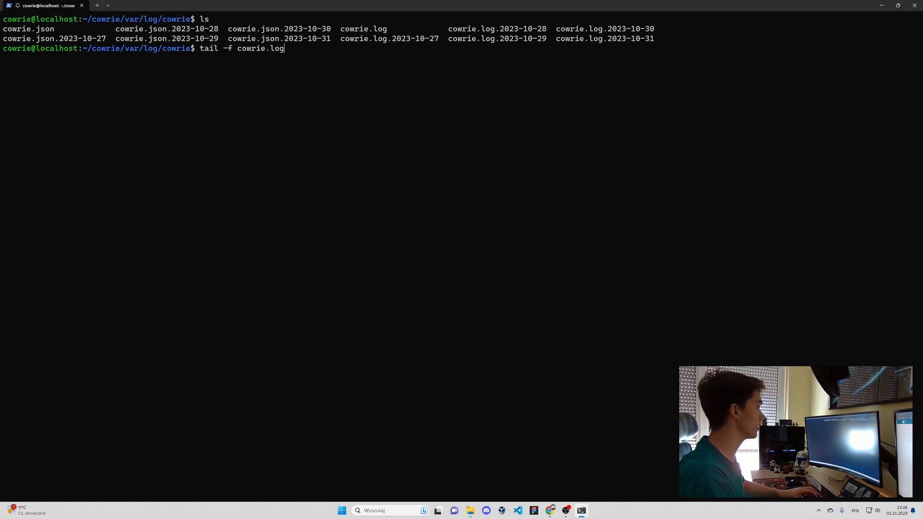
key("Return")
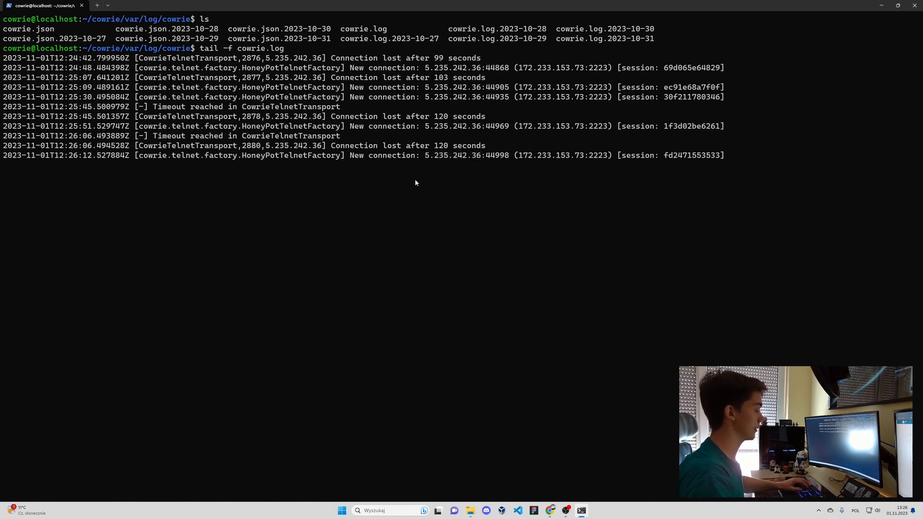
key("ctrl+c")
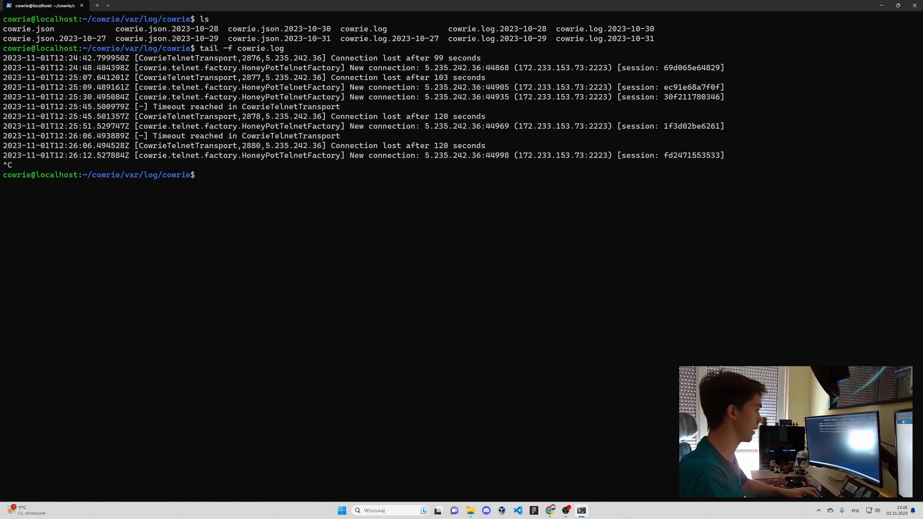
Navigate to var/lib/cowrie/tty and list the hash-named session recording files
type("cd ..")
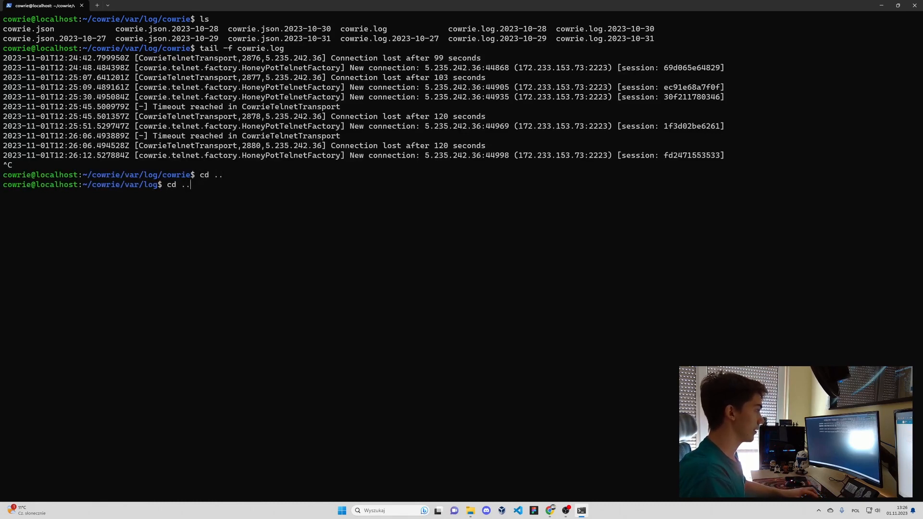
key("Return")
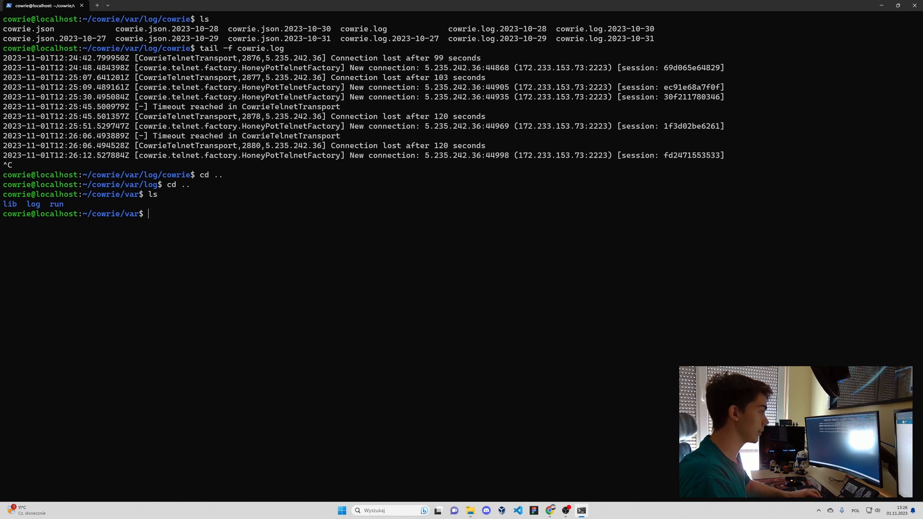
type("cd lib")
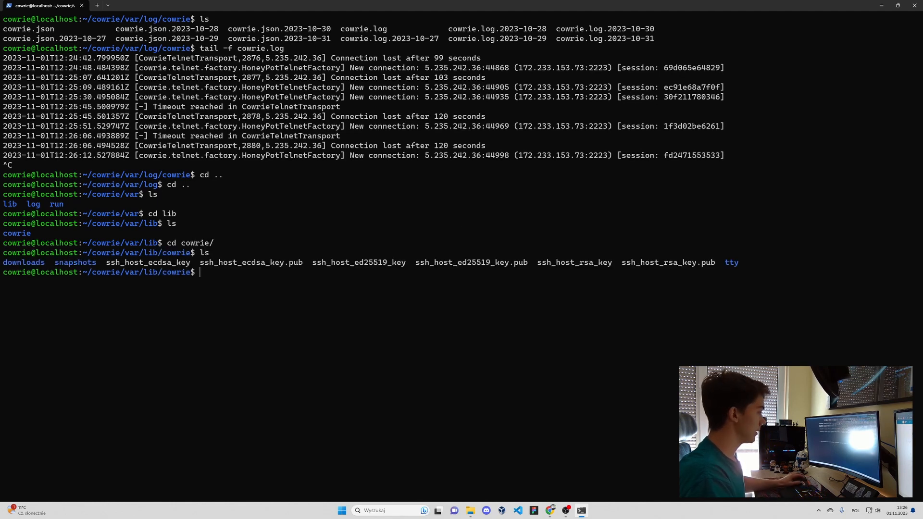
type("cd t")
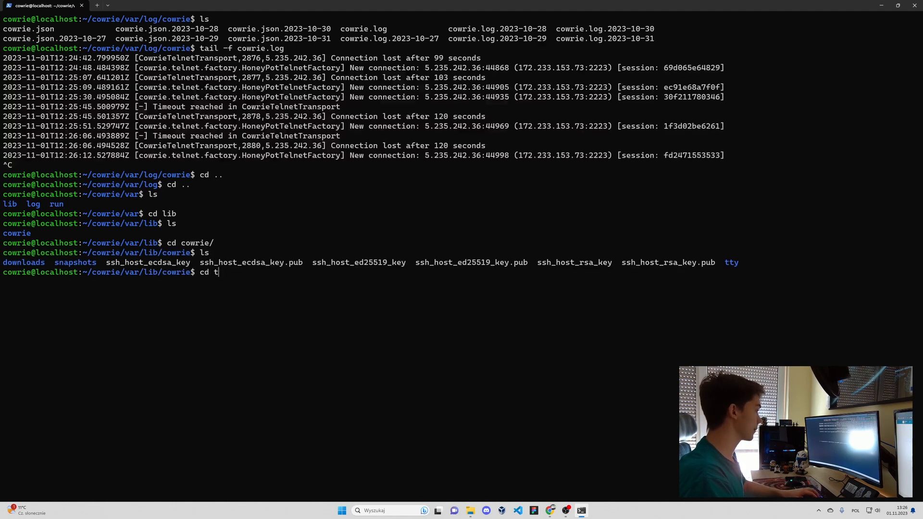
key("Return")
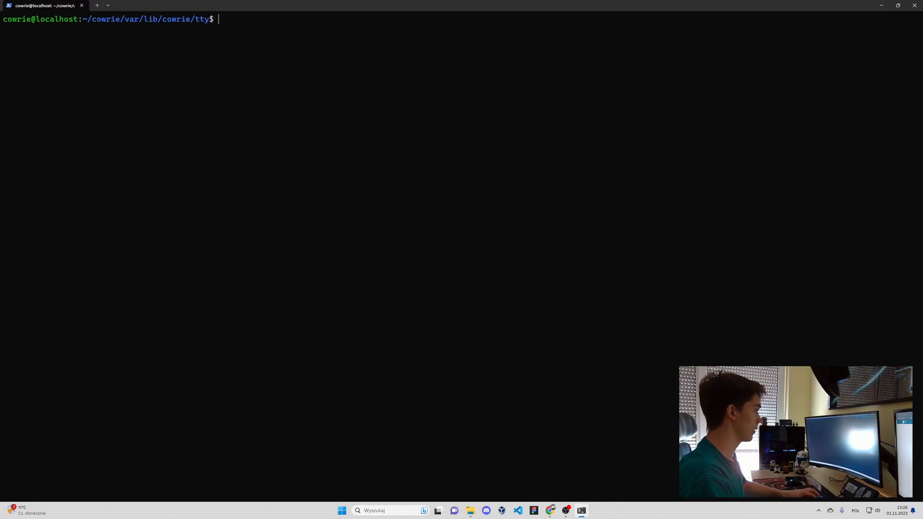
type("ls")
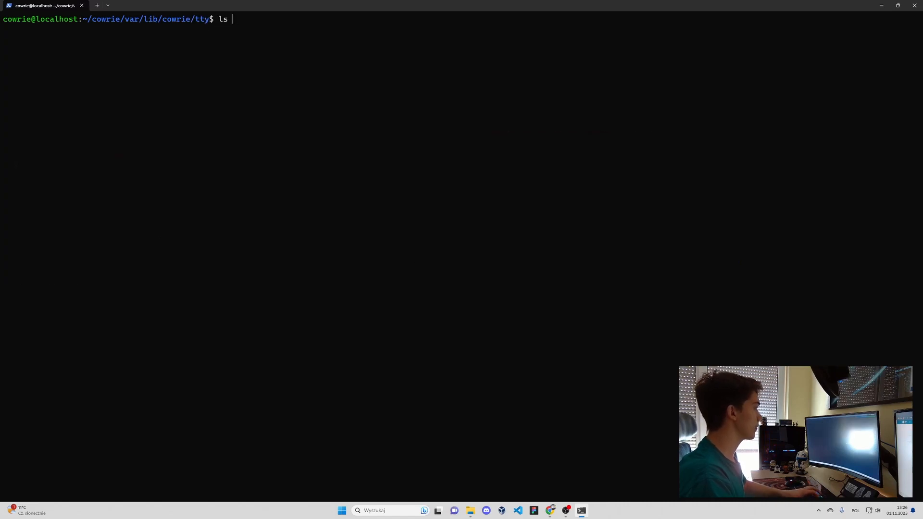
key("Return")
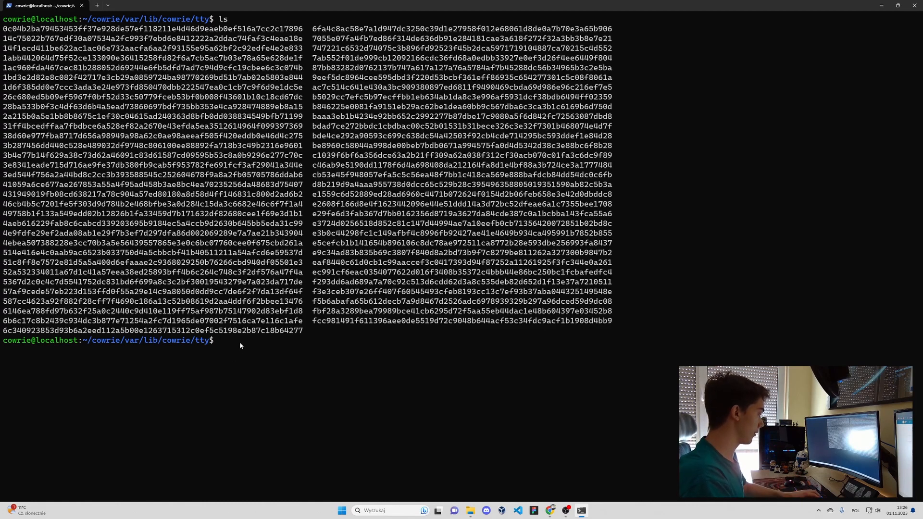
Replay session 1ac960fda467cec81b288052d69244e6fb5dfd7ad7c94d9cfc19cbee6c3c074b with python3 /home/cowrie/cowrie/bin/playlog
type("python3")
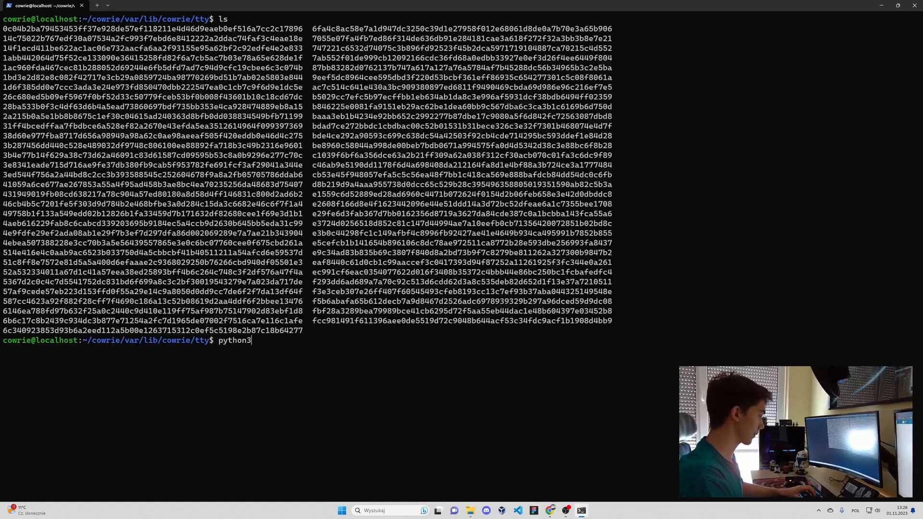
type("/")
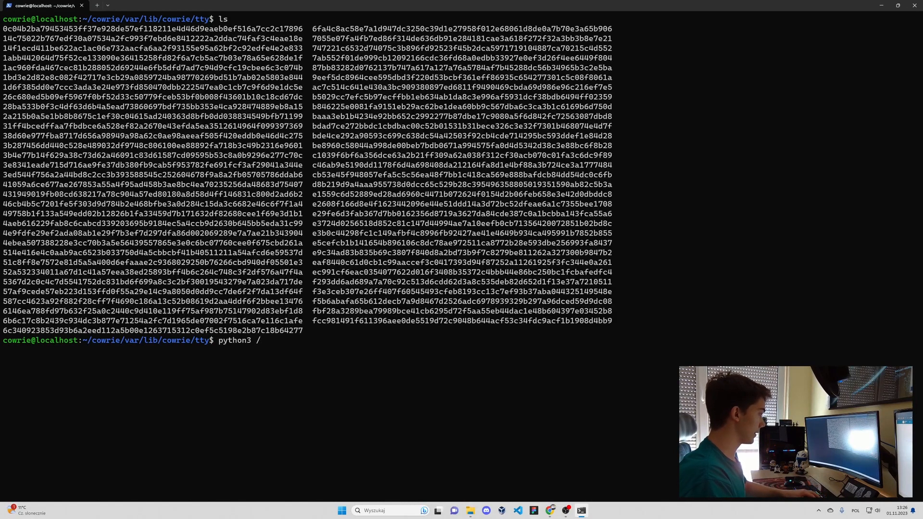
type("home/cowrie/")
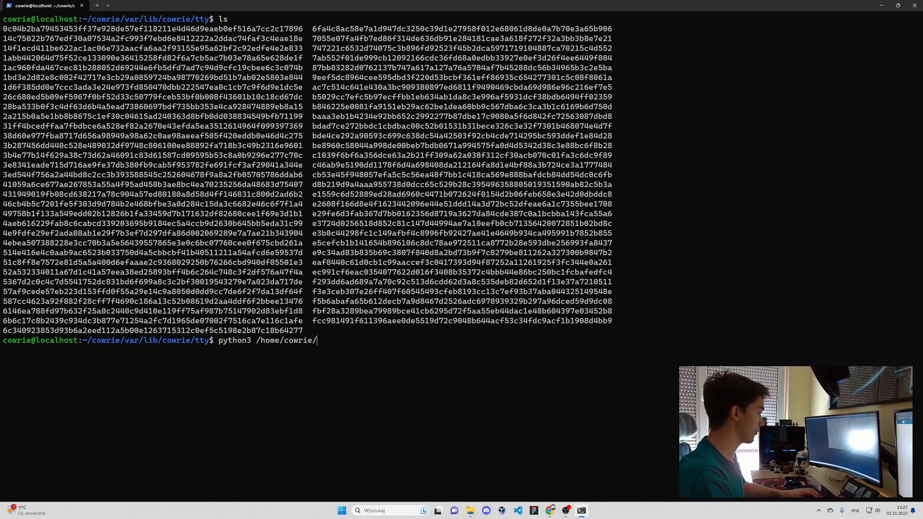
type("cowrie/")
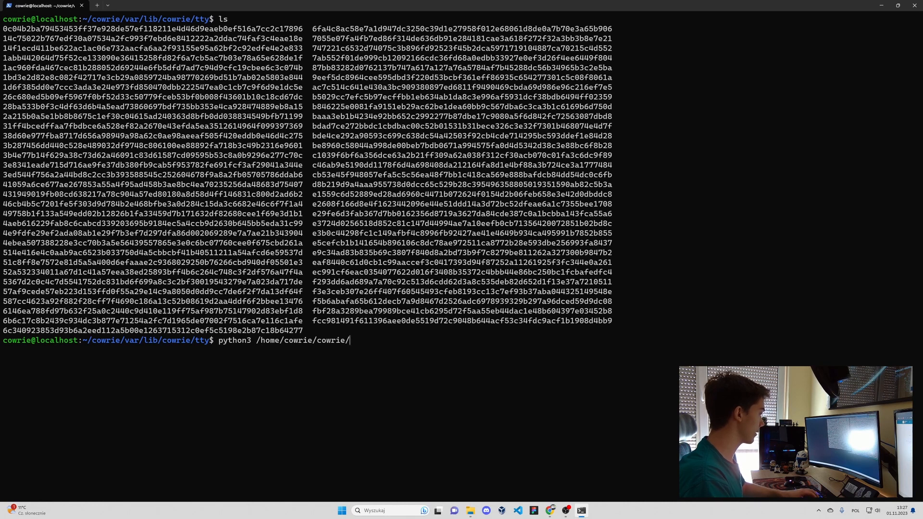
type("bin/")
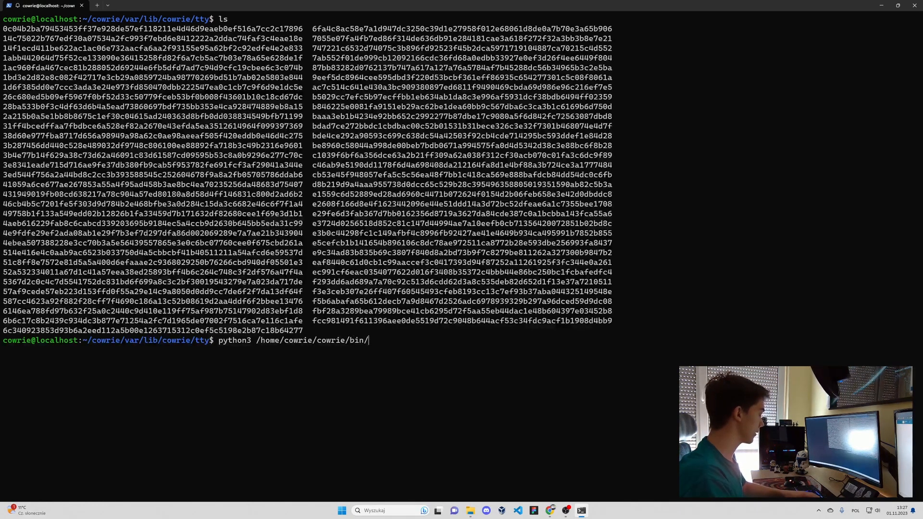
type("playlg")
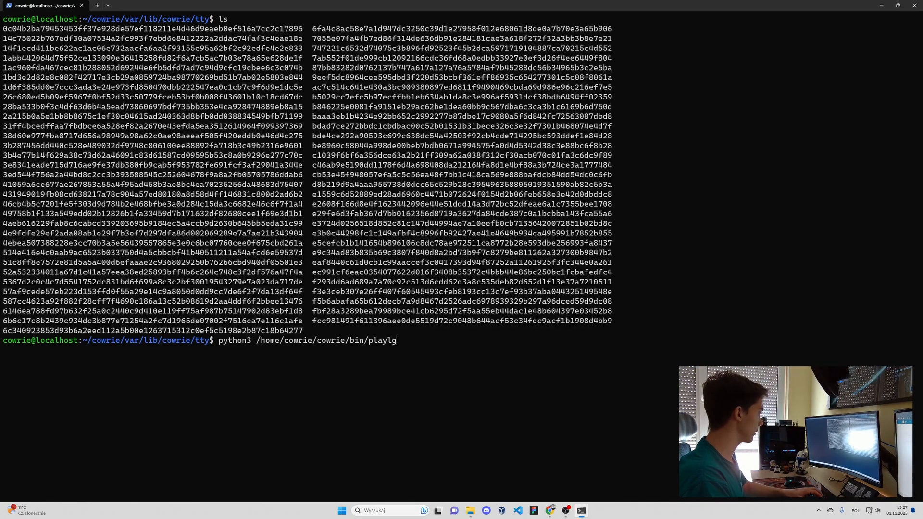
type("og")
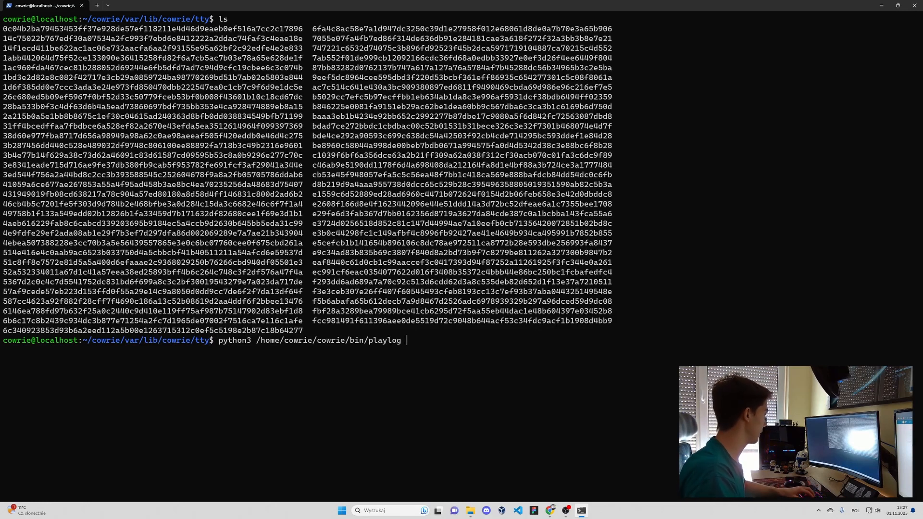
type("1ac960fda467cec81b288052d69244e6fb5dfd7ad7c94d9cfc19cbee6c3c074b")
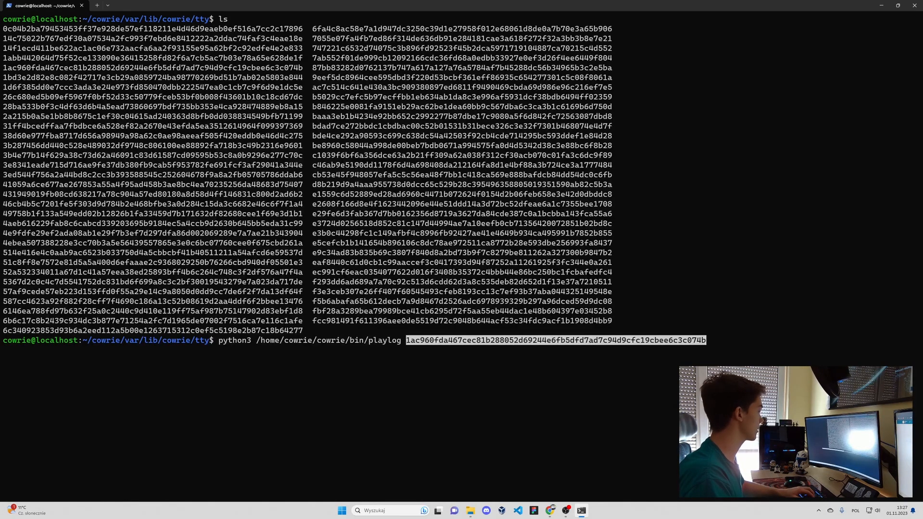
key("Return")
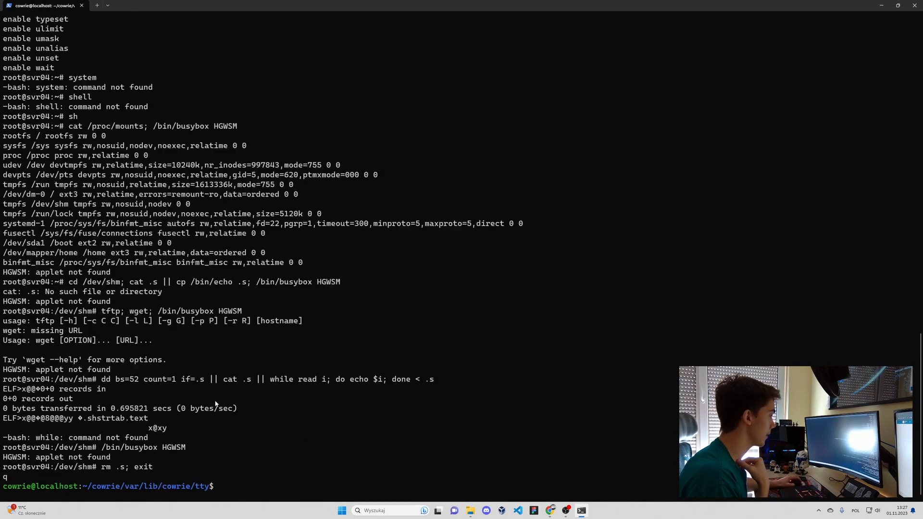
mouse_move(178, 469)
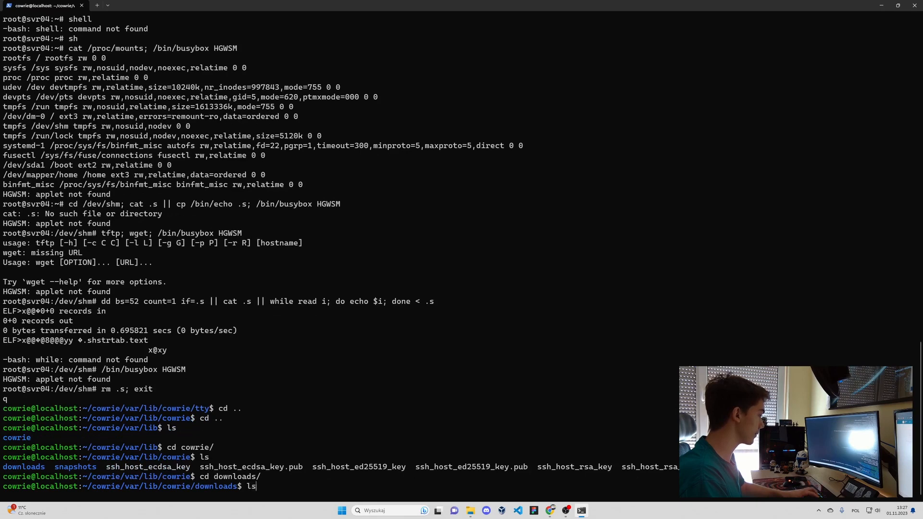
List the captured downloads and extract readable strings from the first malware file
key("Return")
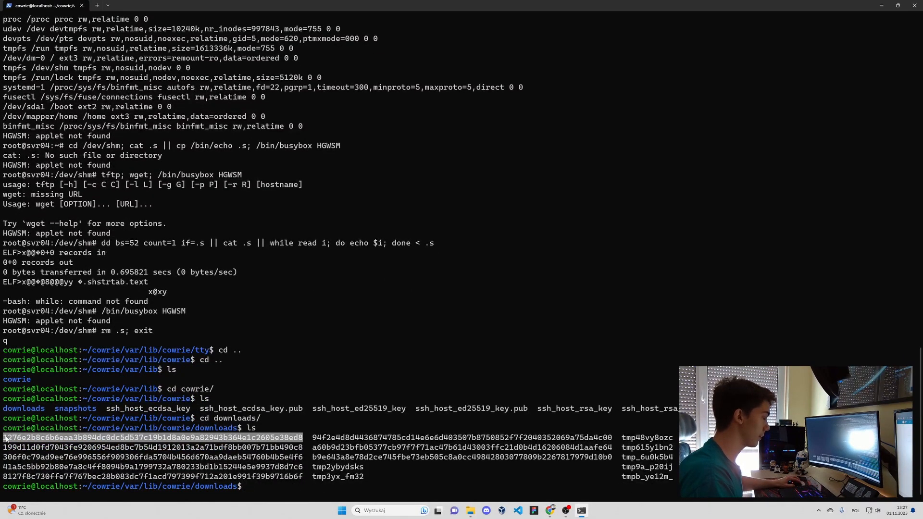
type("s")
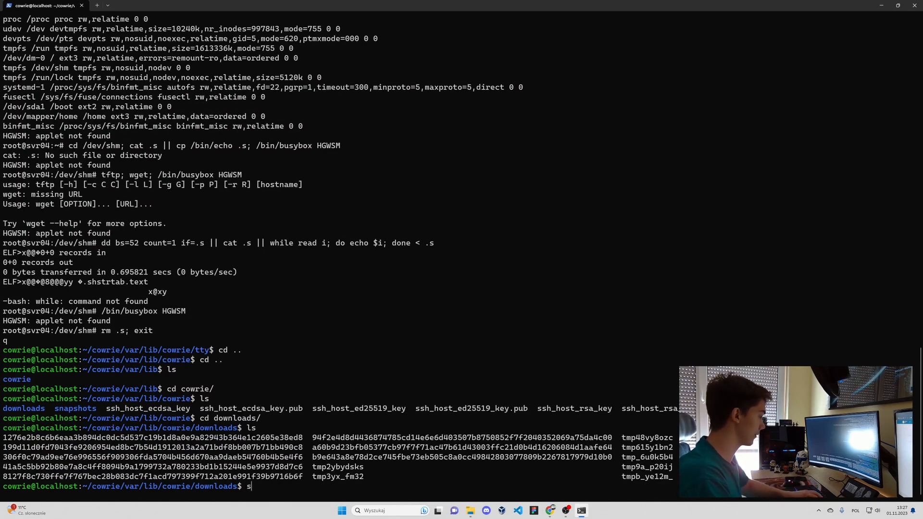
type("trings")
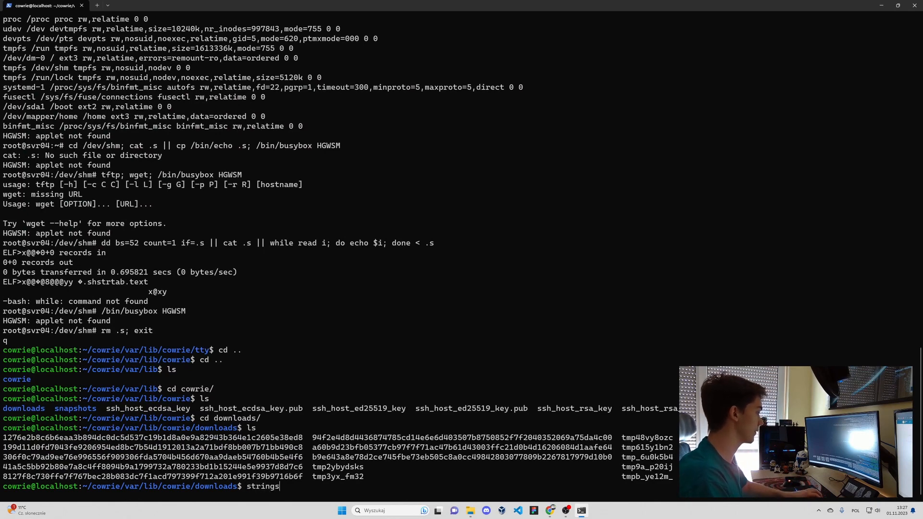
key("Return")
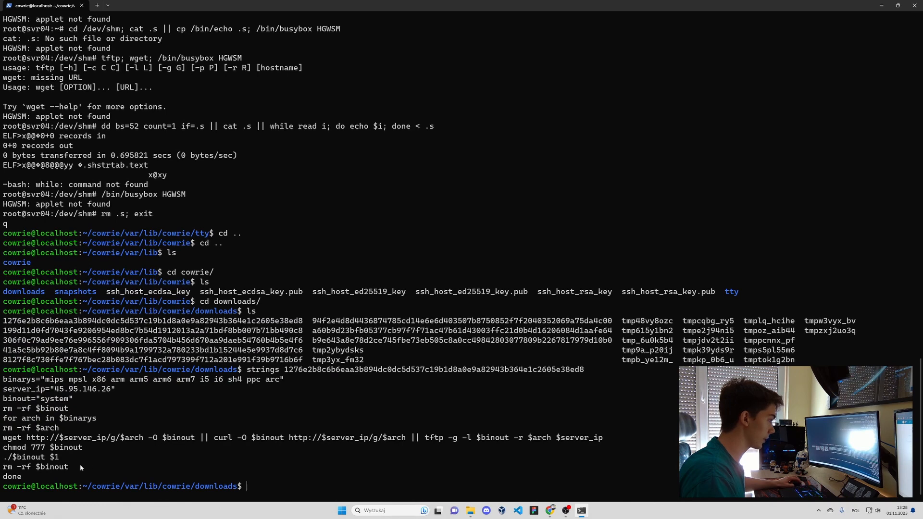
mouse_move(378, 461)
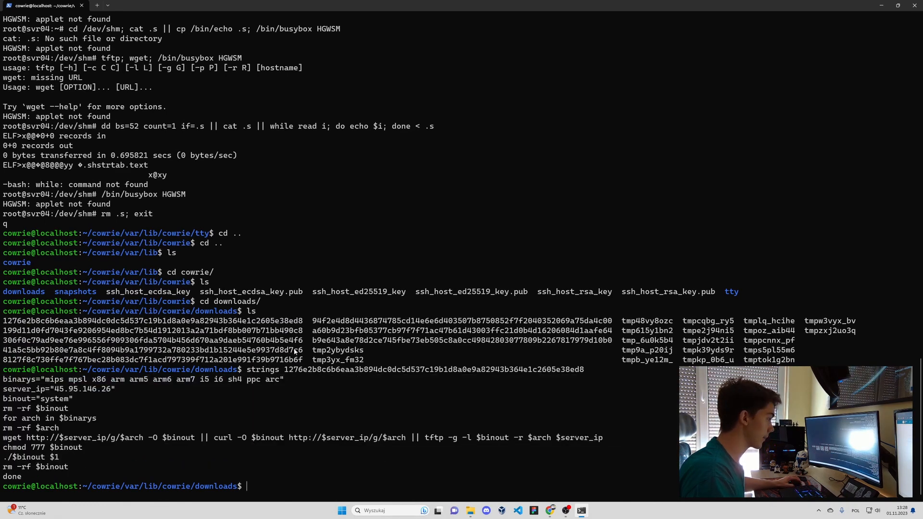
mouse_move(336, 434)
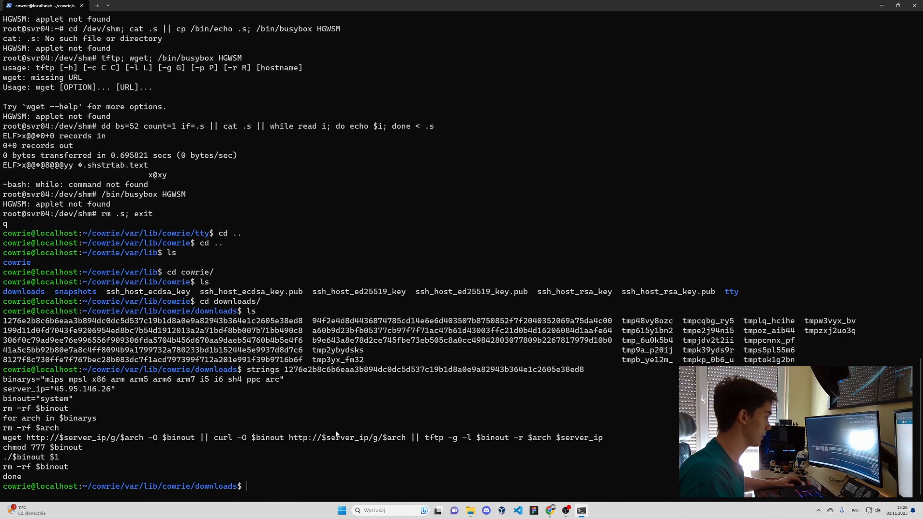
Run strings on another downloaded file, revealing a wget/curl/tftp dropper from 45.95.146.26
type("s")
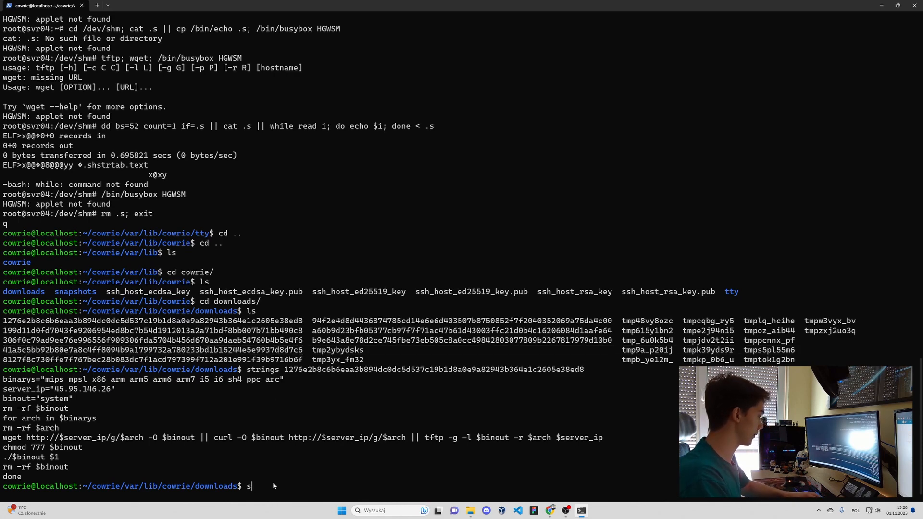
type("trin")
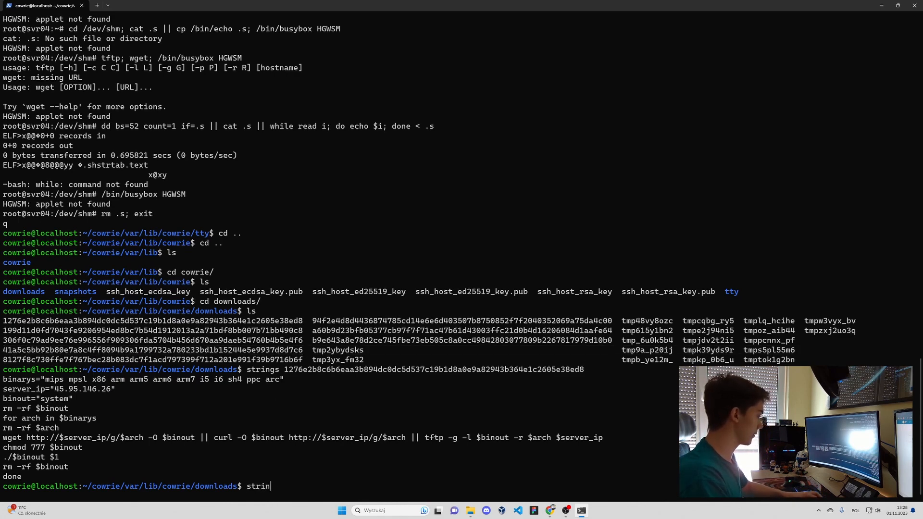
key("Return")
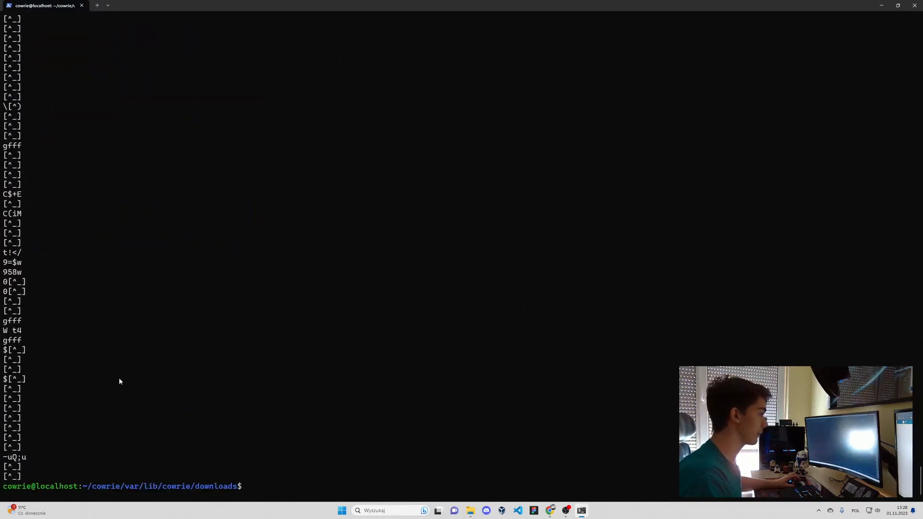
Go up from downloads to var, then enter log/cowrie showing dated cowrie.json and cowrie.log files
type("cd")
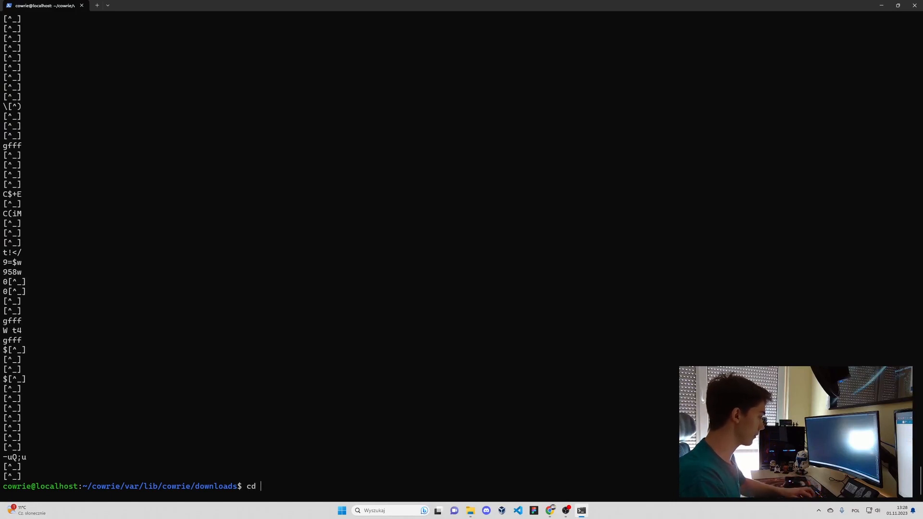
key("Return")
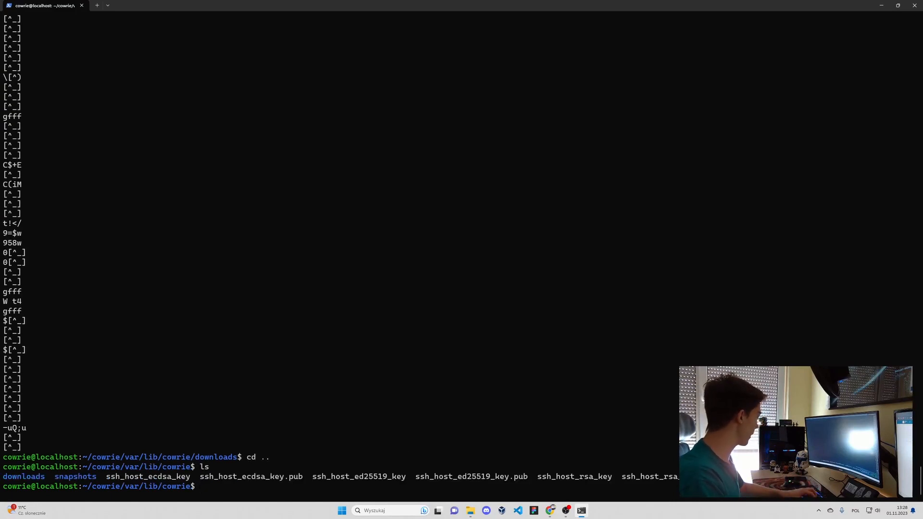
type("cd ..")
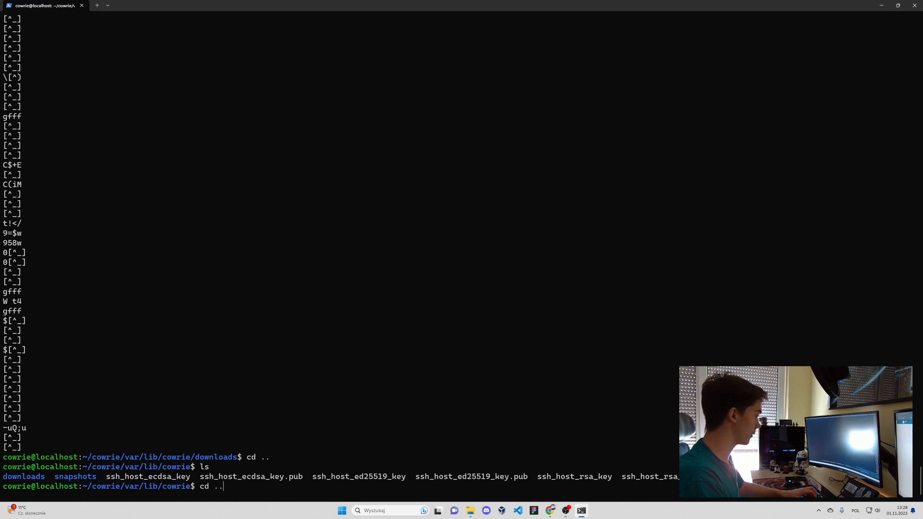
key("Return")
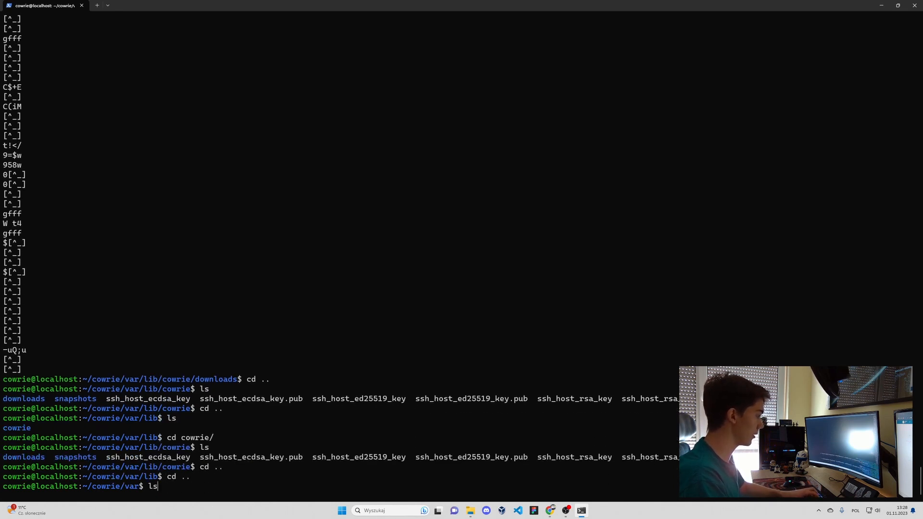
key("Return")
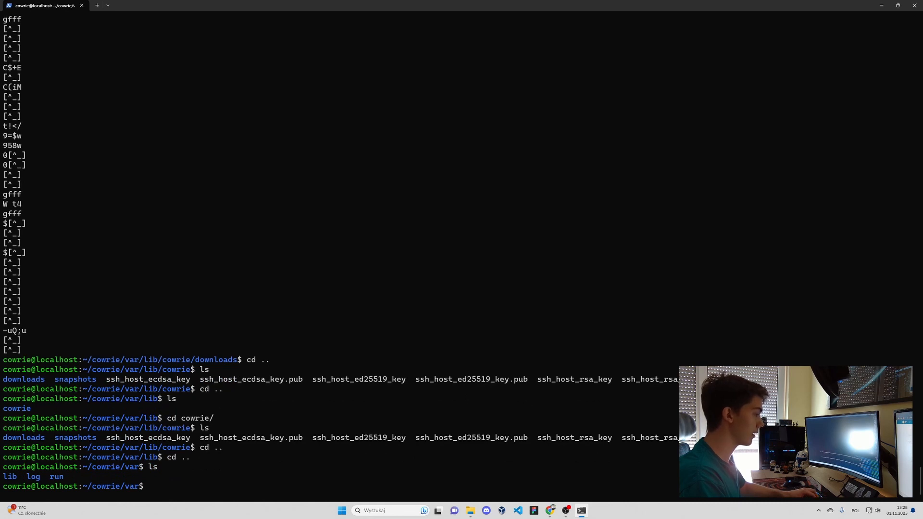
type("cd log")
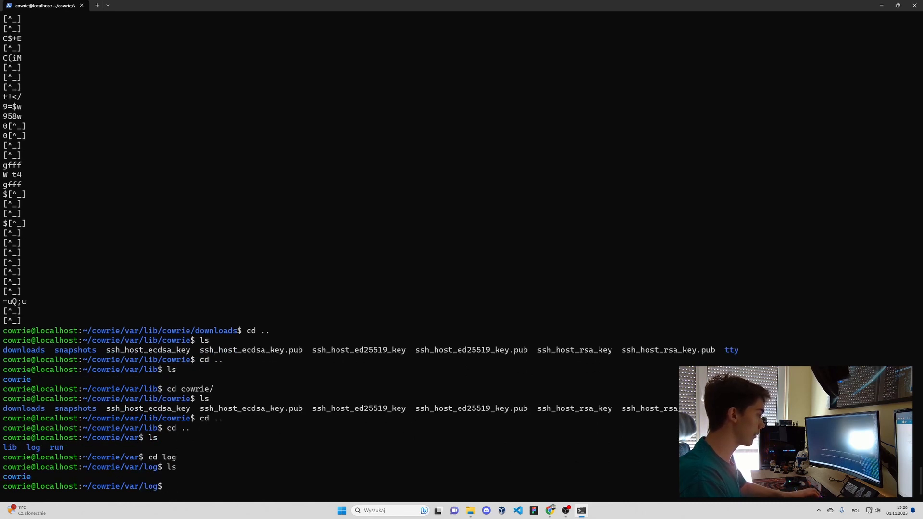
key("Return")
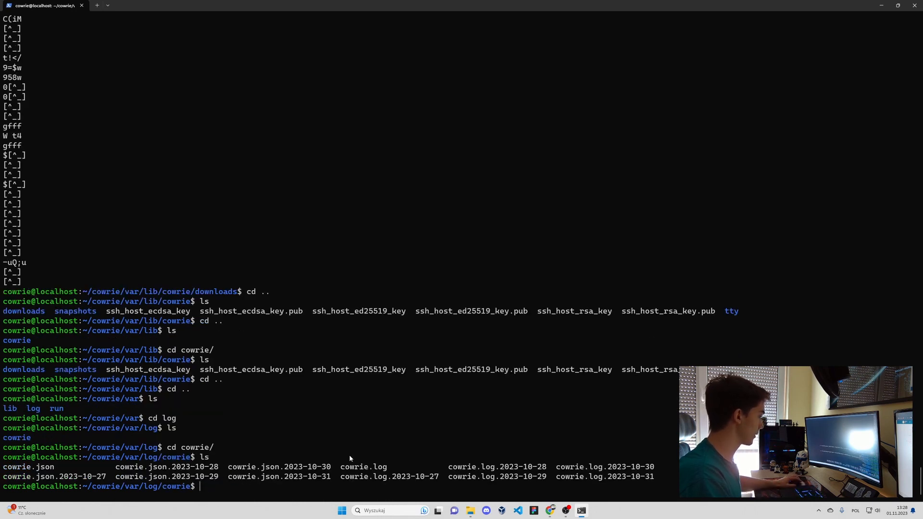
mouse_move(220, 483)
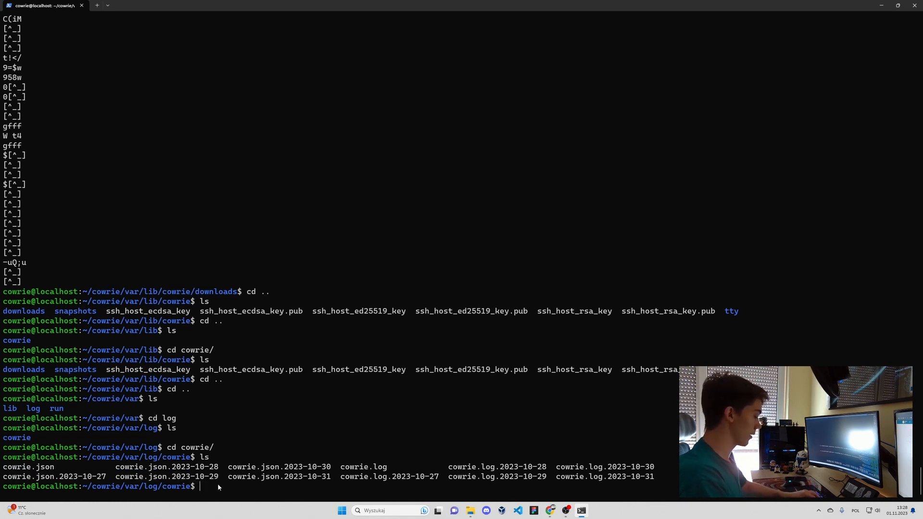
type("cat cowrie.json.2023-10-29")
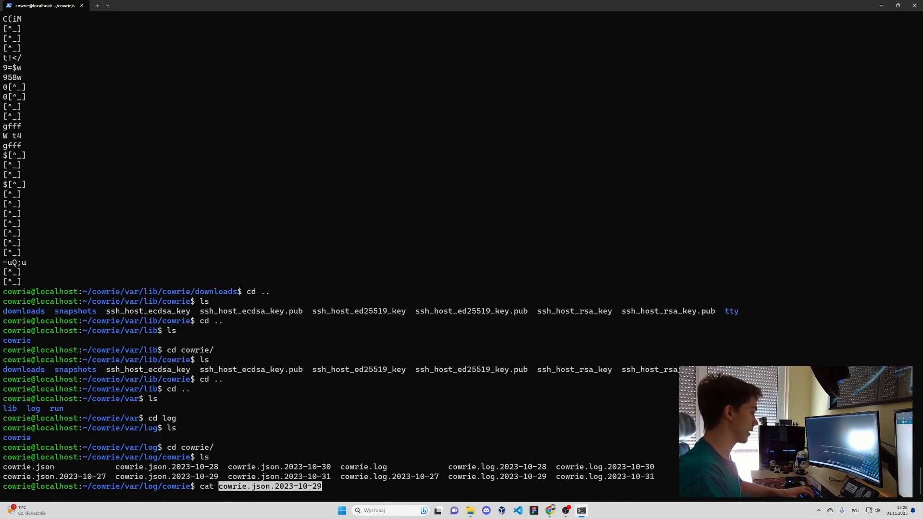
key("Return")
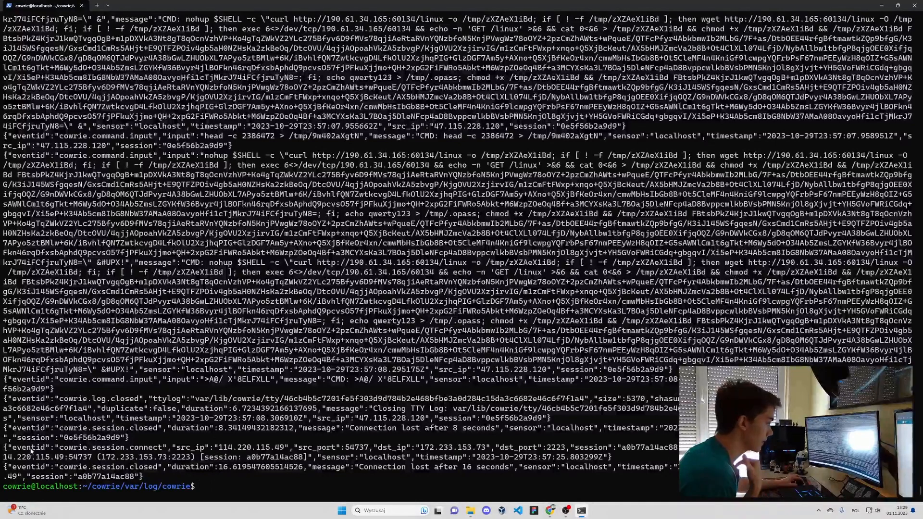
double_click(118, 448)
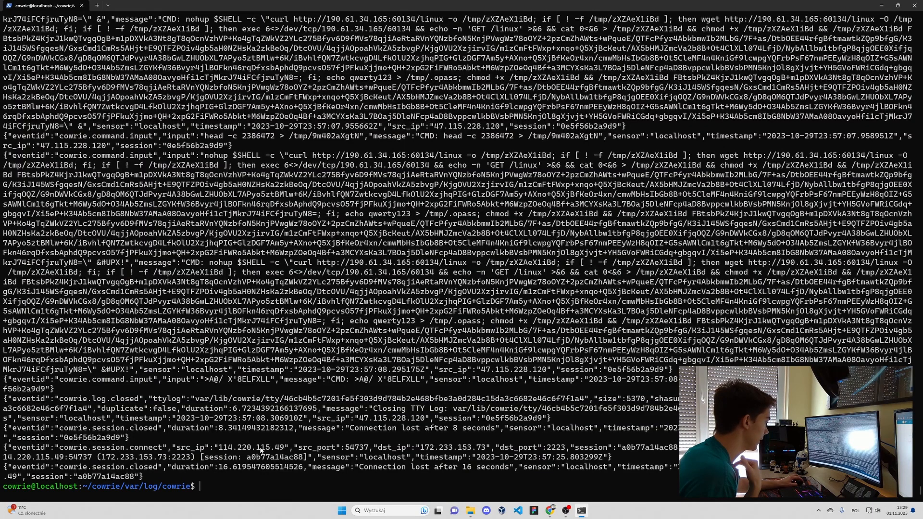
double_click(362, 447)
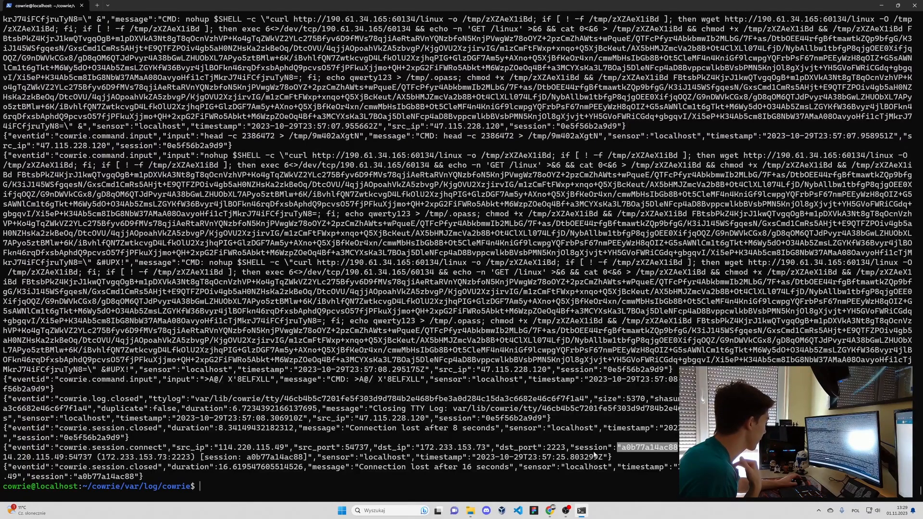
scroll("up", 3)
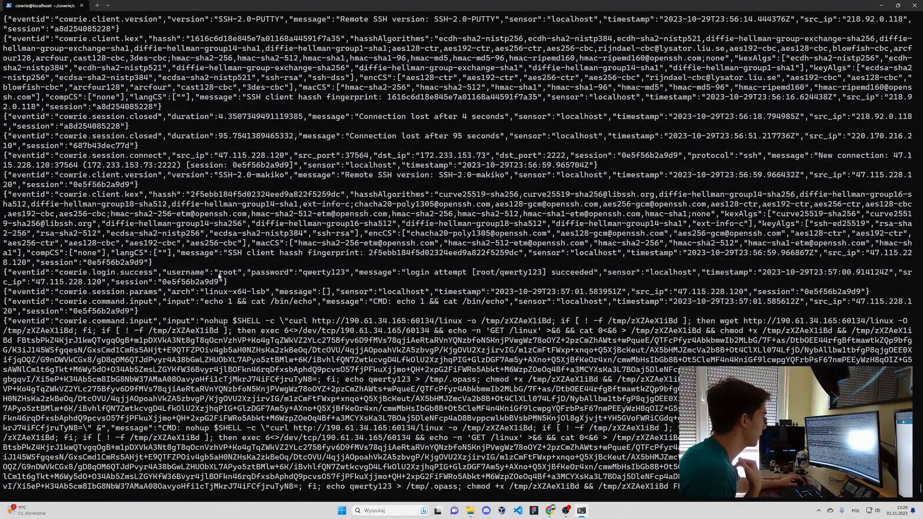
double_click(323, 272)
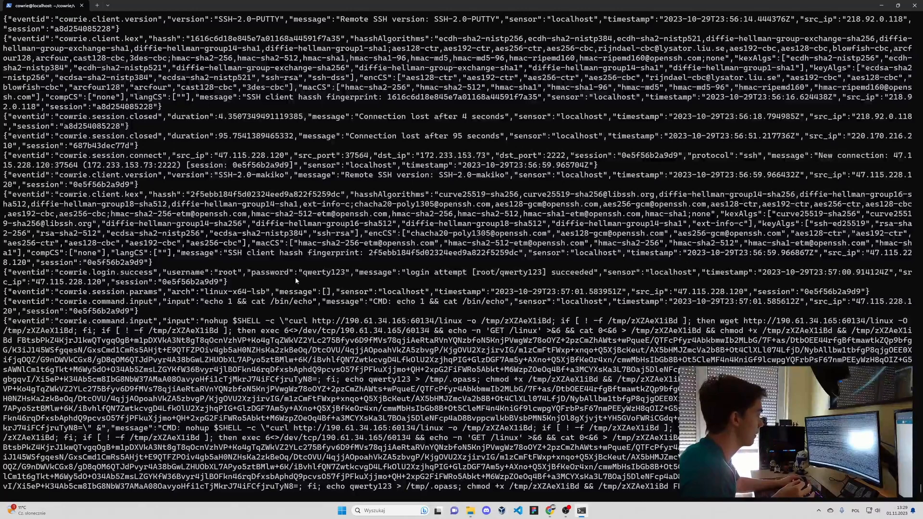
double_click(225, 272)
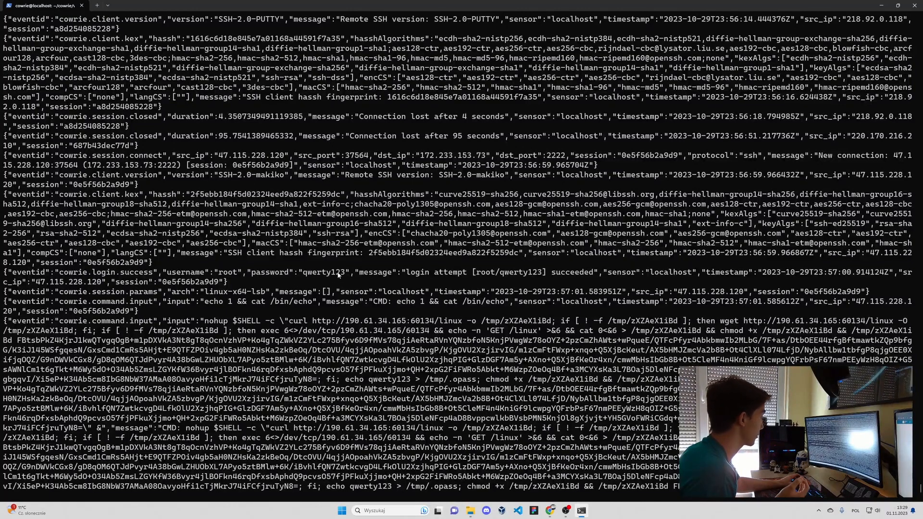
scroll("up", 3)
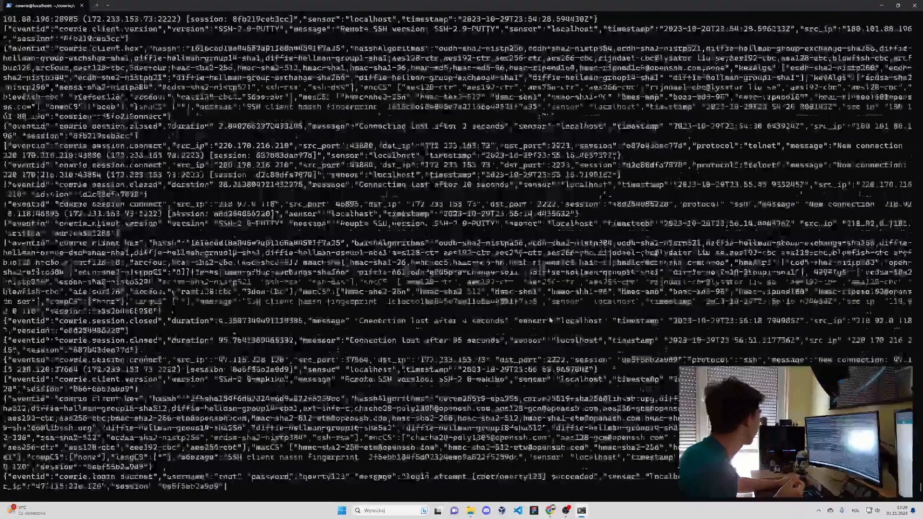
scroll("up", 3)
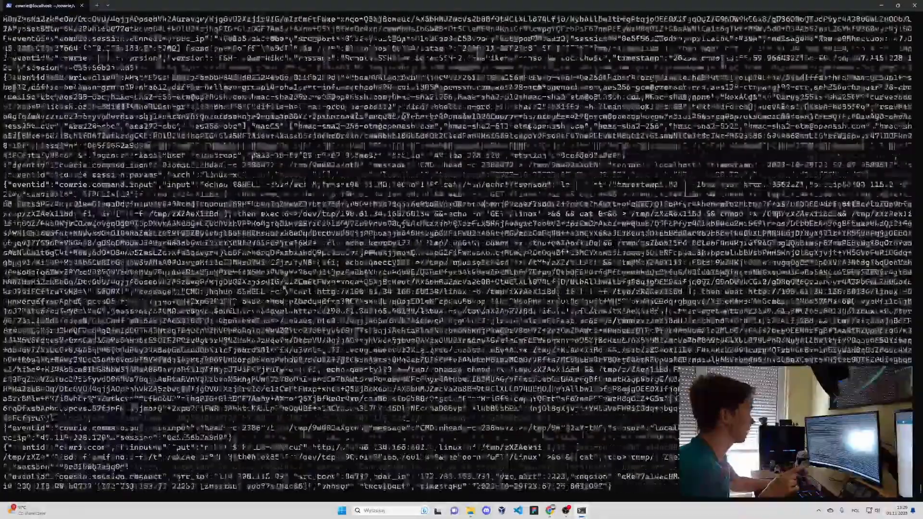
scroll("down", 3)
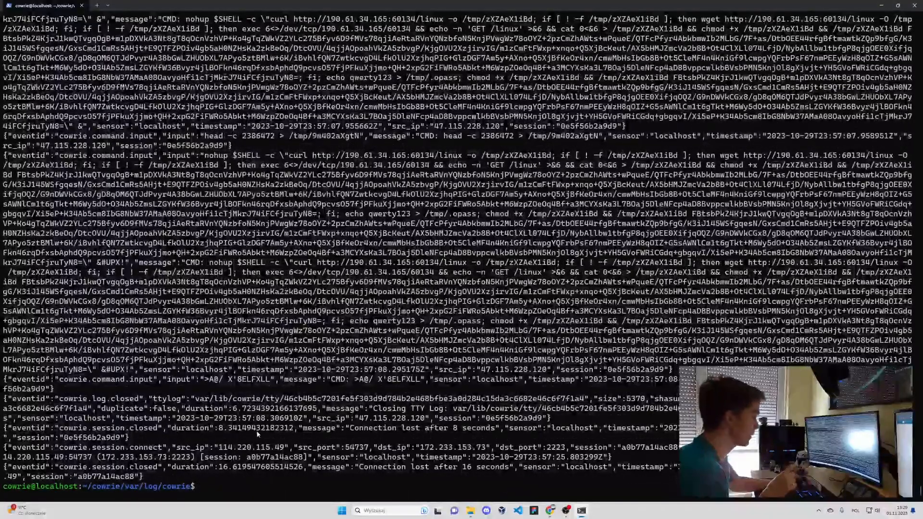
double_click(249, 446)
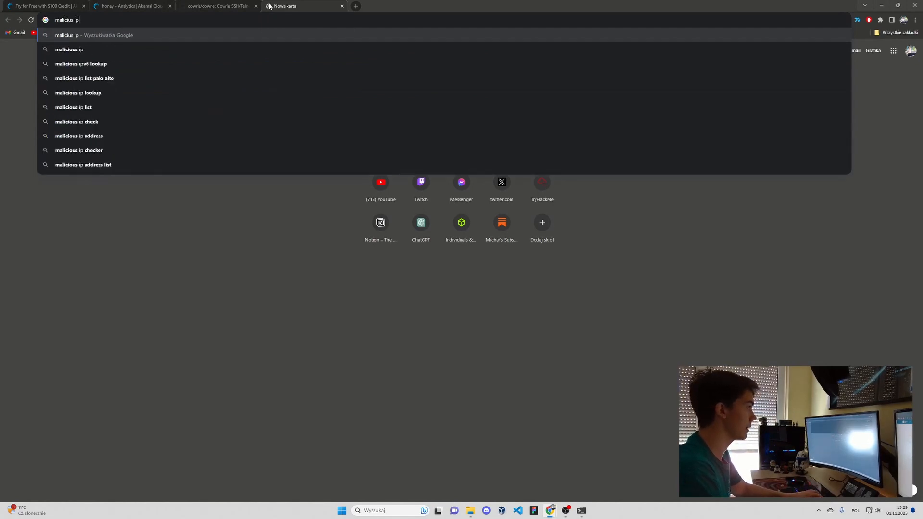
Search Google for 'malicious ip lookup' and go to the AbuseIPDB site
type("lo")
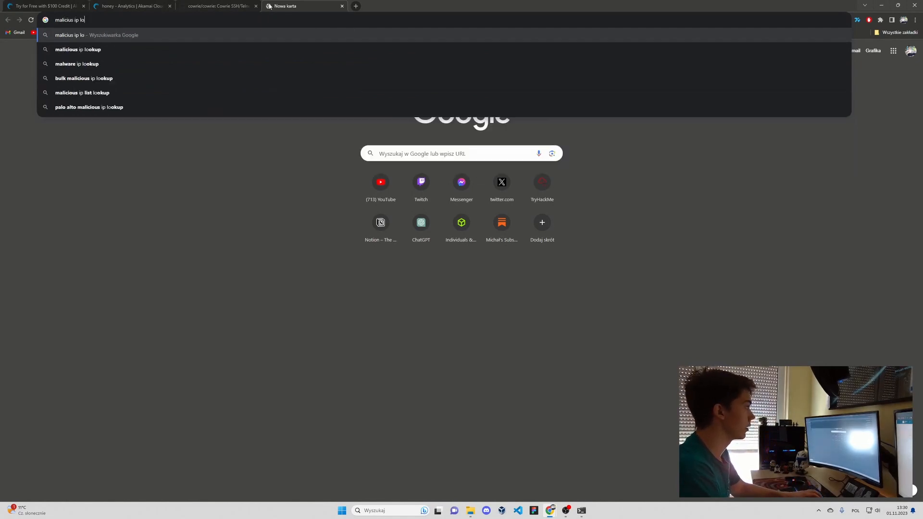
left_click(77, 49)
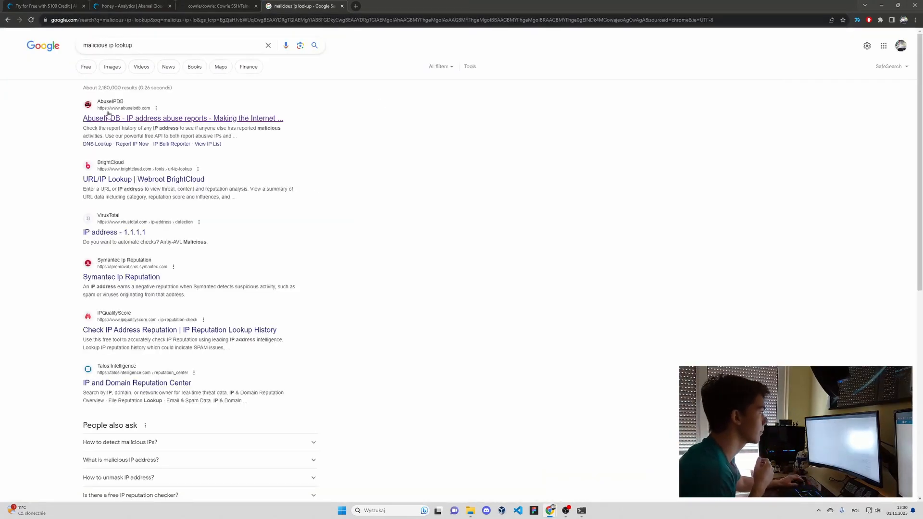
left_click(183, 119)
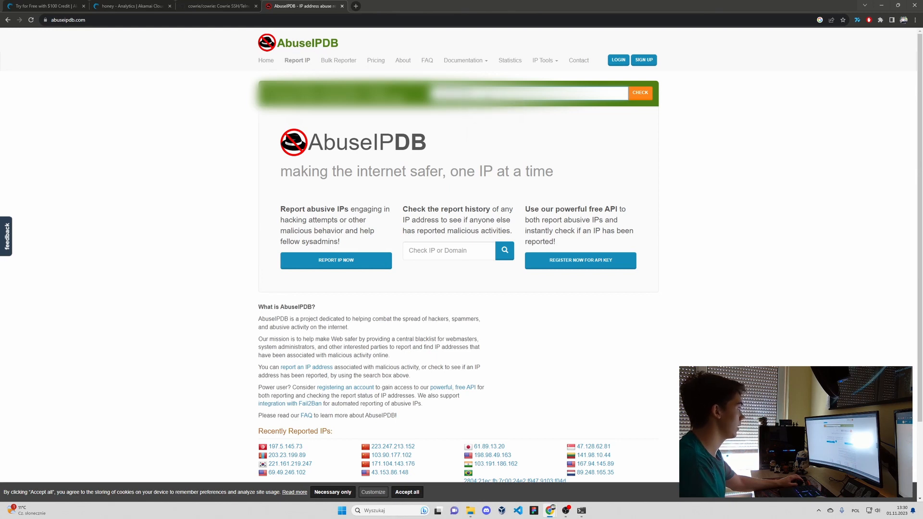
mouse_move(304, 115)
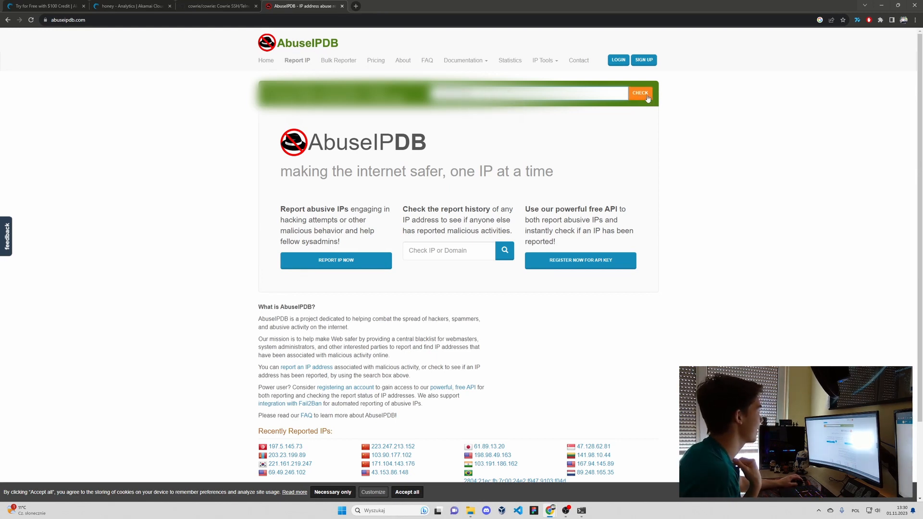
Check 114.220.115.49 on AbuseIPDB: 37 reports, 53% confidence, ChinaNet Jiangsu
left_click(640, 92)
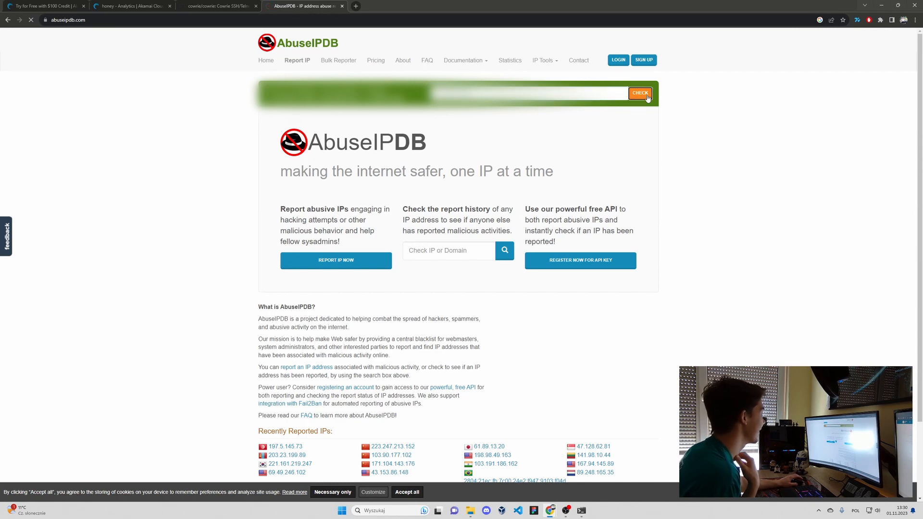
left_click(639, 93)
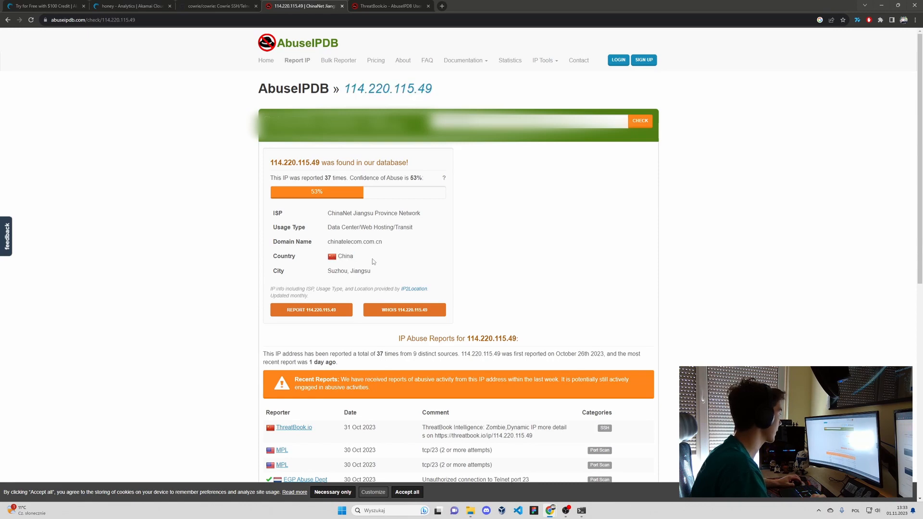
mouse_move(500, 213)
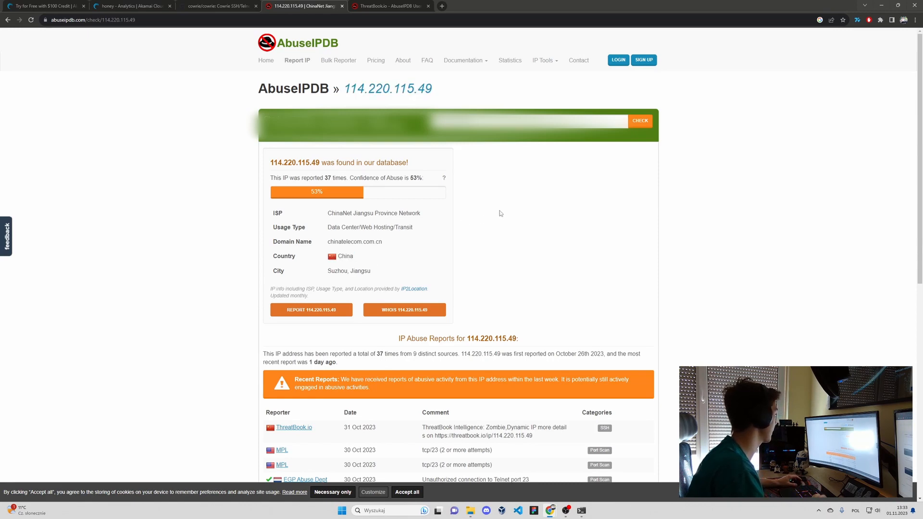
scroll("down", 3)
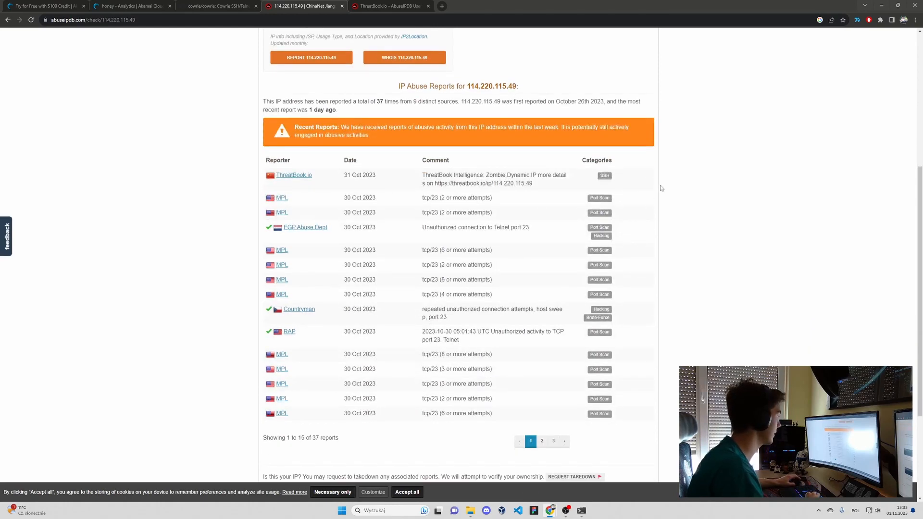
scroll("down", 3)
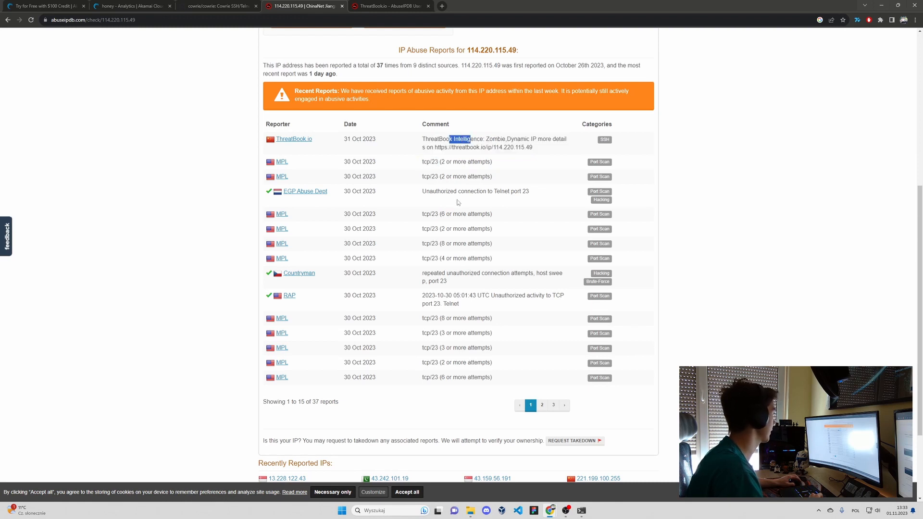
Read the report comments, including ThreatBook's, and browse to page 3 of reports
triple_click(475, 191)
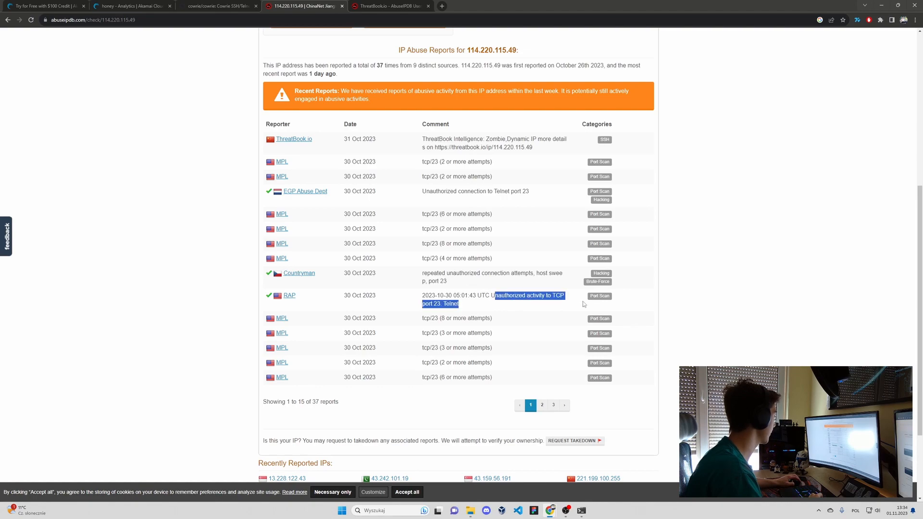
scroll("down", 3)
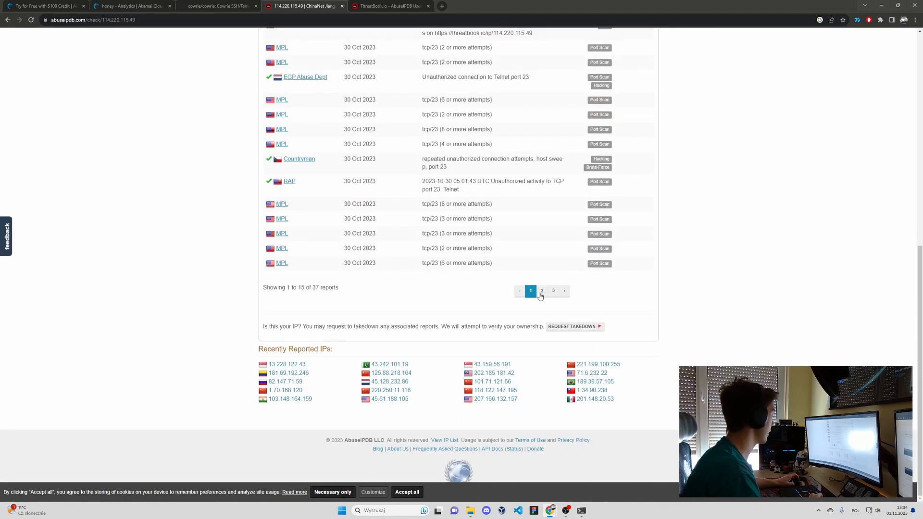
scroll("up", 3)
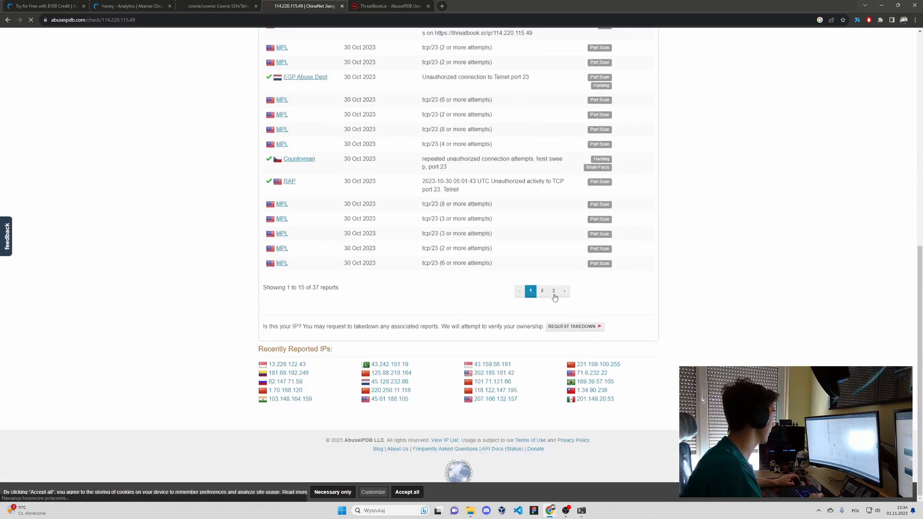
left_click(553, 290)
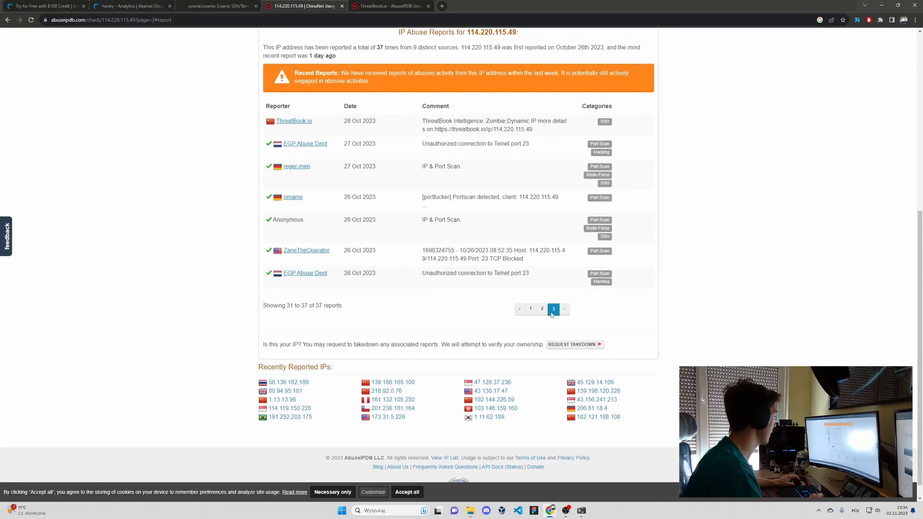
scroll("up", 3)
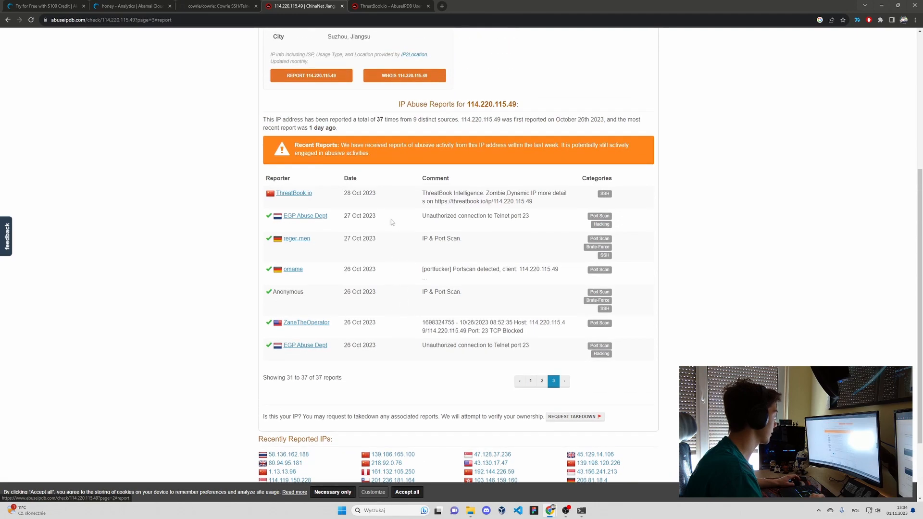
double_click(353, 345)
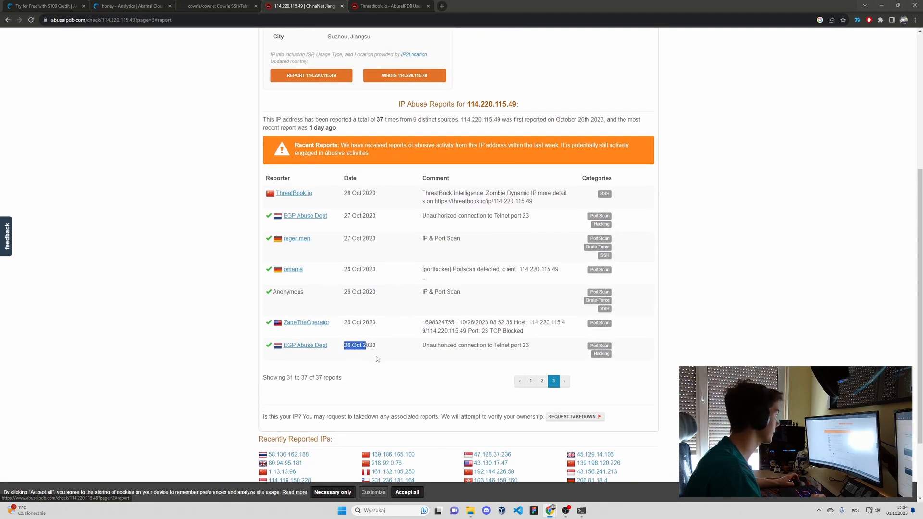
scroll("up", 3)
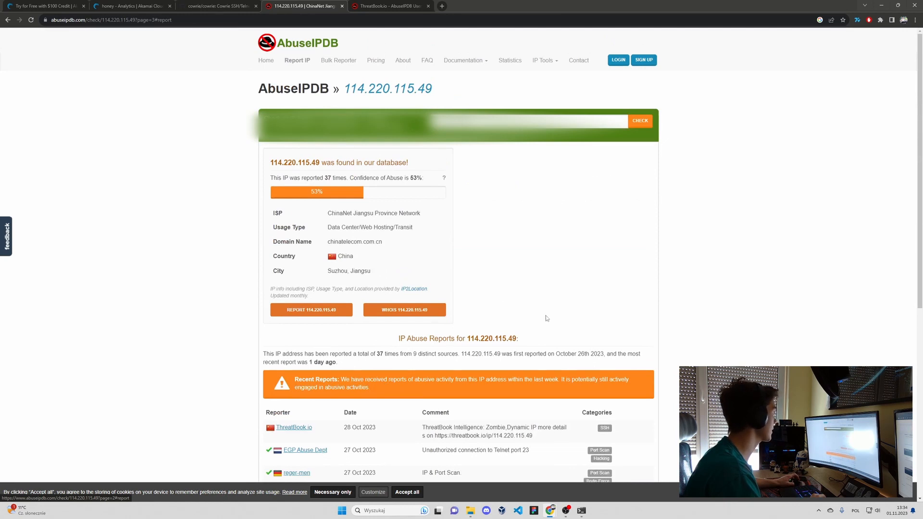
mouse_move(600, 452)
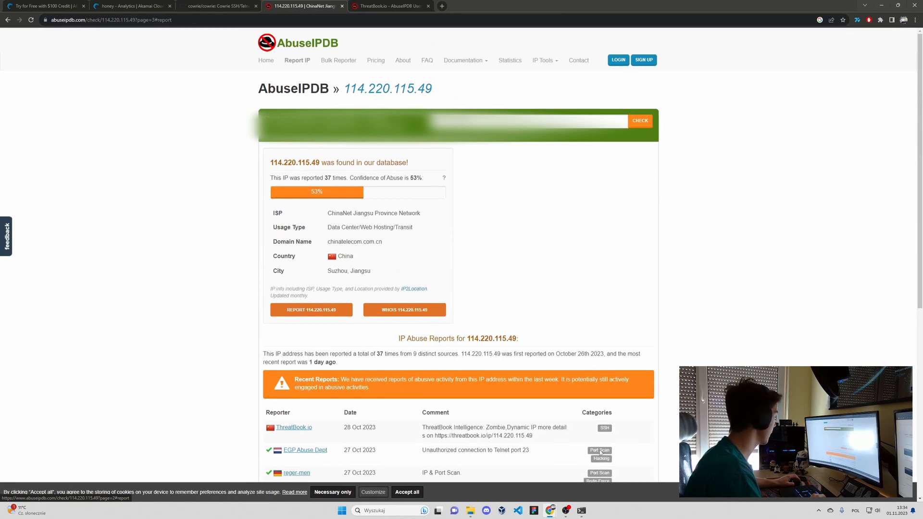